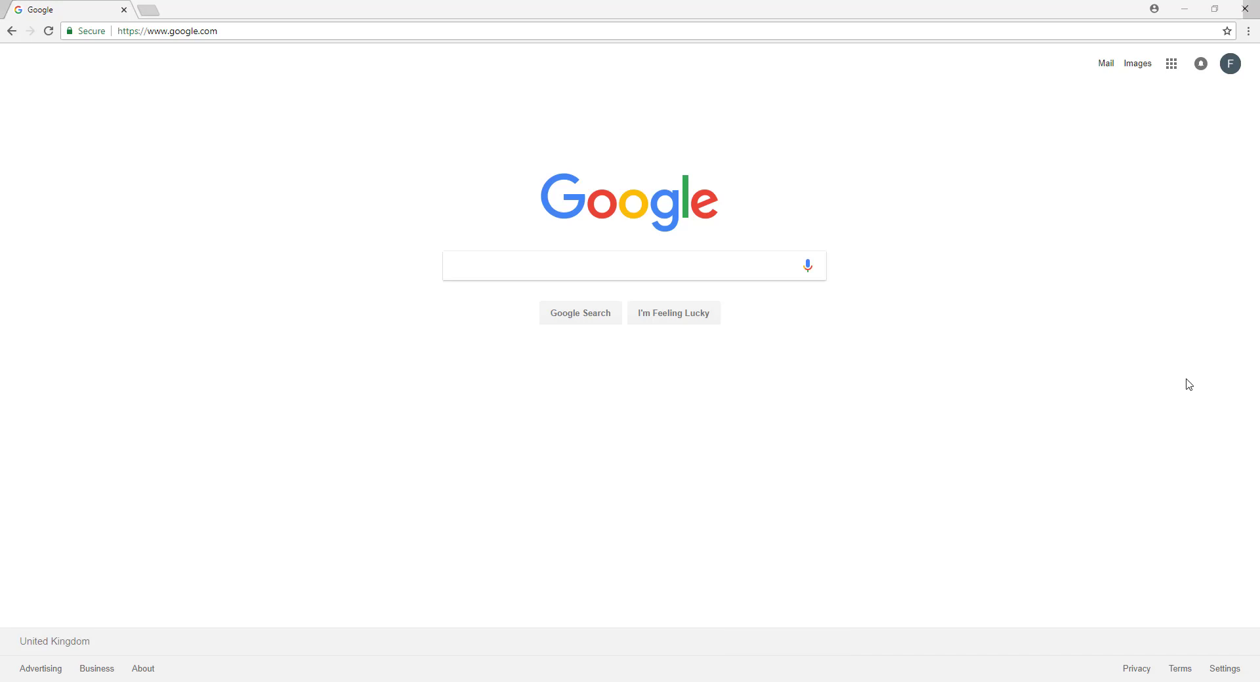
mouse_move(1171, 396)
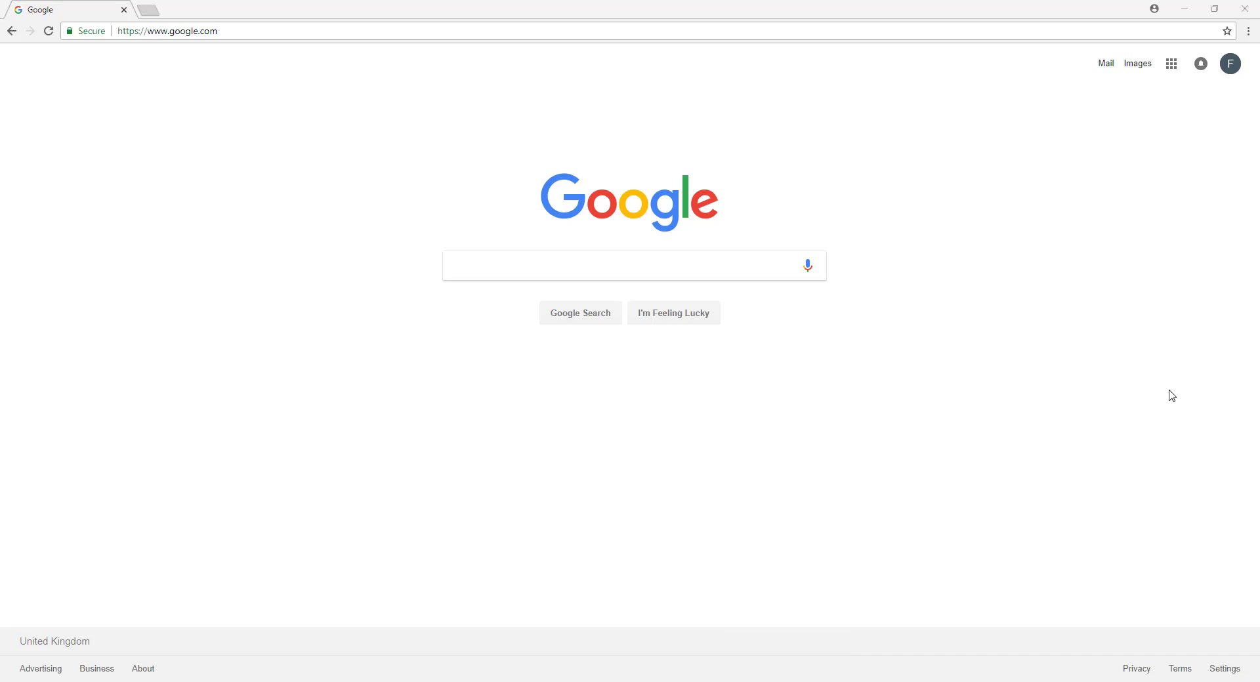
mouse_move(1188, 385)
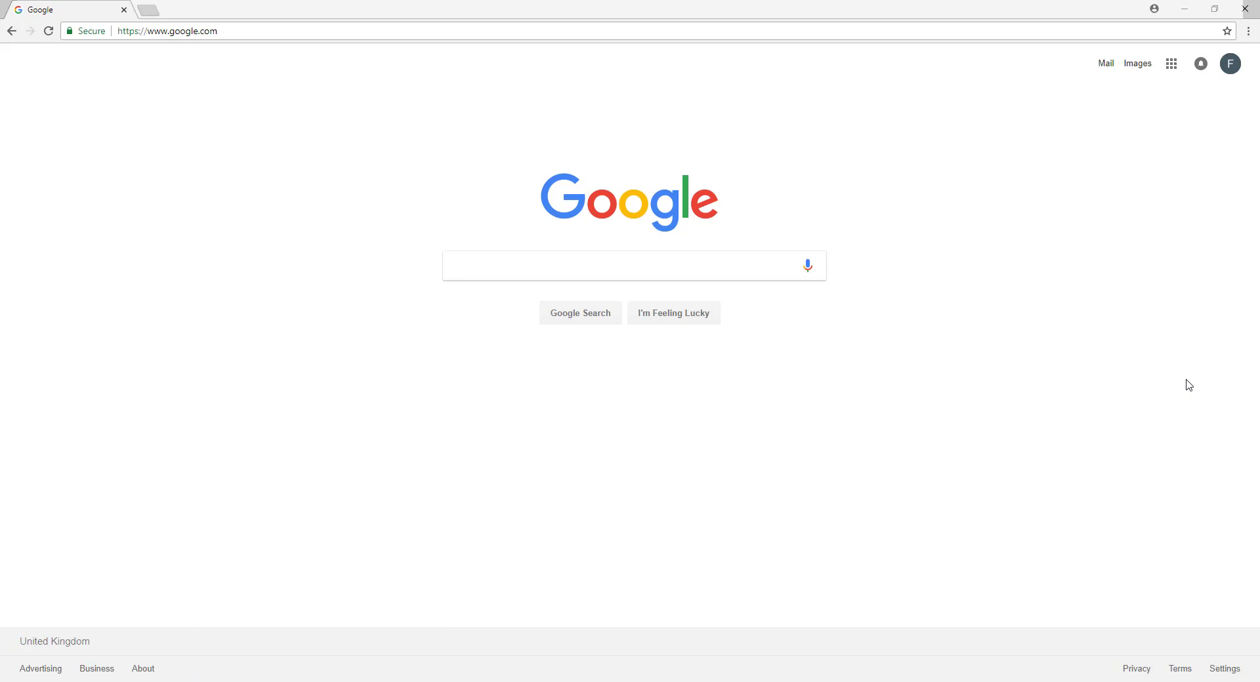
mouse_move(1171, 395)
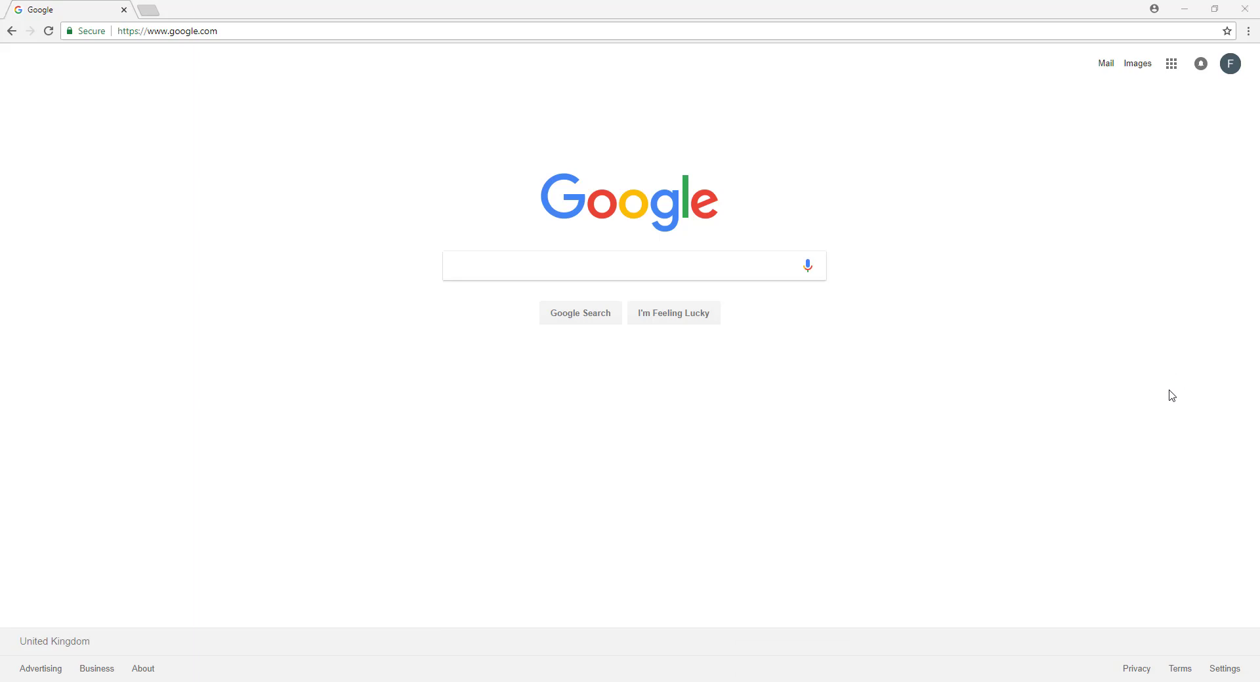
mouse_move(1187, 387)
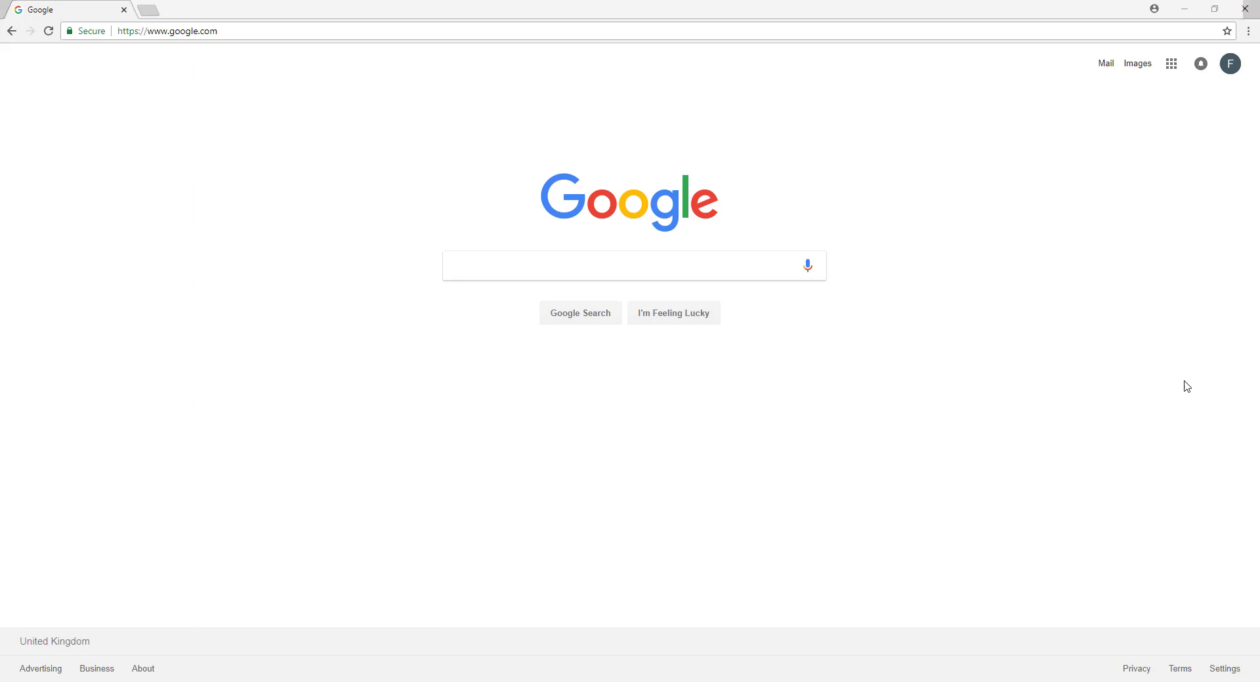
mouse_move(1171, 395)
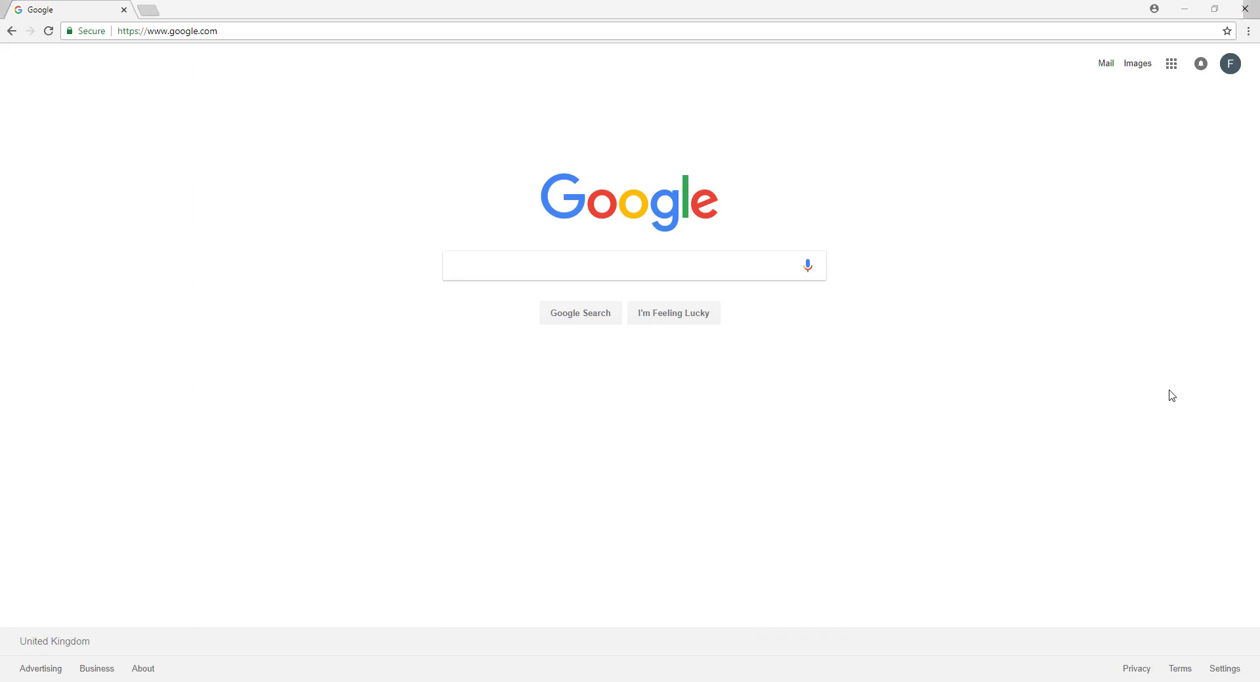
mouse_move(1179, 378)
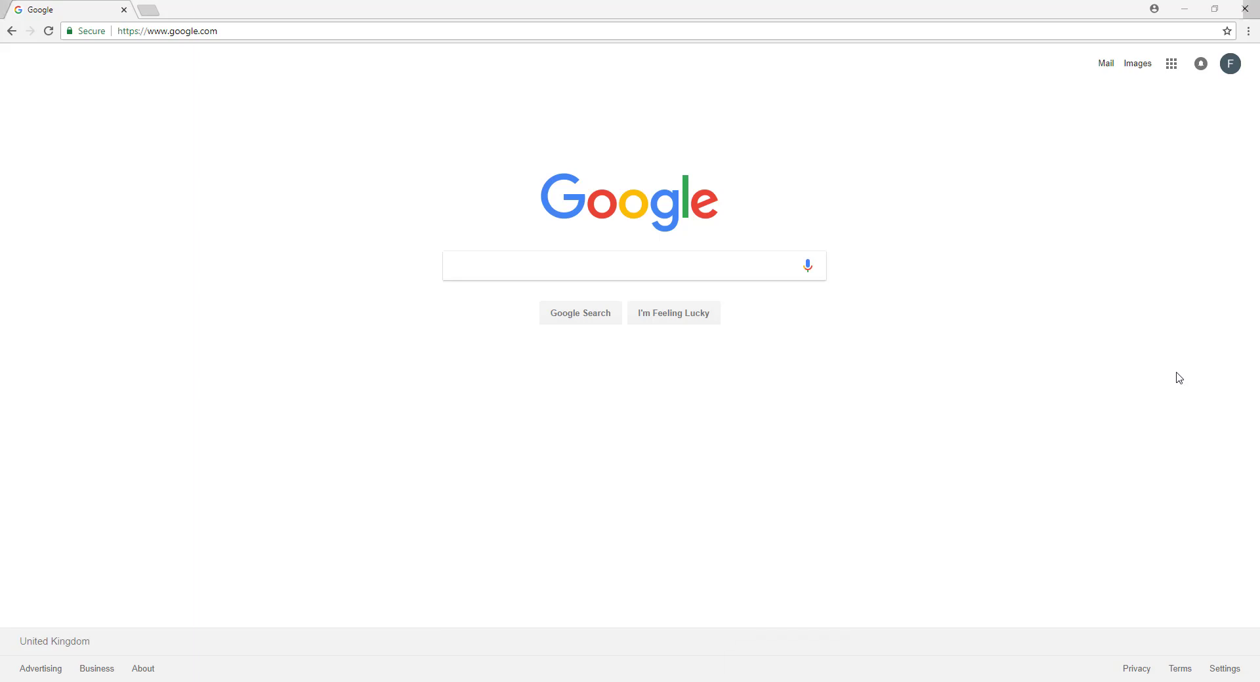
mouse_move(1171, 396)
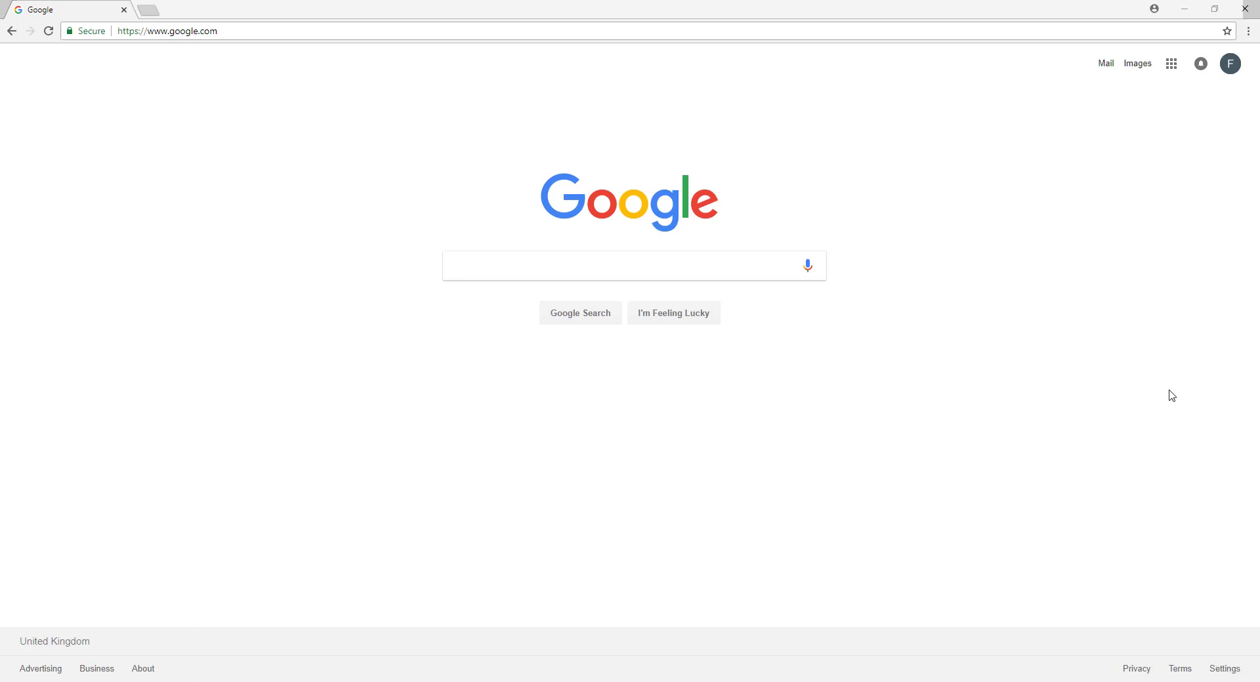
mouse_move(1177, 378)
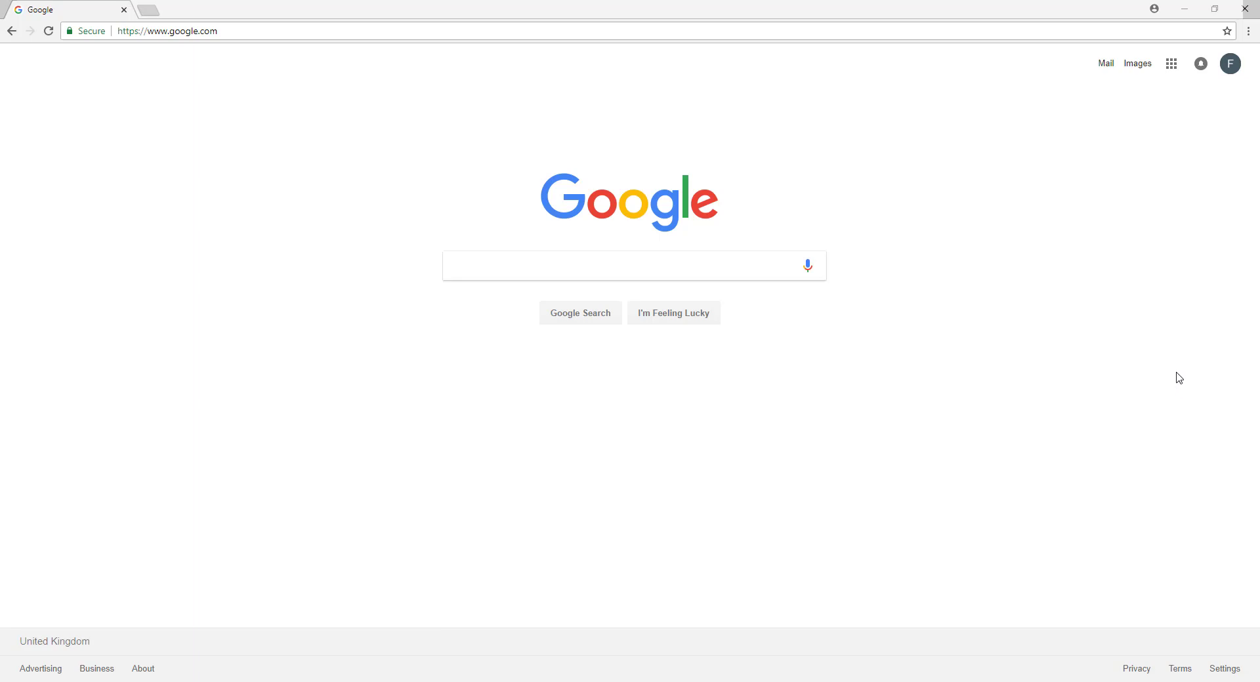
mouse_move(1115, 358)
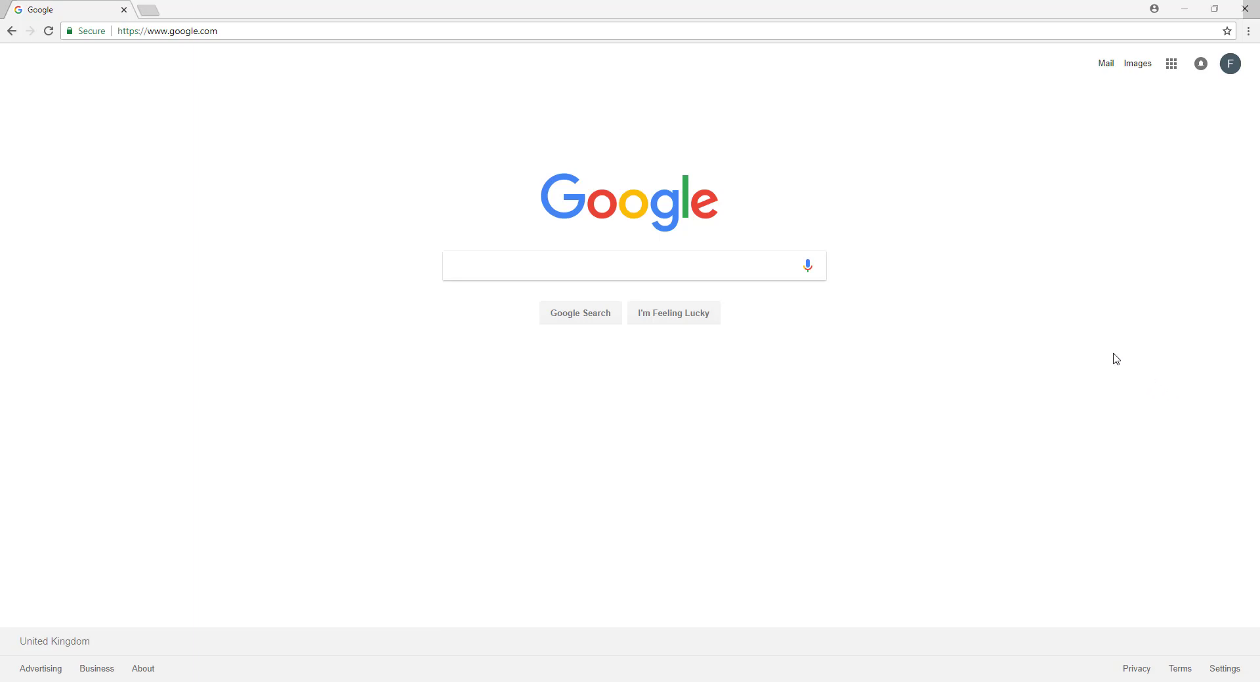
Step: Search Google for 'wix' and open the 'Wix.com: Free Website Builder' result
text(wix)
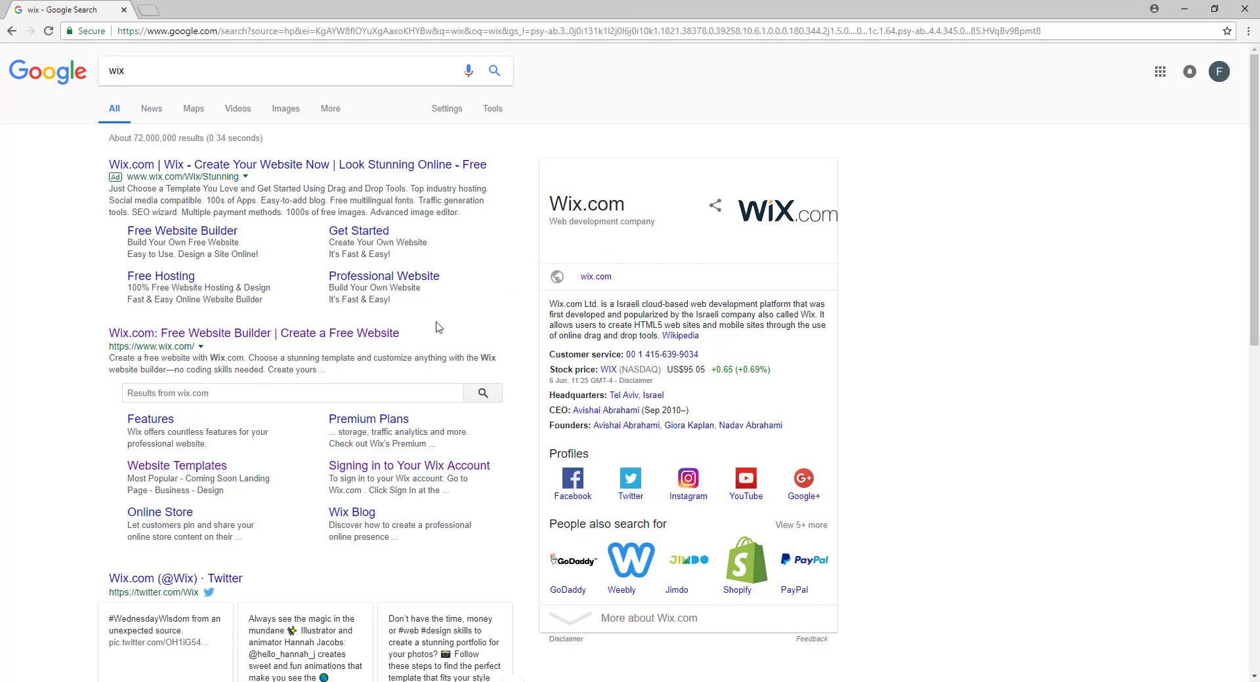
mouse_move(249, 333)
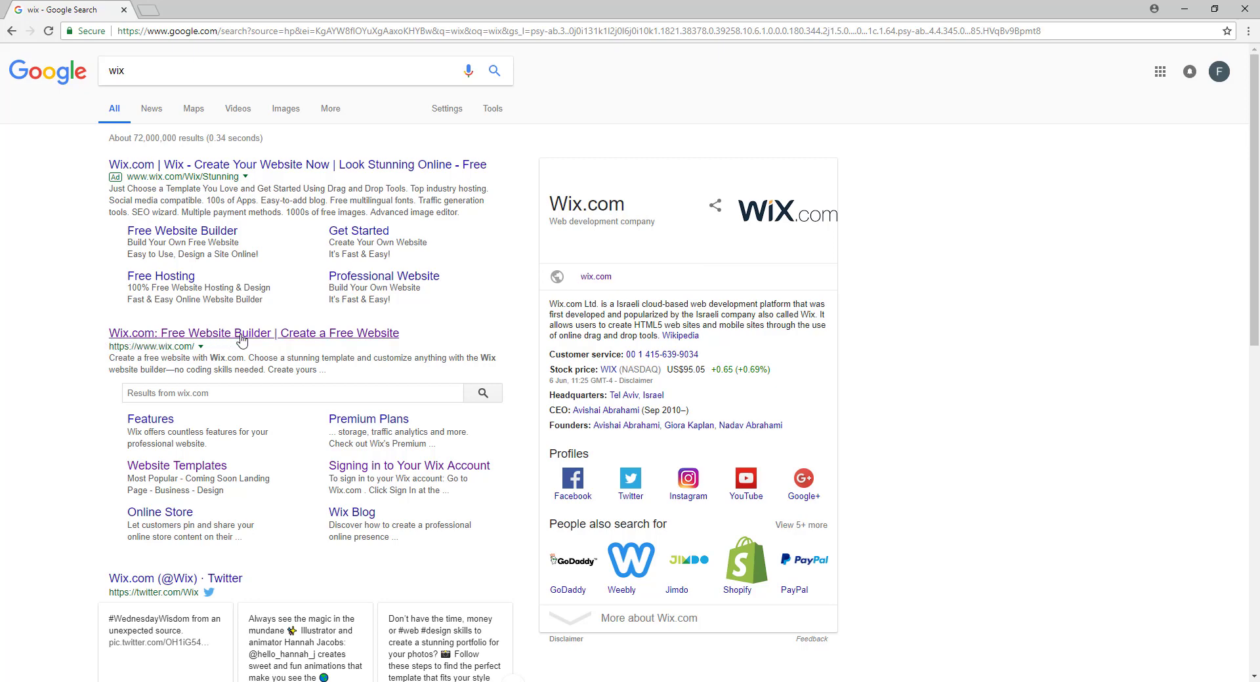
click(253, 332)
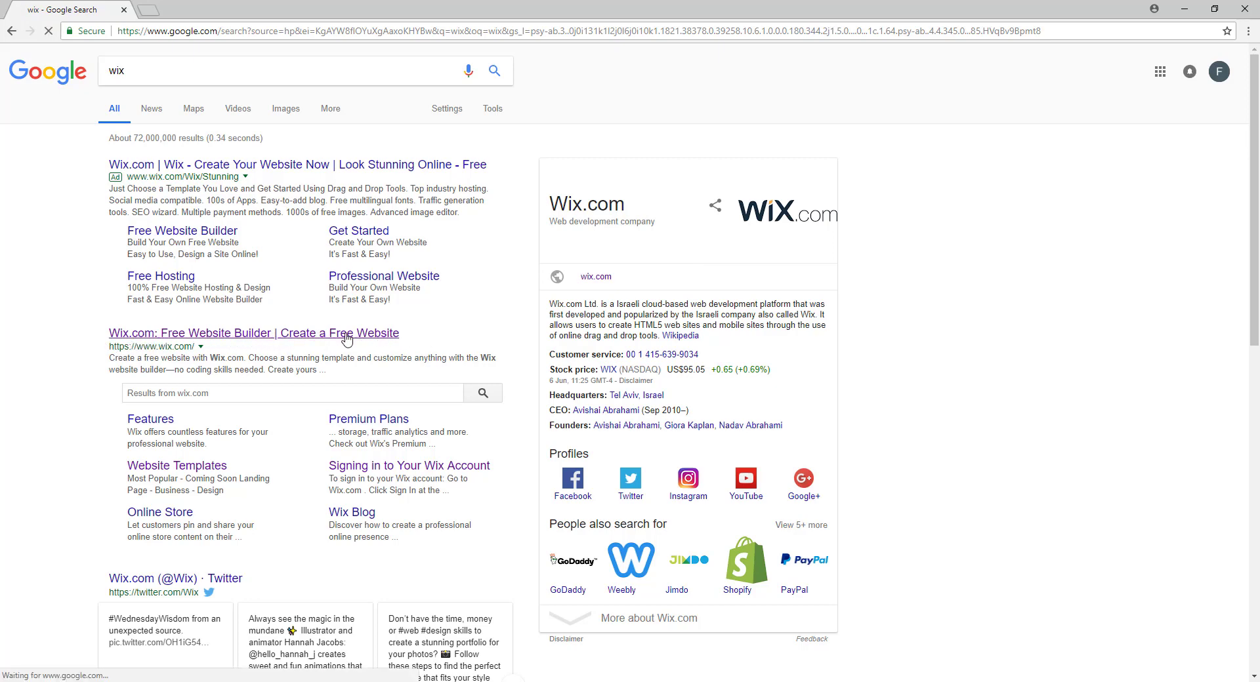
Step: Let the Wix.com homepage load with its 'Create the Website You Want' banner and Get Started button
click(254, 332)
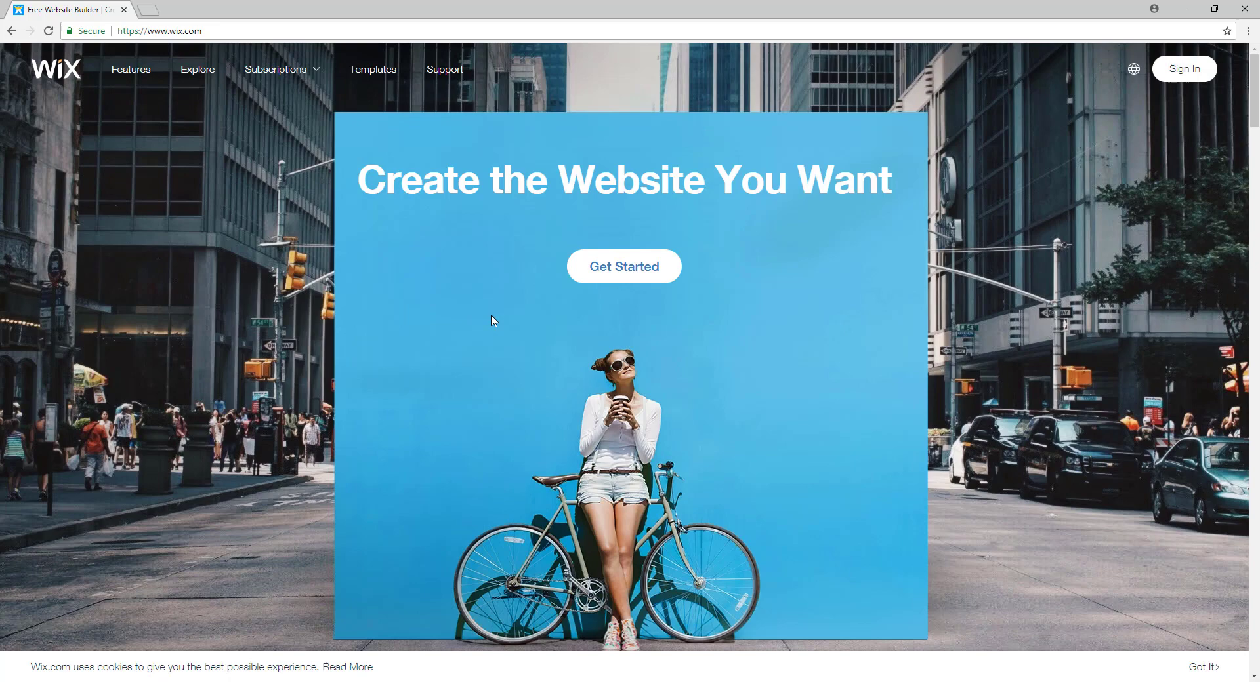
mouse_move(482, 217)
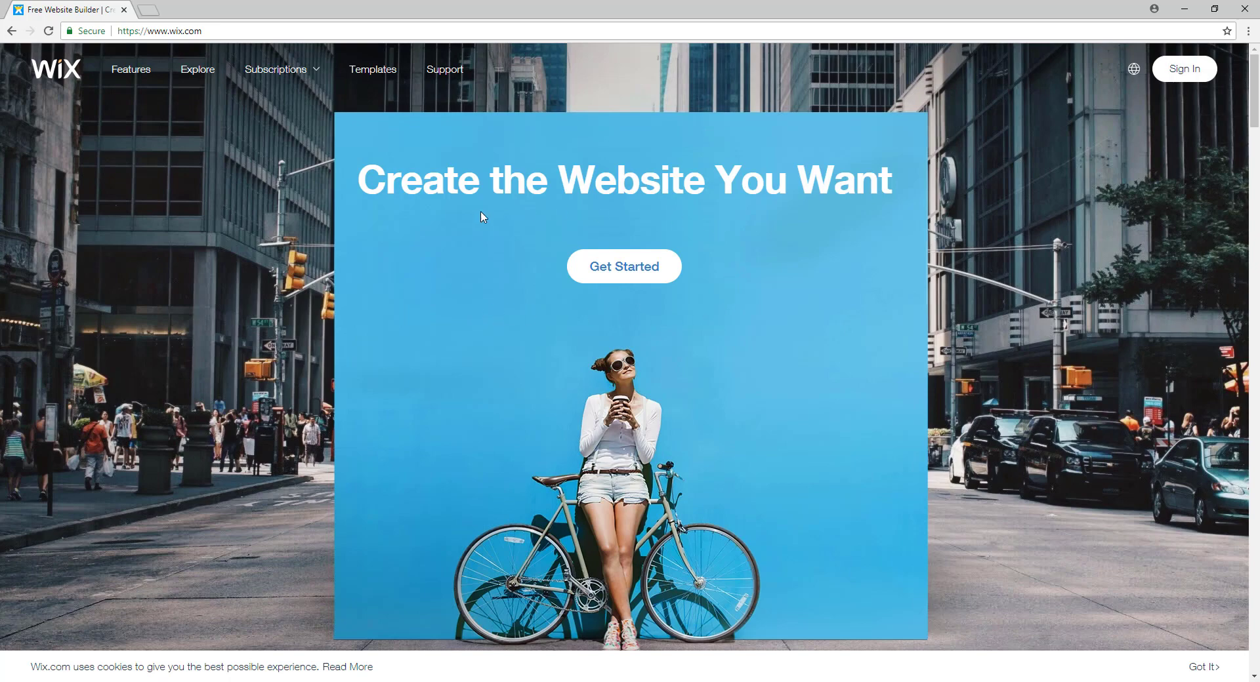
mouse_move(328, 163)
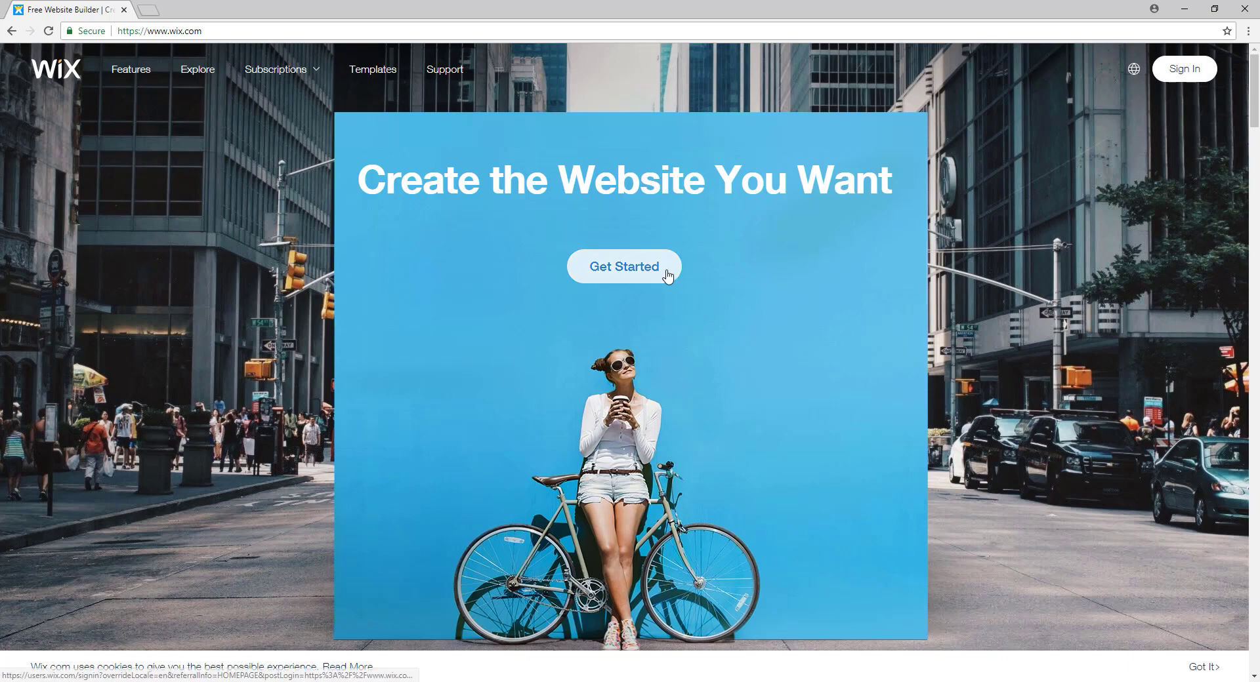
Step: From Get Started, return to the Log In form and enter the account email and password
click(624, 265)
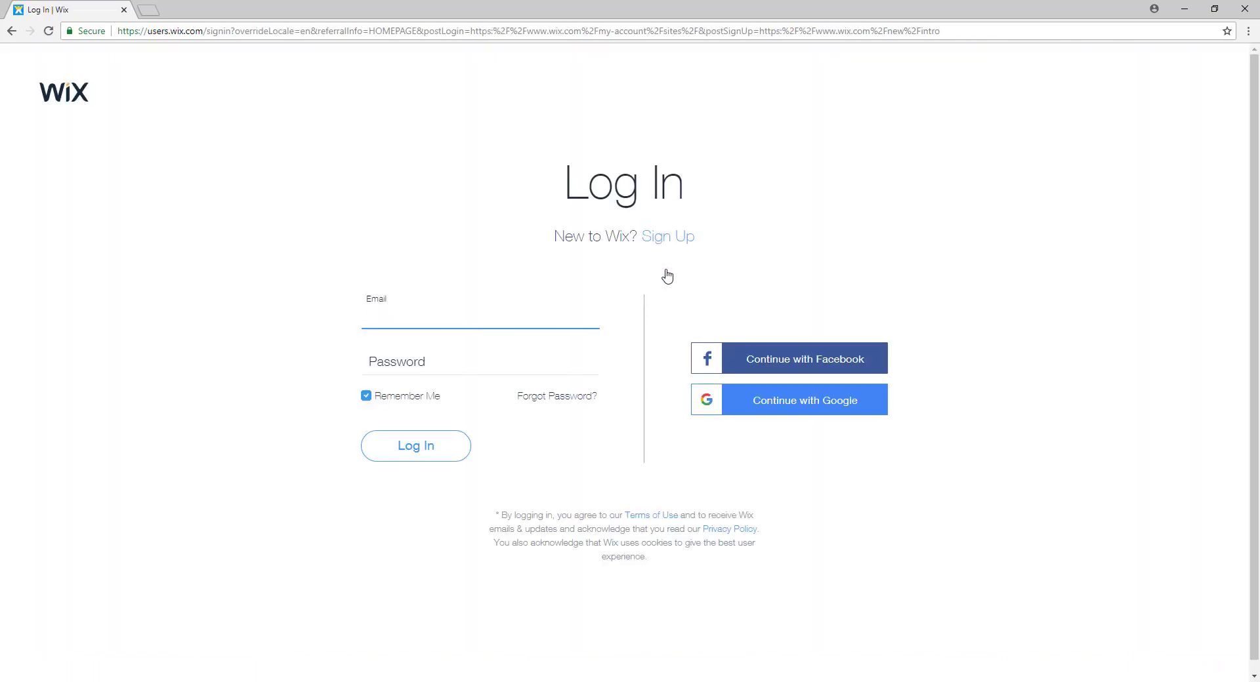
mouse_move(667, 237)
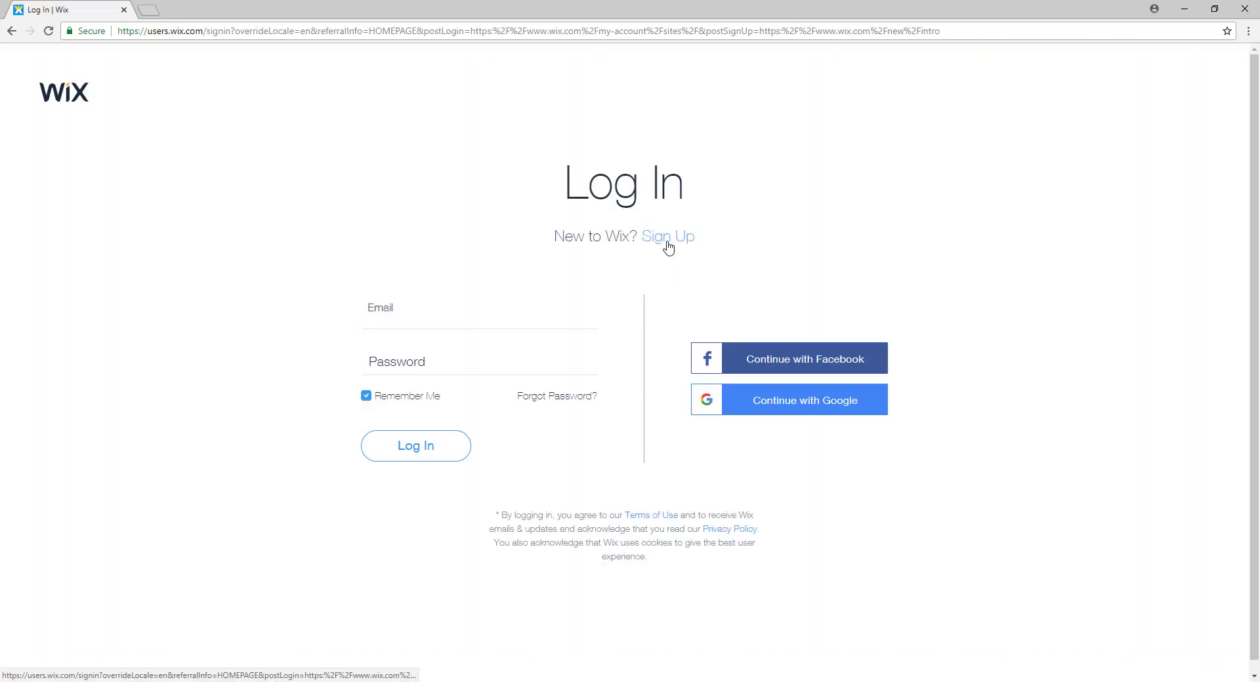
click(667, 237)
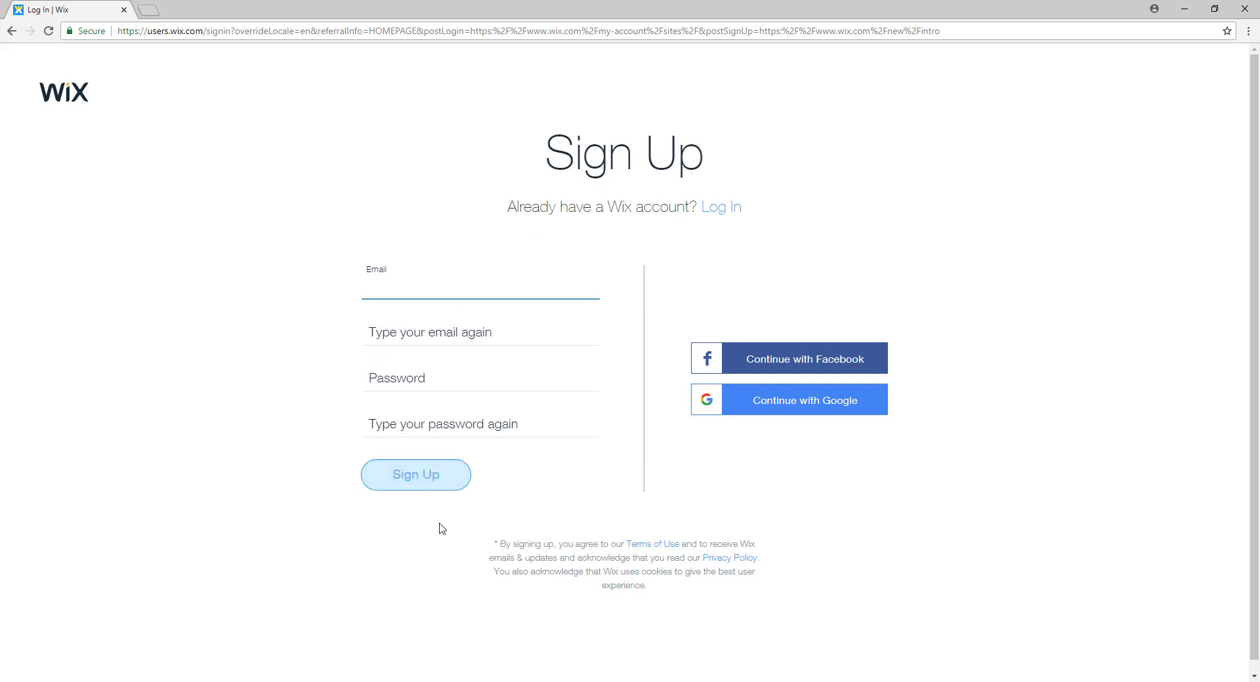
mouse_move(436, 330)
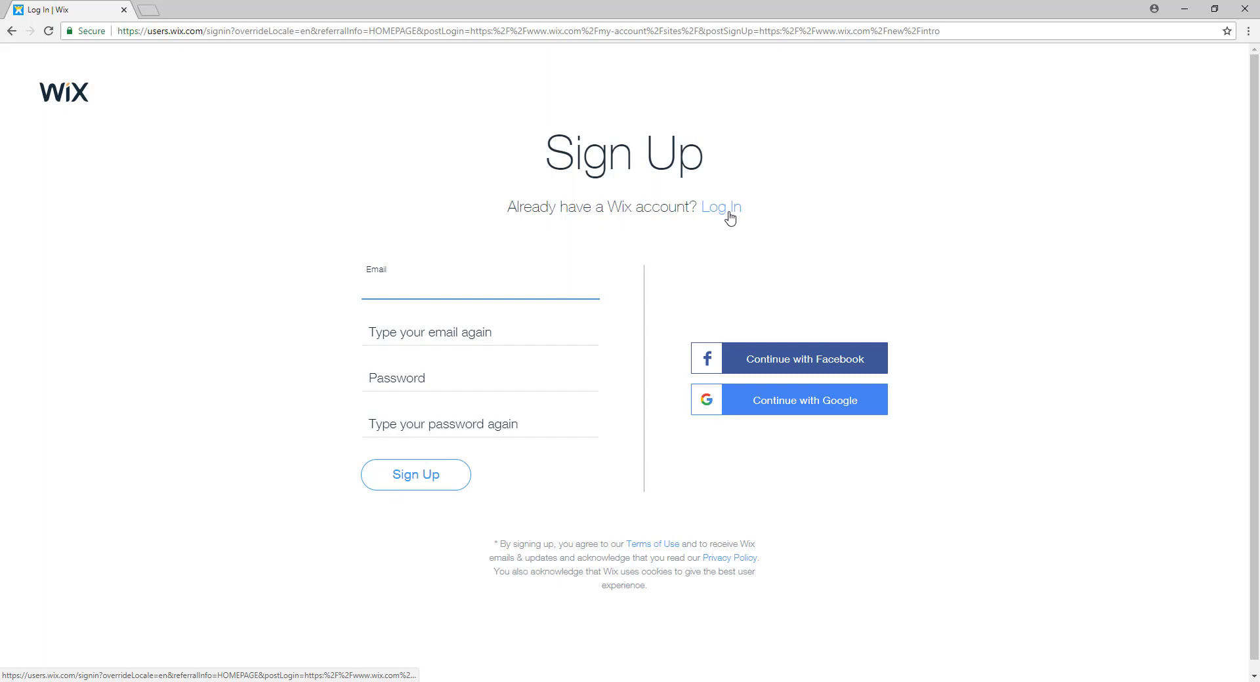
click(720, 207)
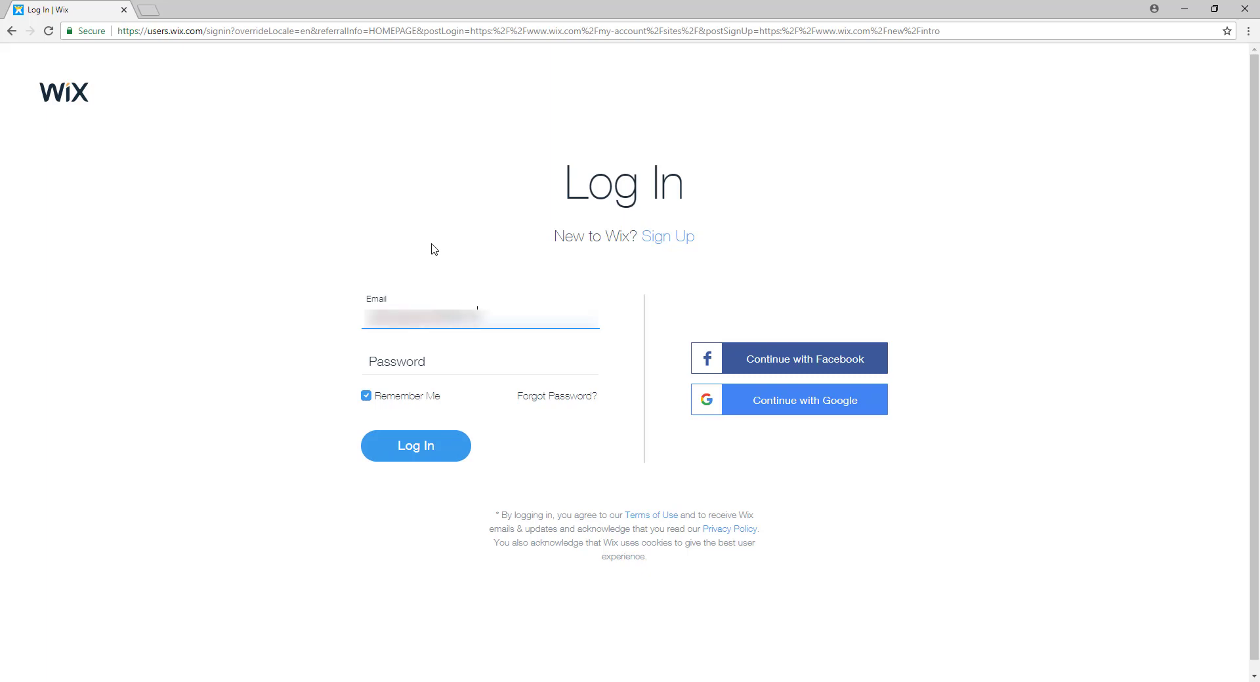
click(480, 361)
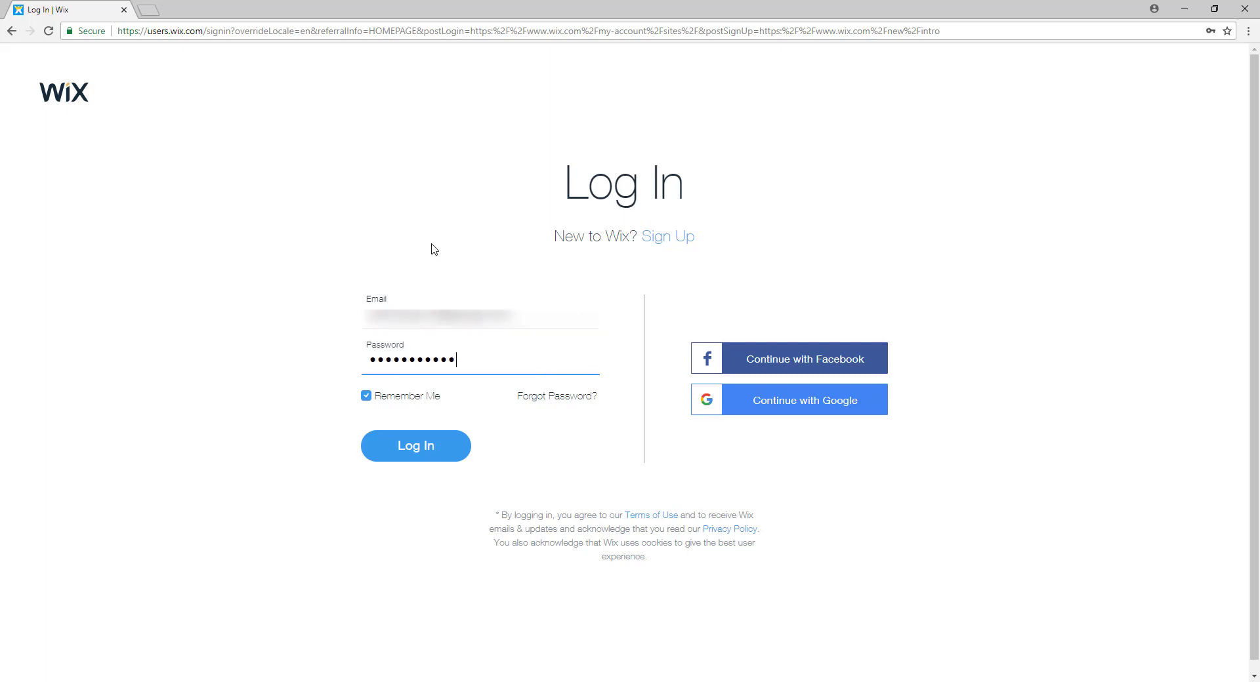
text(••)
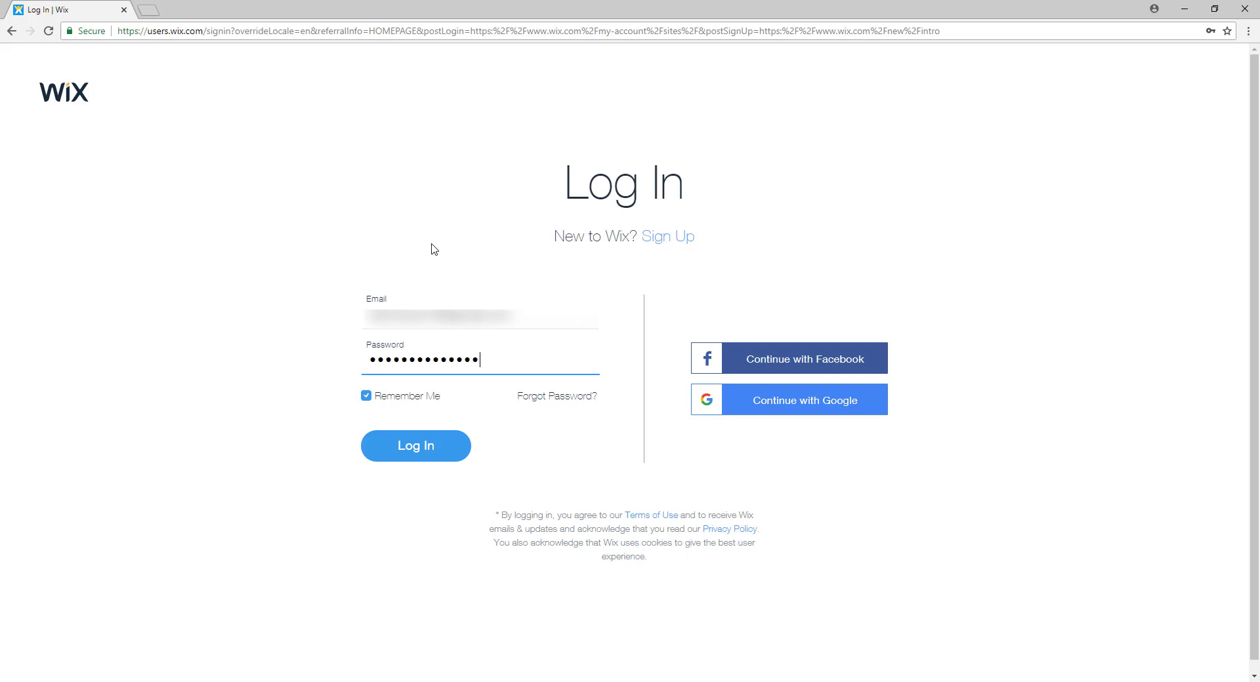
Step: Log in and scroll through the 'Welcome to Wix' account page
click(415, 445)
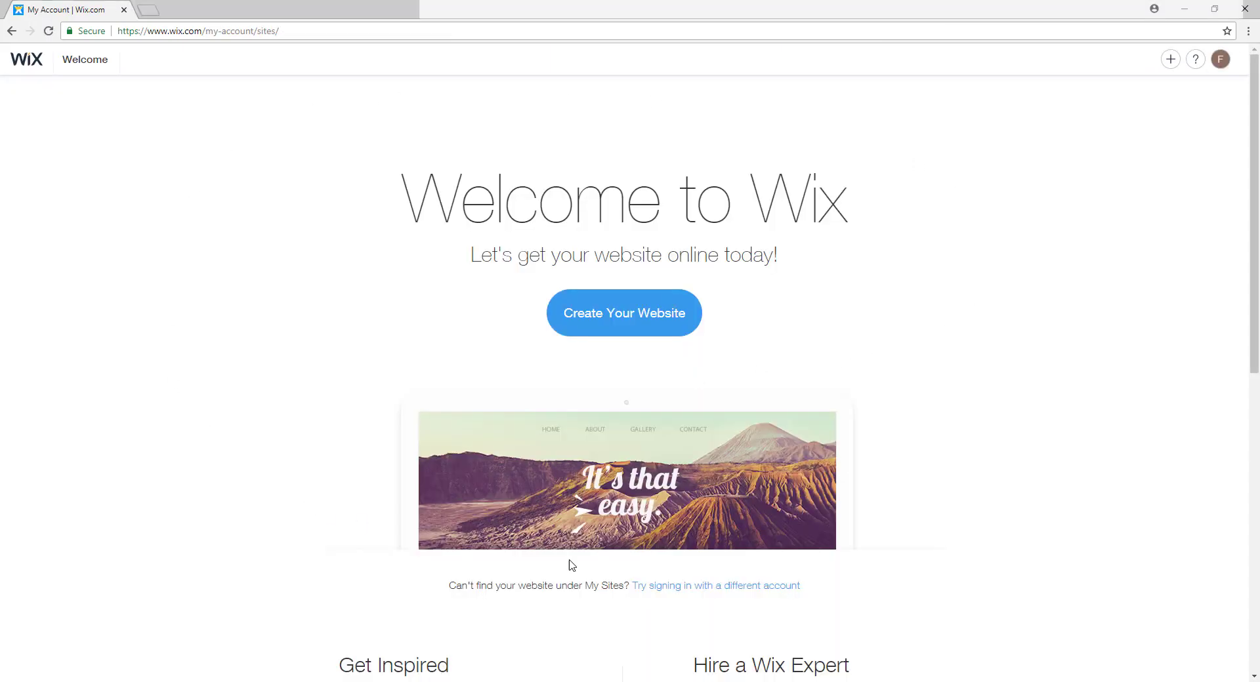
scroll(down, 3)
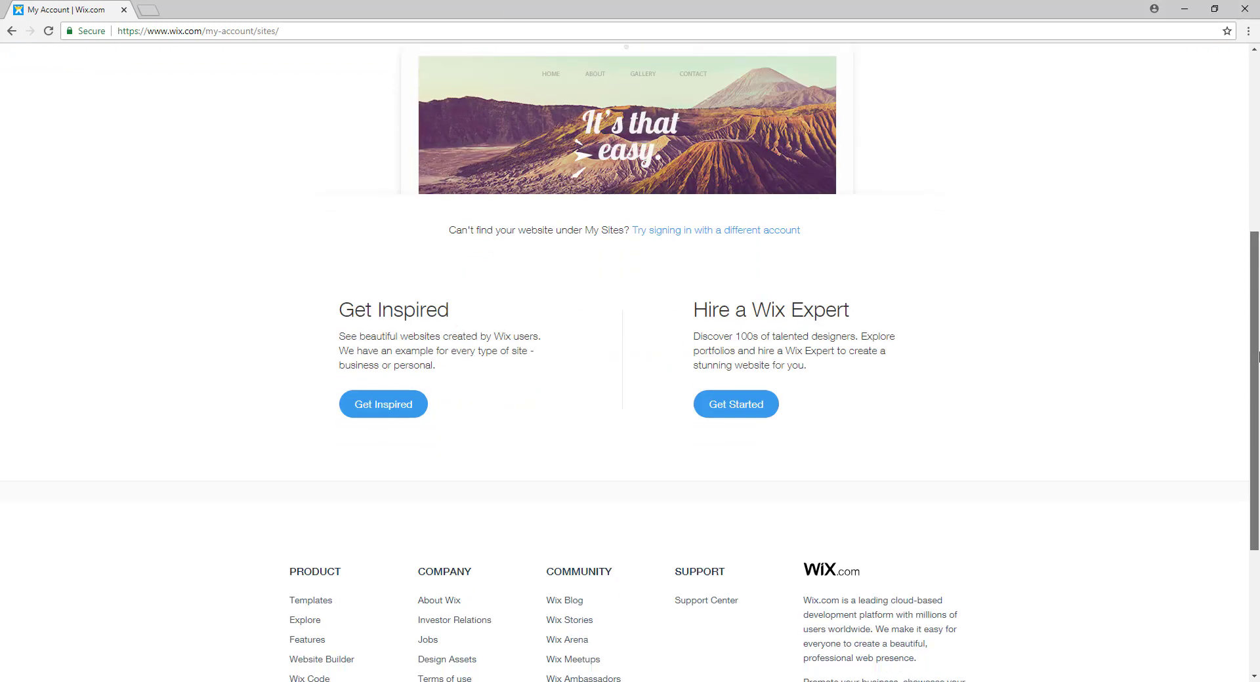
scroll(up, 3)
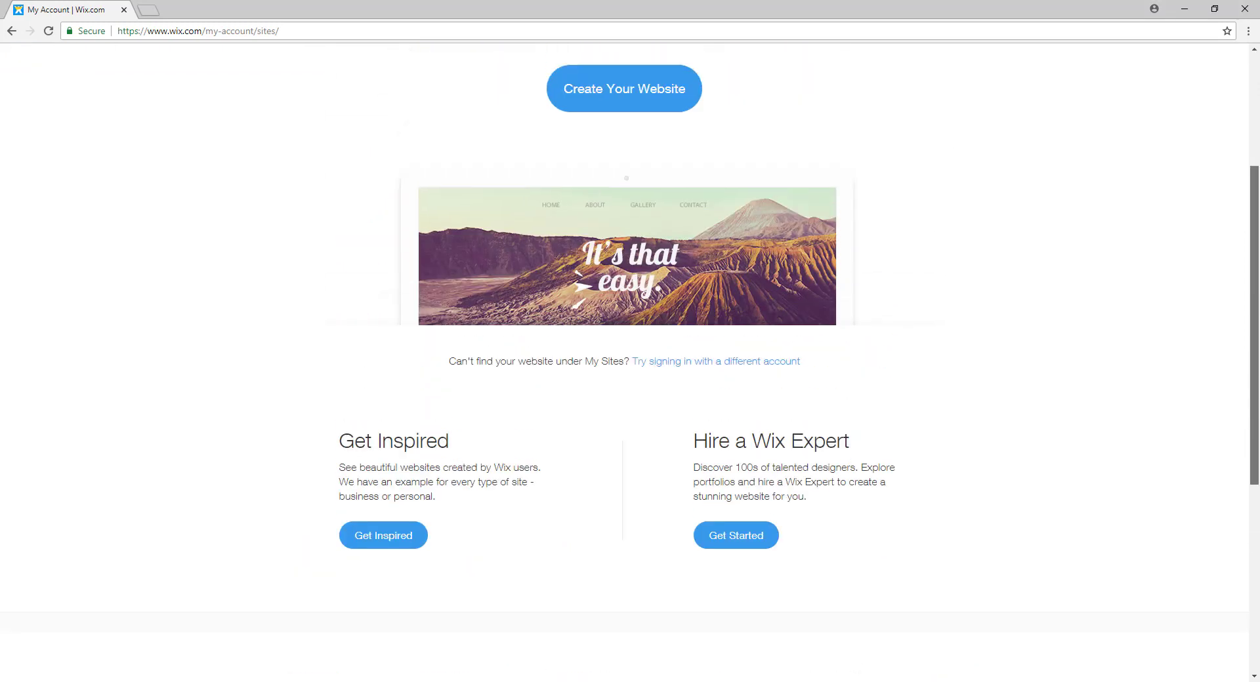
scroll(up, 3)
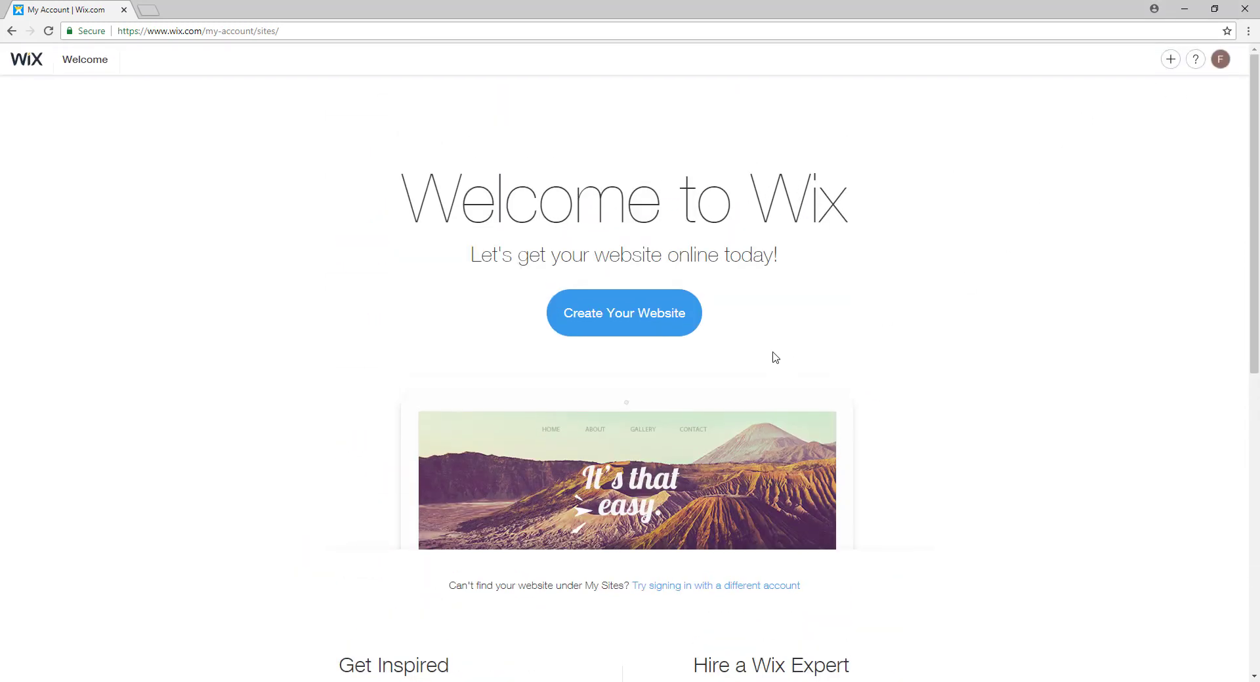
mouse_move(760, 317)
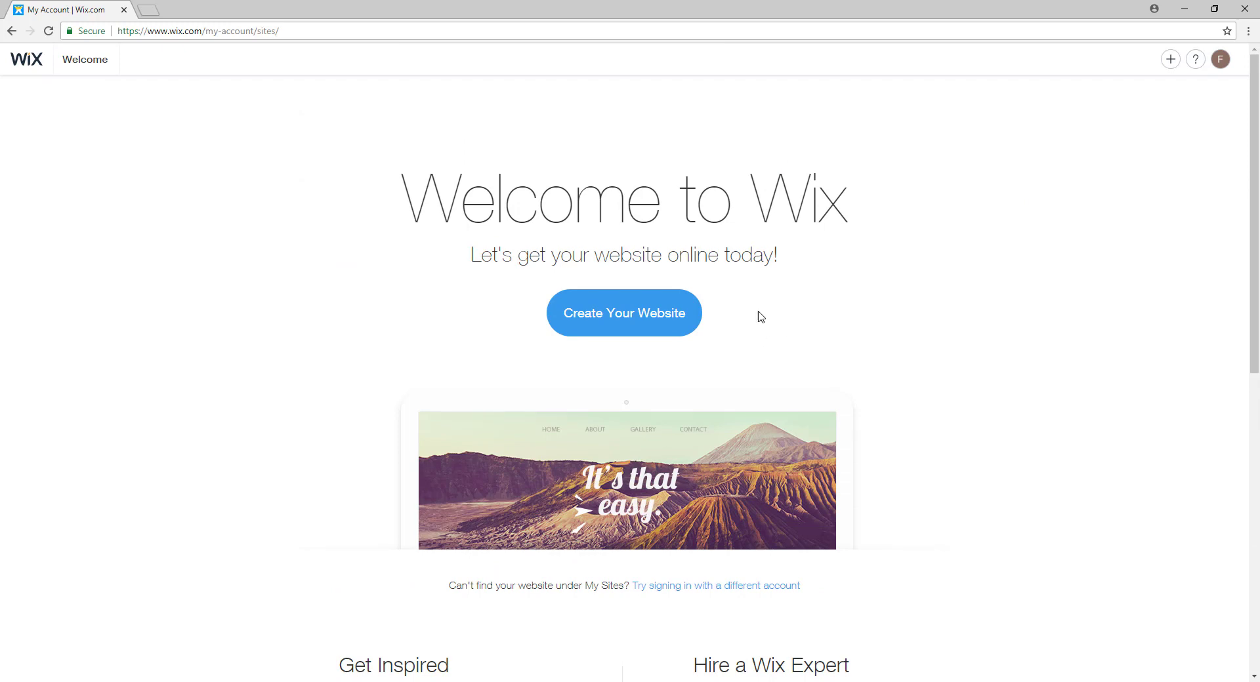
mouse_move(623, 313)
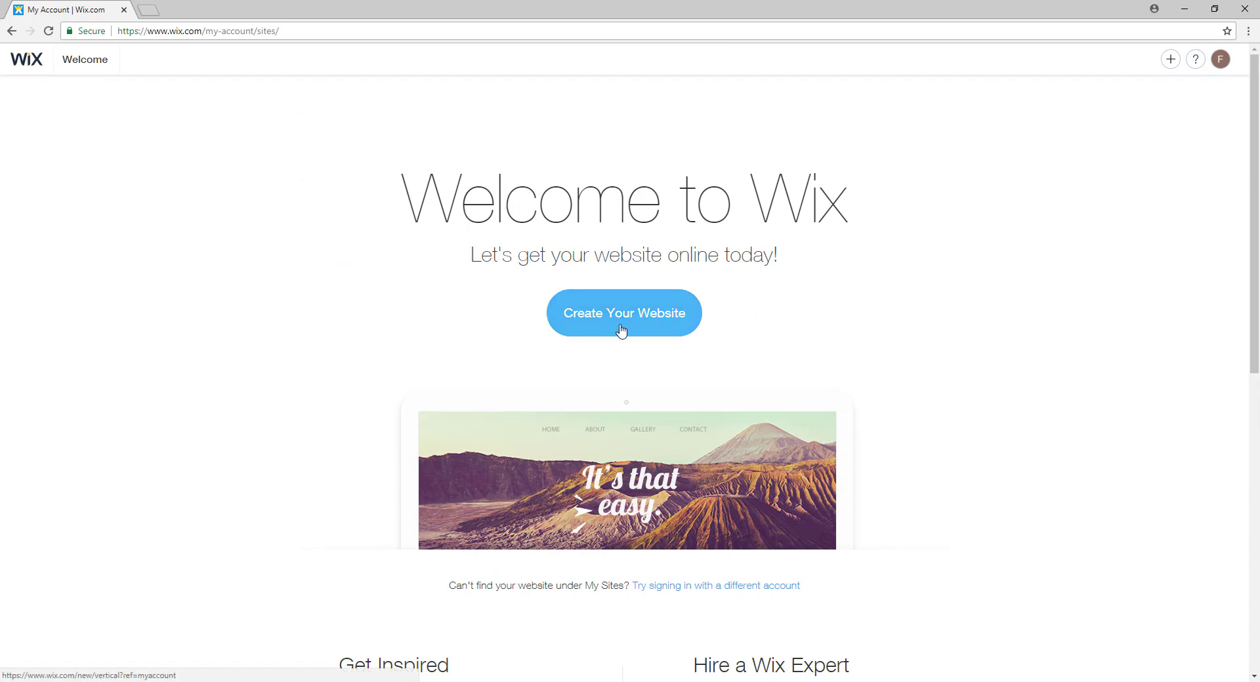
Step: Start a new website and choose Beauty & Wellness as the site type
click(623, 313)
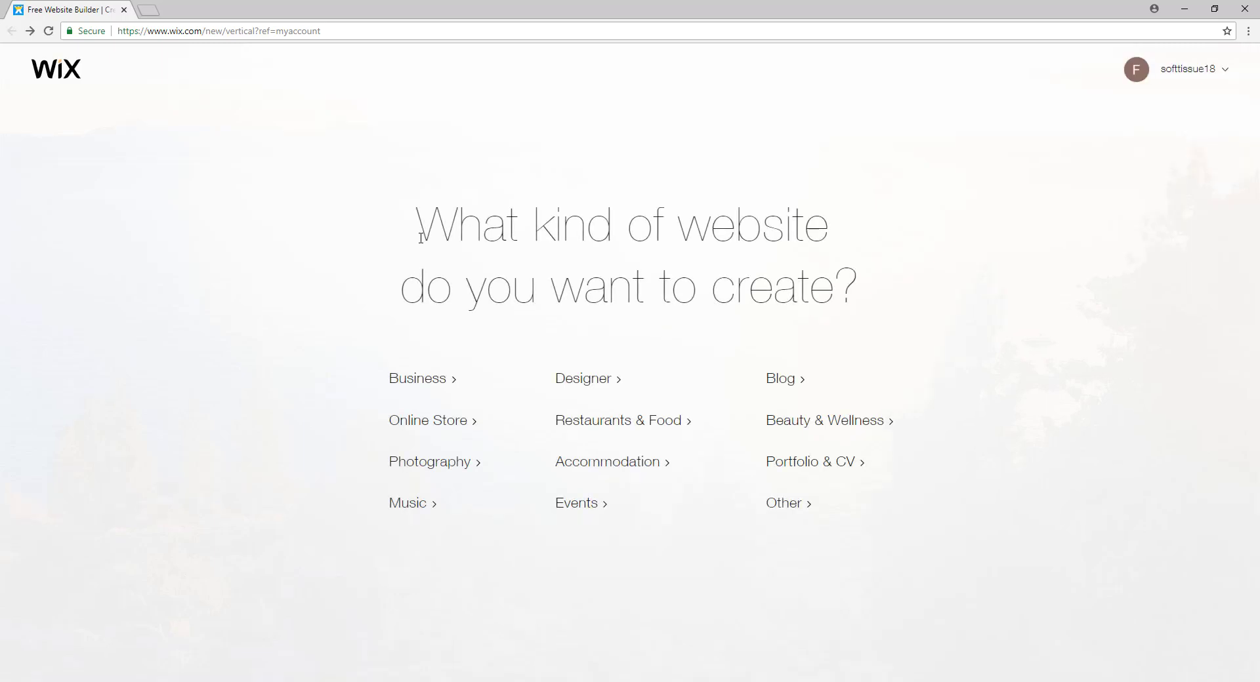
mouse_move(383, 304)
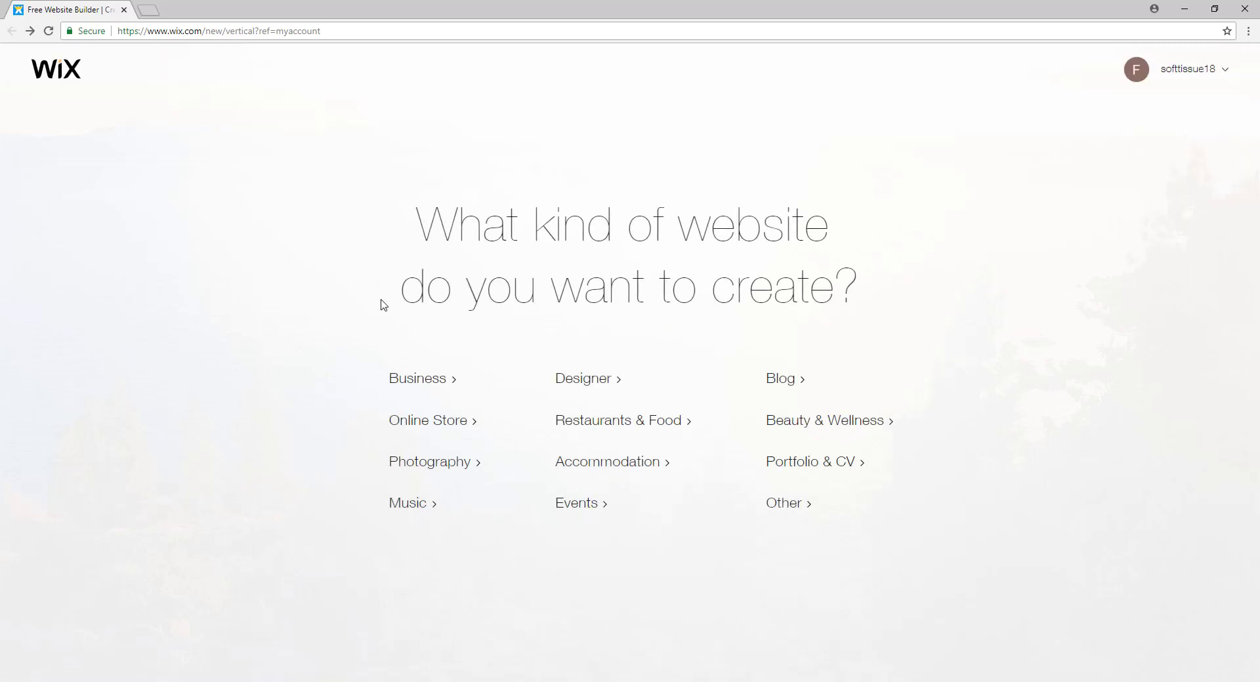
mouse_move(429, 461)
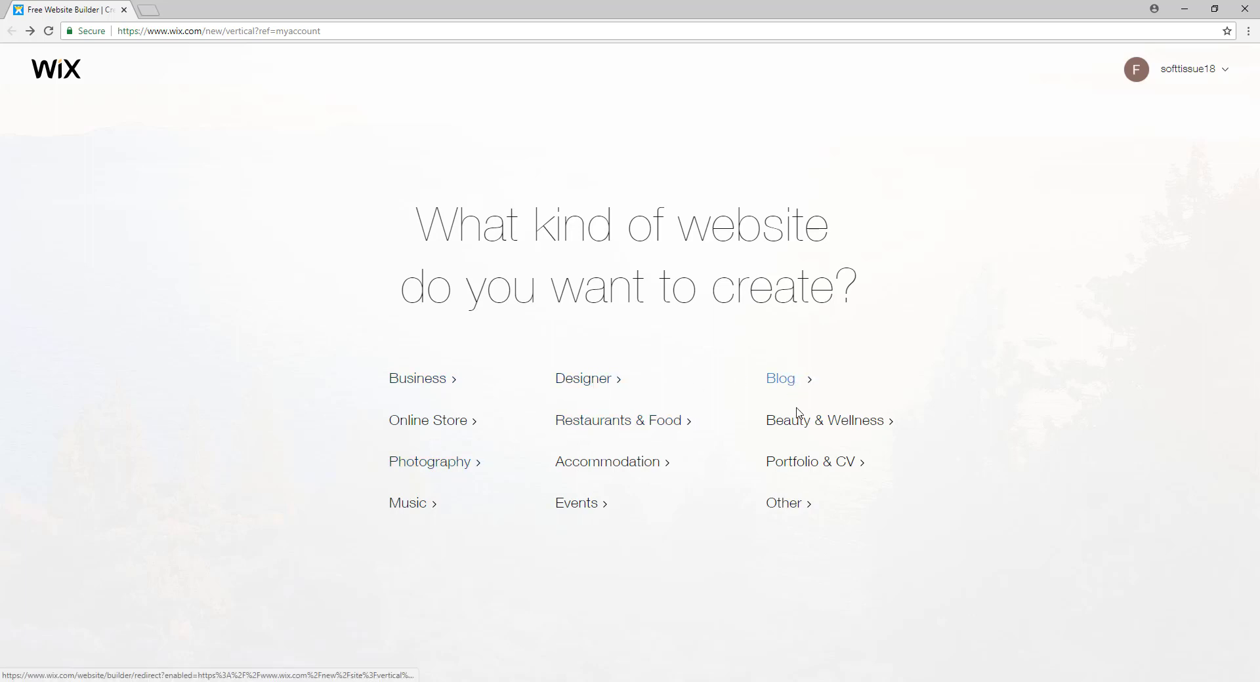
mouse_move(918, 432)
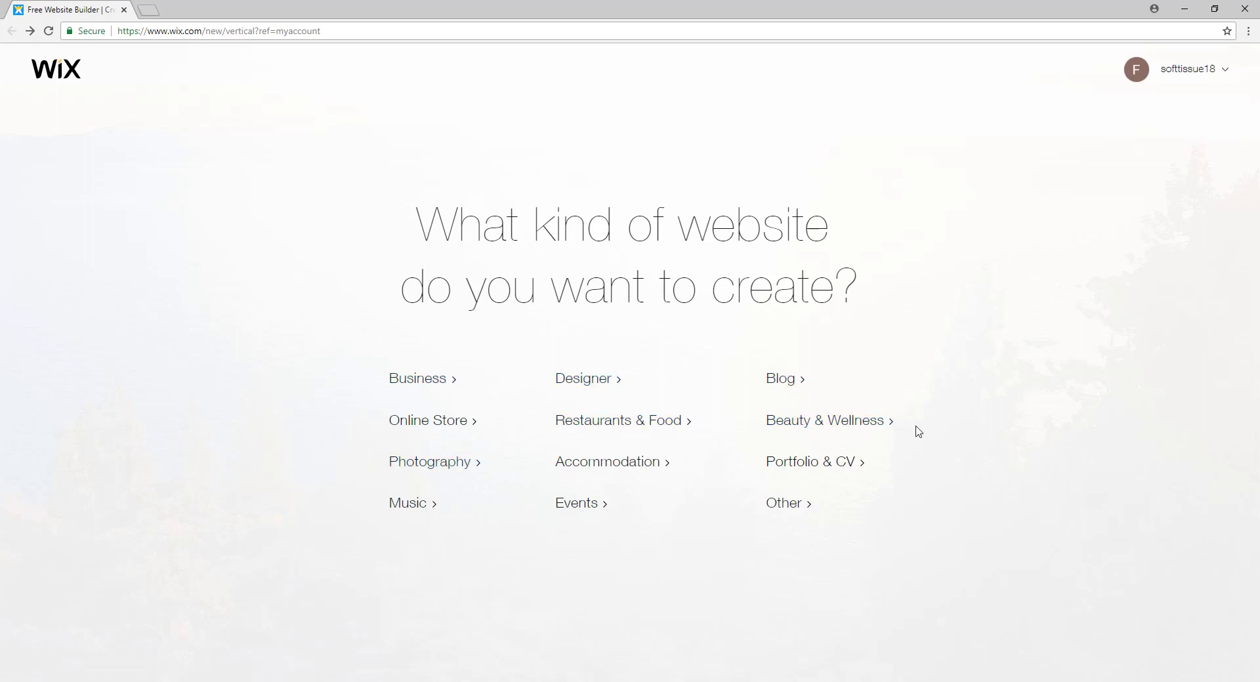
click(824, 421)
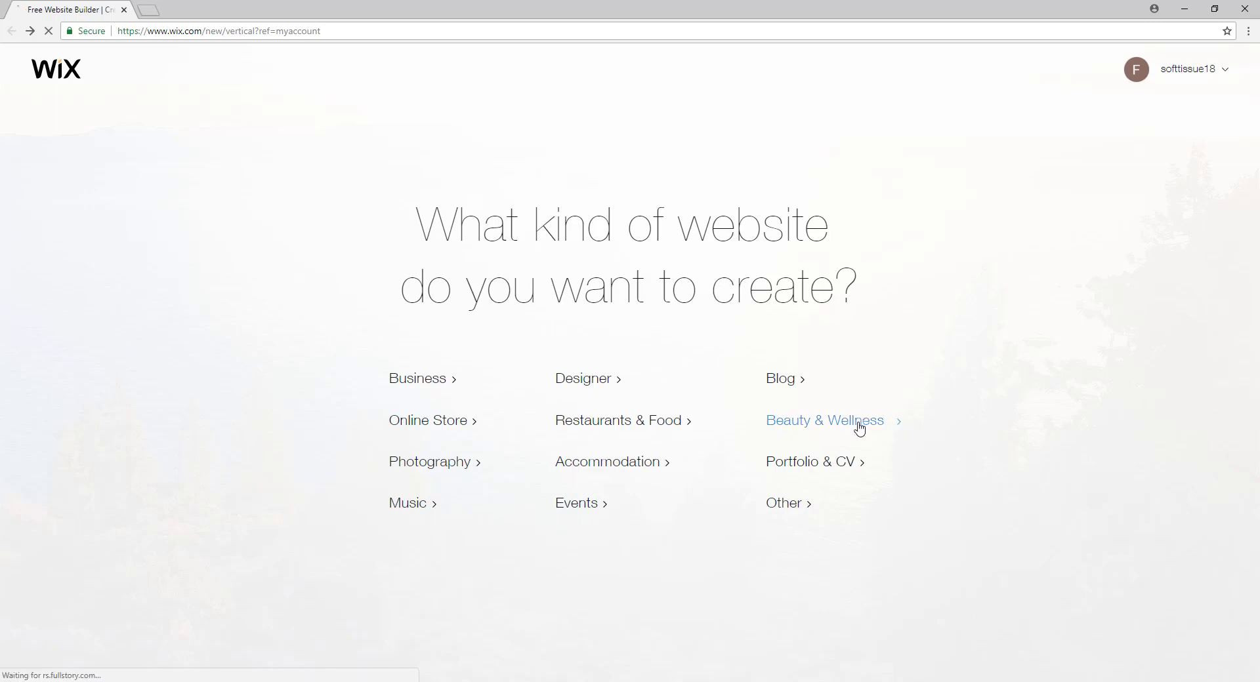
click(823, 420)
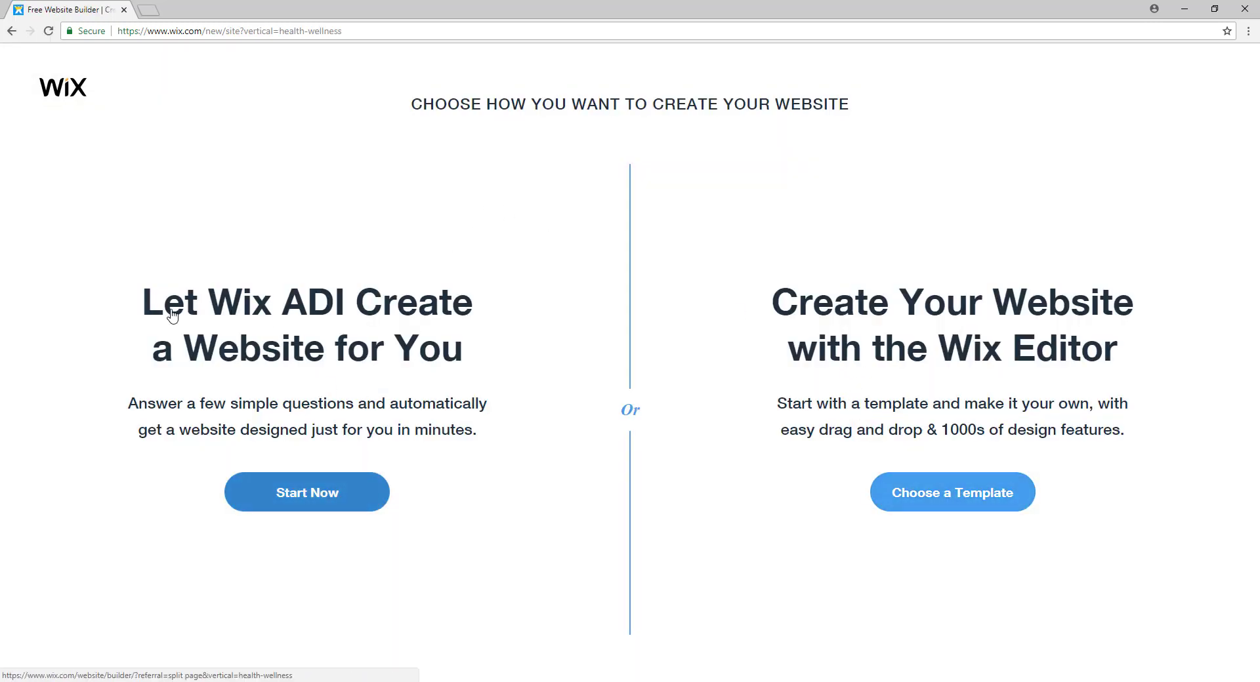
mouse_move(185, 346)
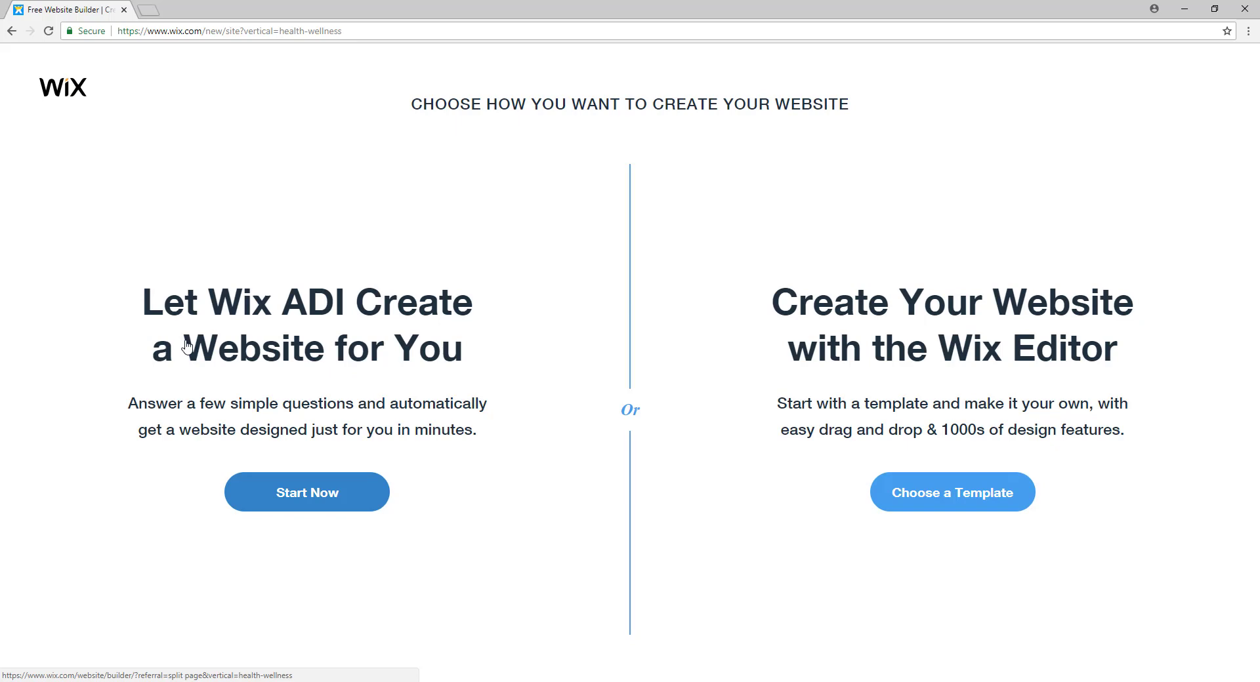
mouse_move(307, 492)
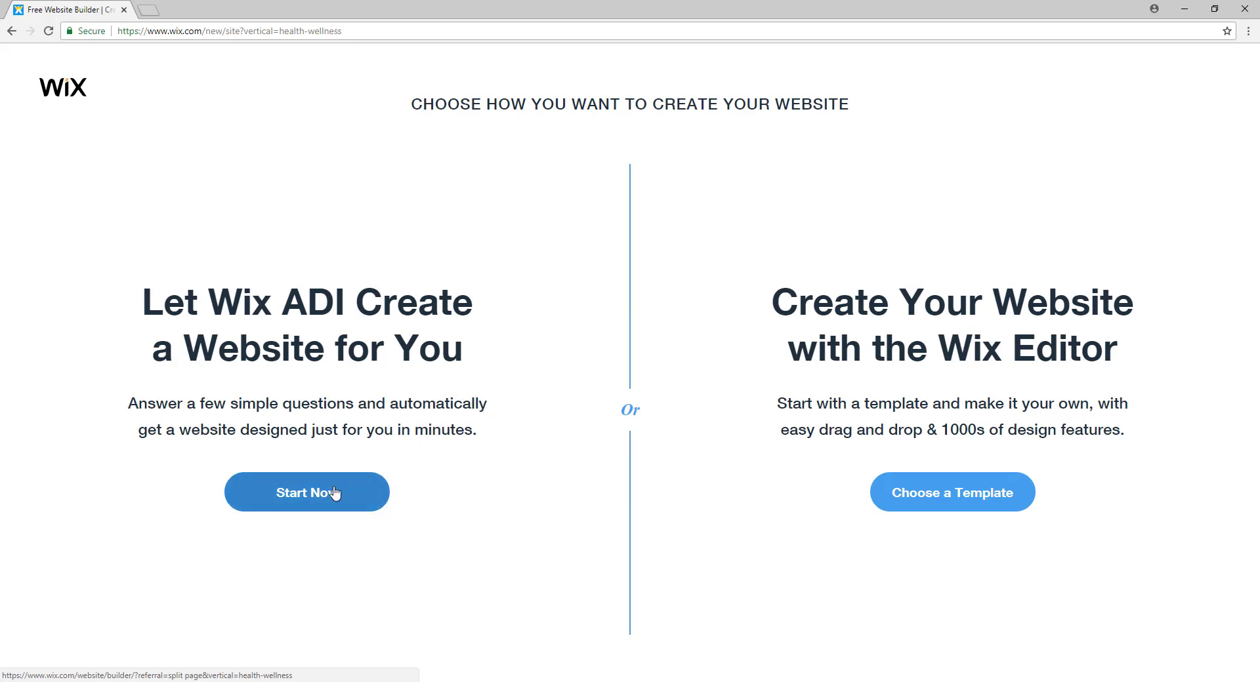
Step: Choose Wix ADI, set 'Massage Spa' as the website category, and continue
click(306, 492)
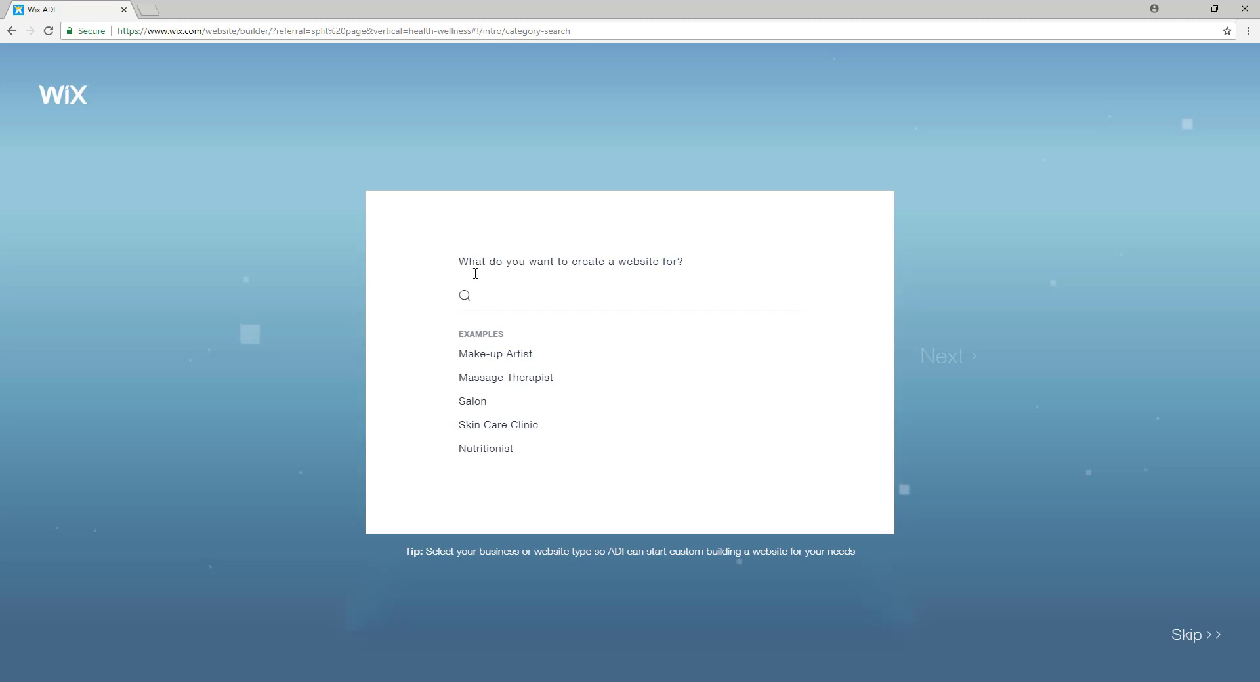
text(Ma)
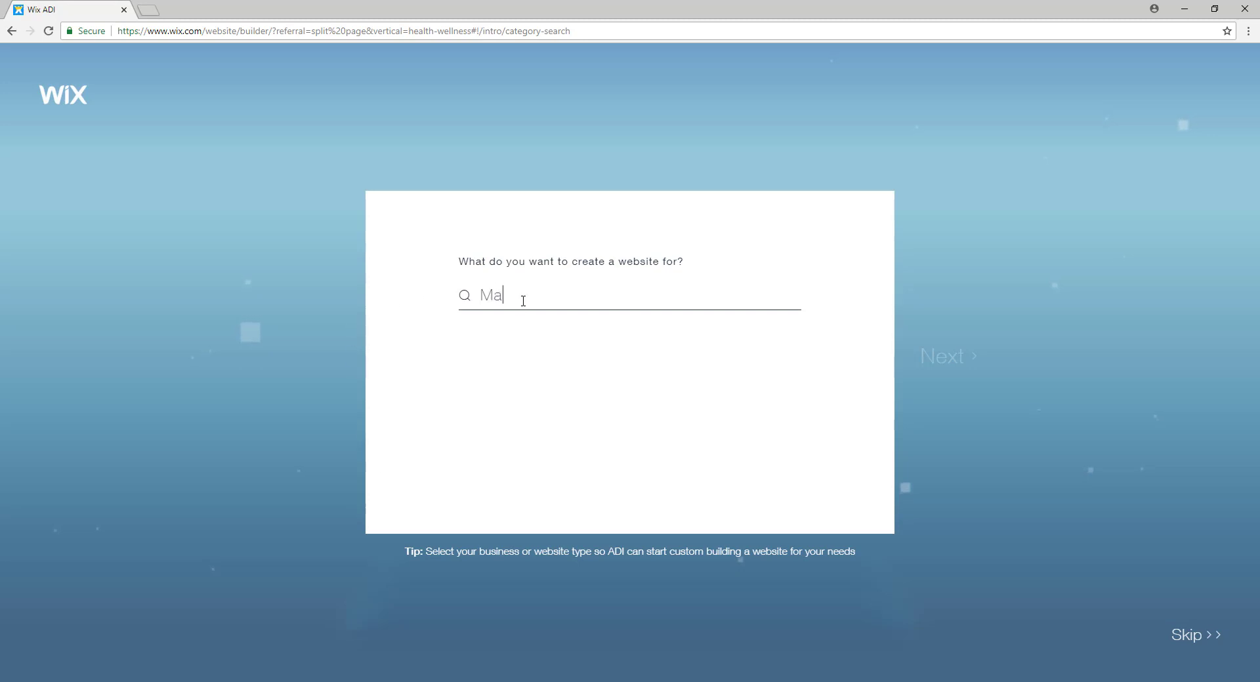
text(ssage)
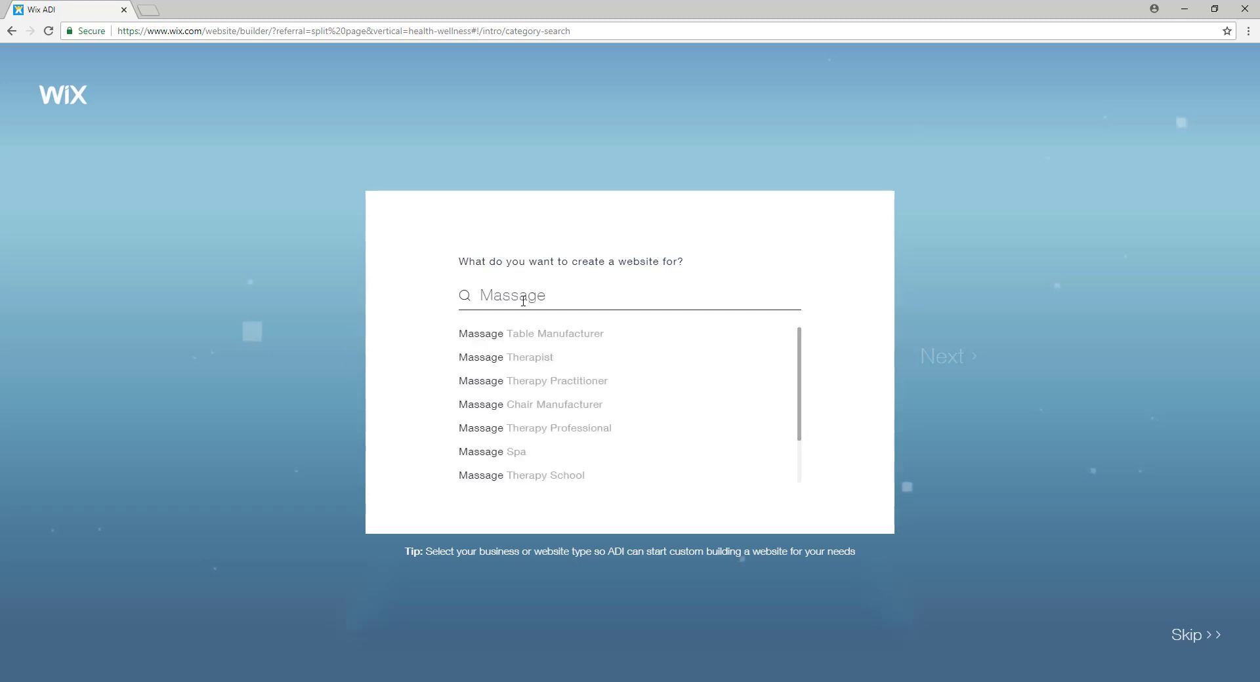
mouse_move(491, 451)
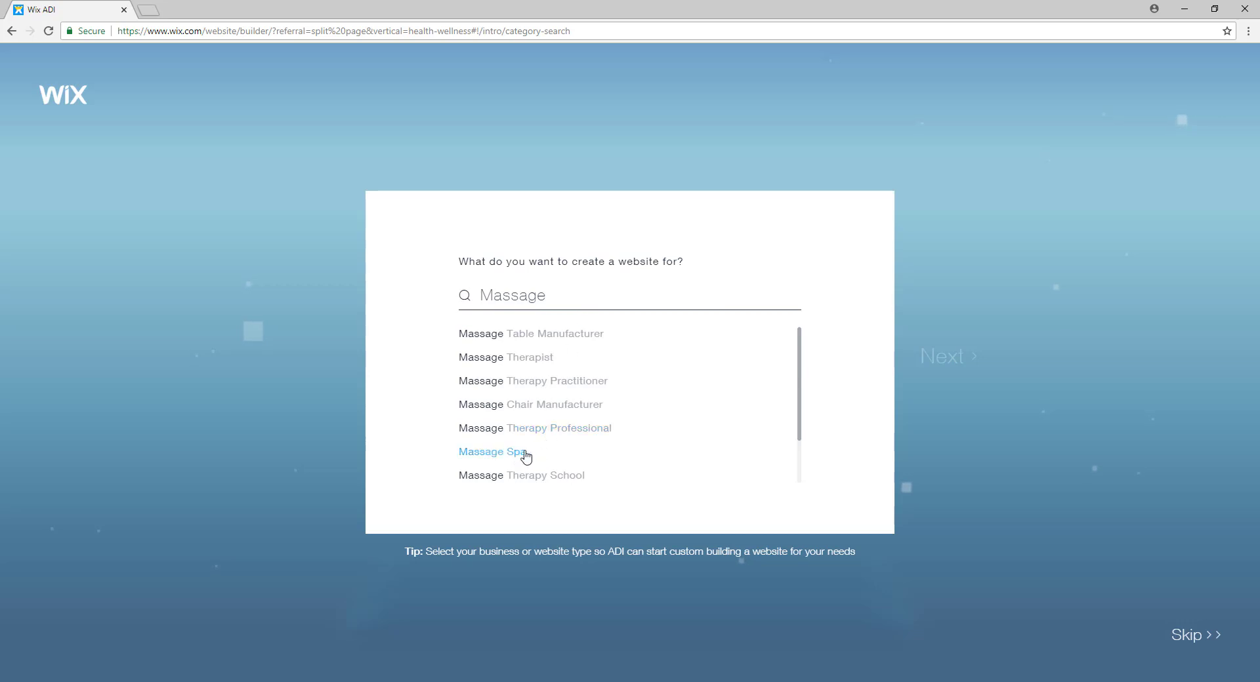
click(492, 451)
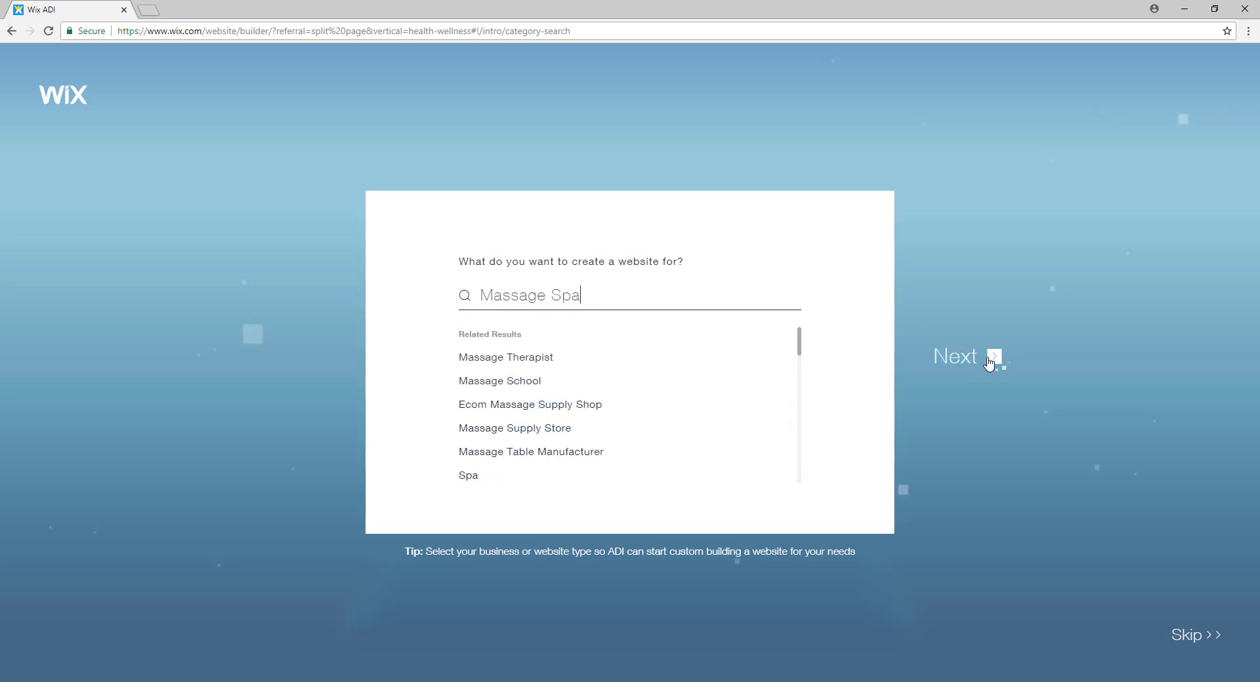
click(955, 356)
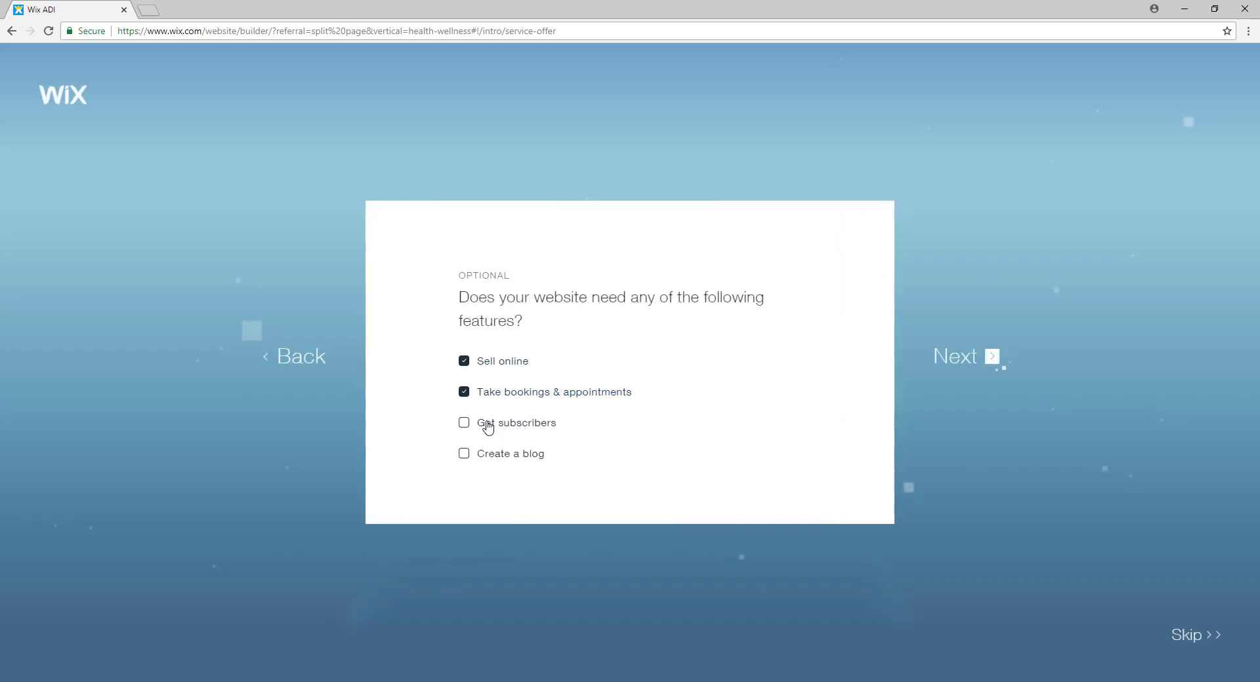
Step: Add the subscribers and blog features alongside selling online and bookings, and continue
click(464, 423)
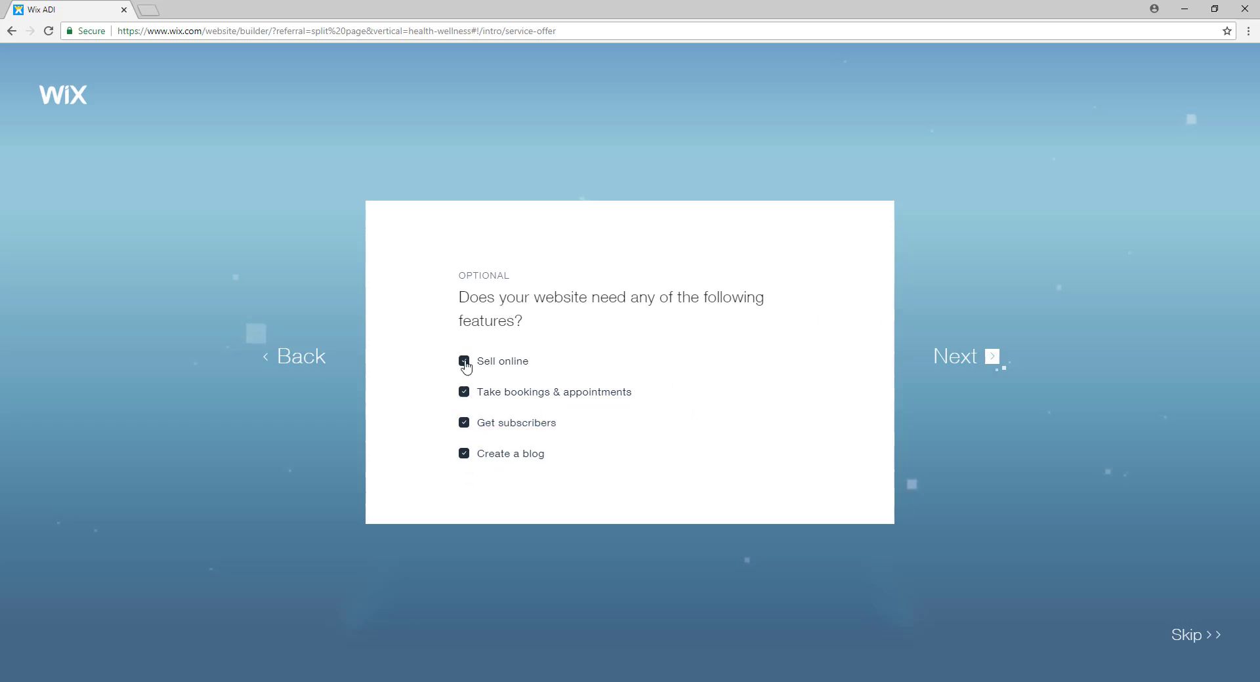
click(962, 356)
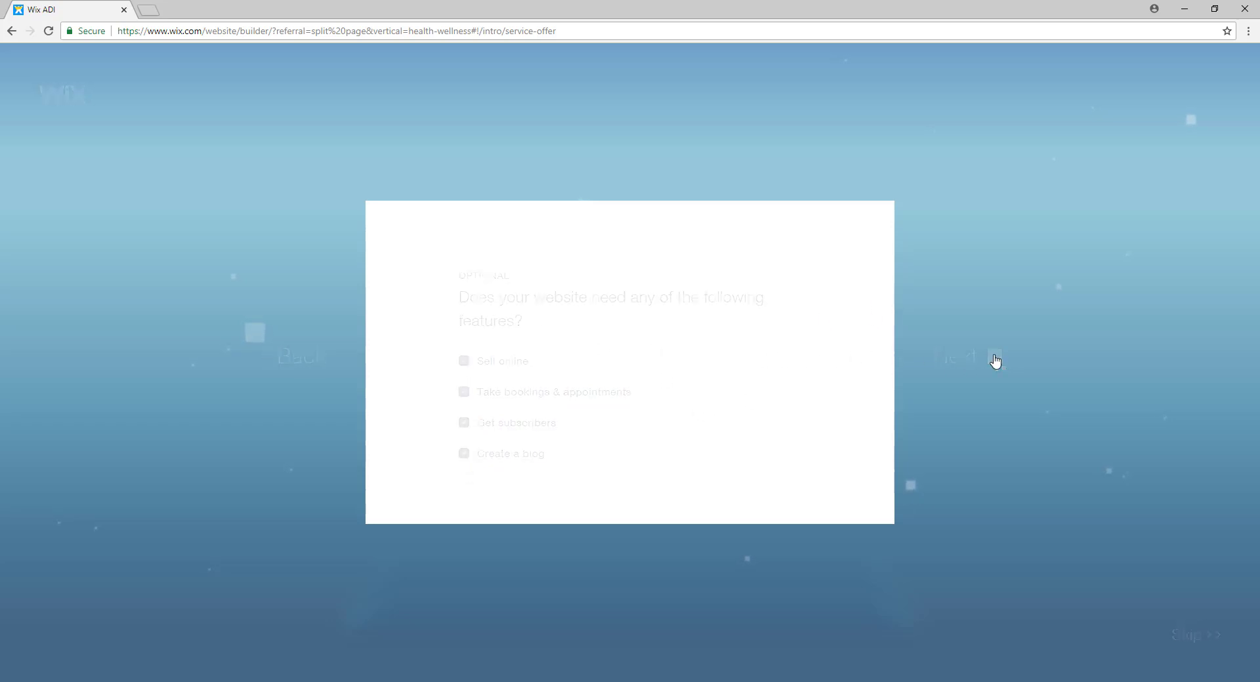
click(992, 361)
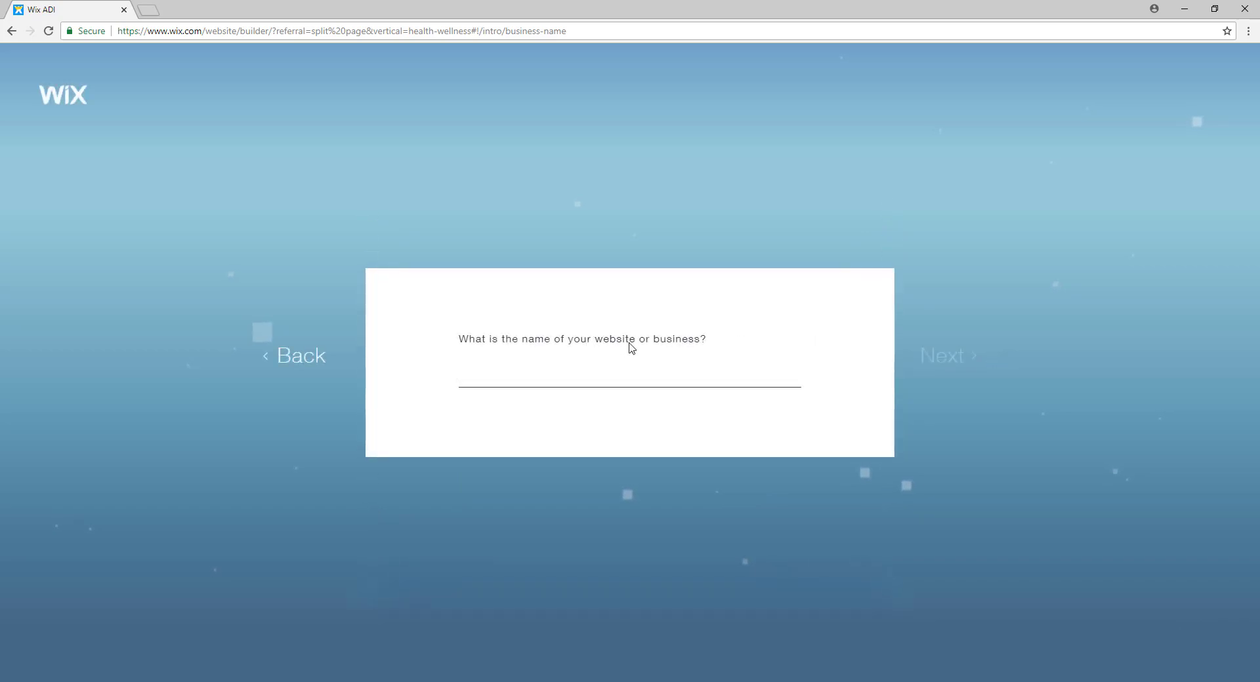
Step: Name the business 'Soft Tissue' and skip the business address question
click(629, 374)
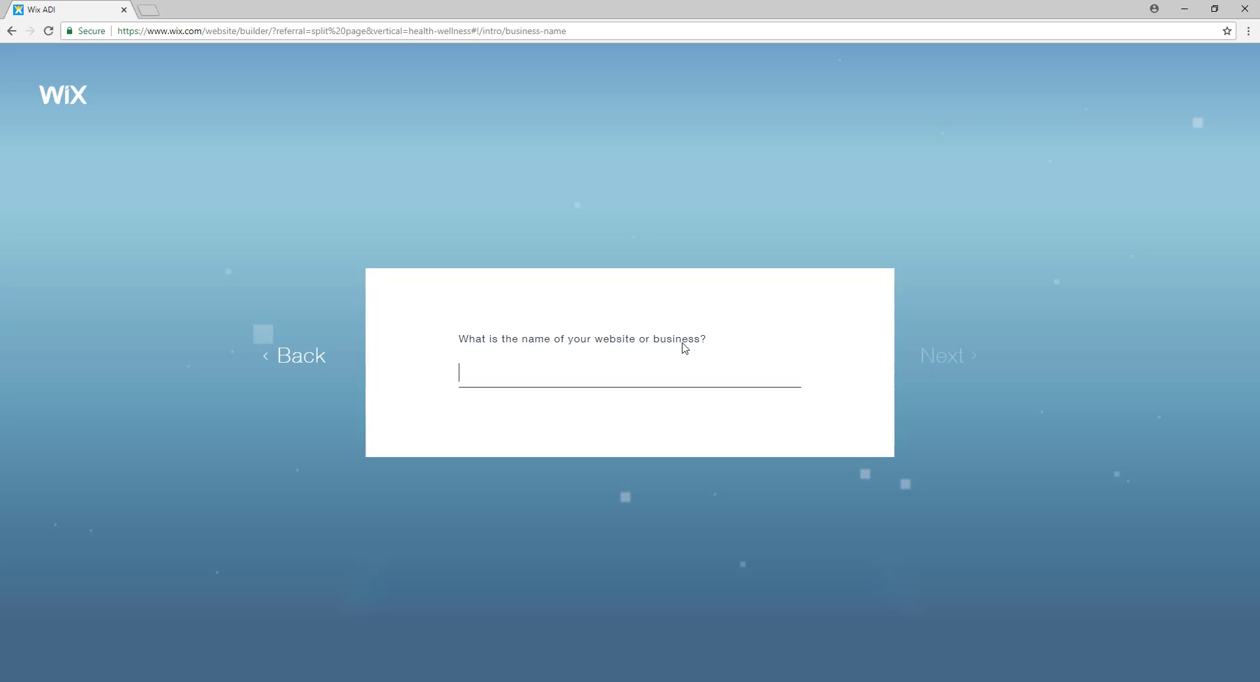
text(So)
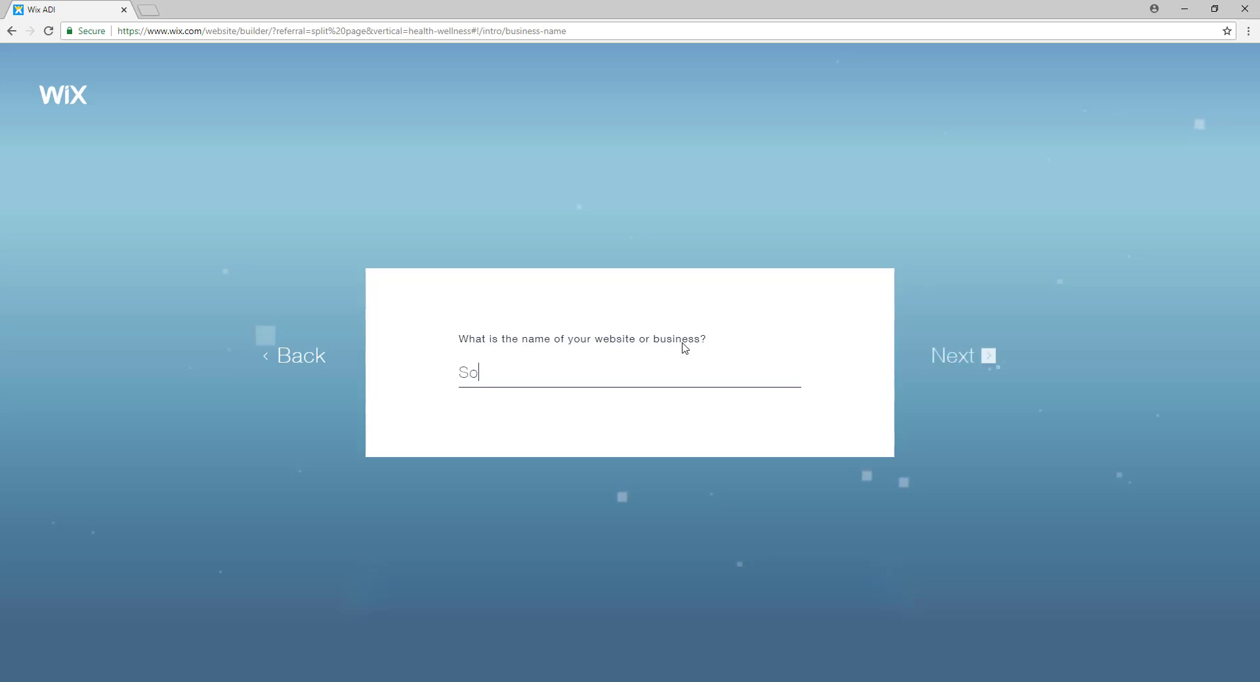
text(ft Tissue)
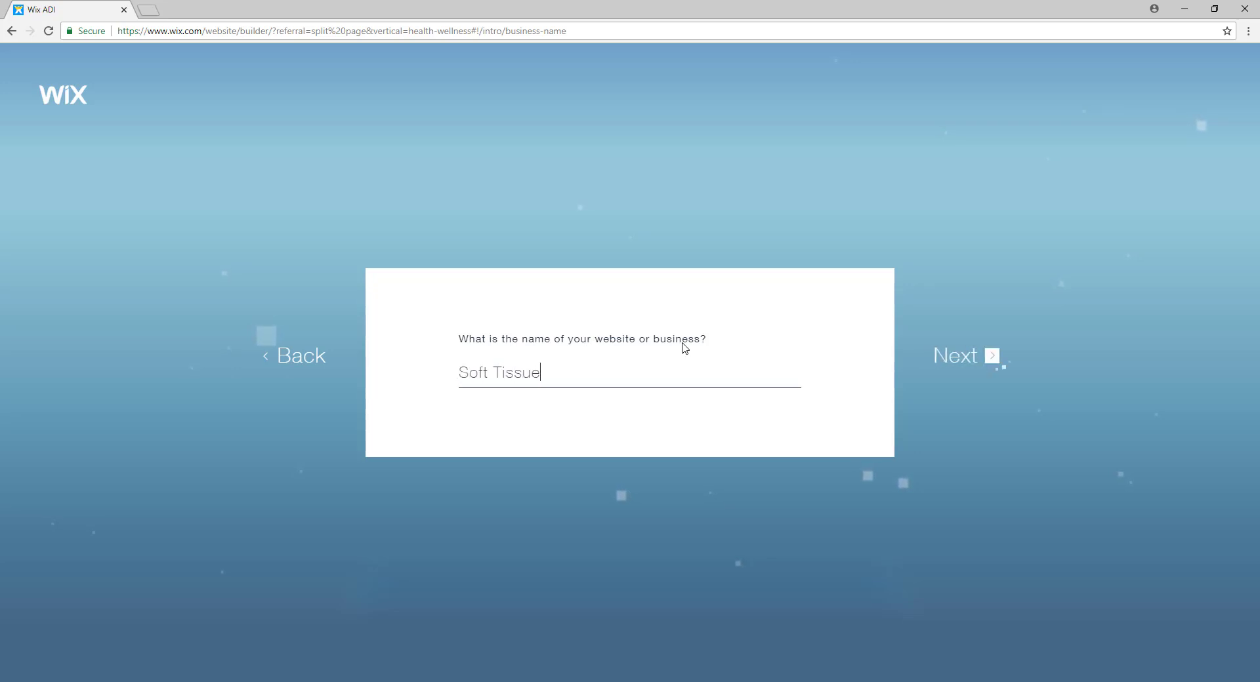
mouse_move(990, 357)
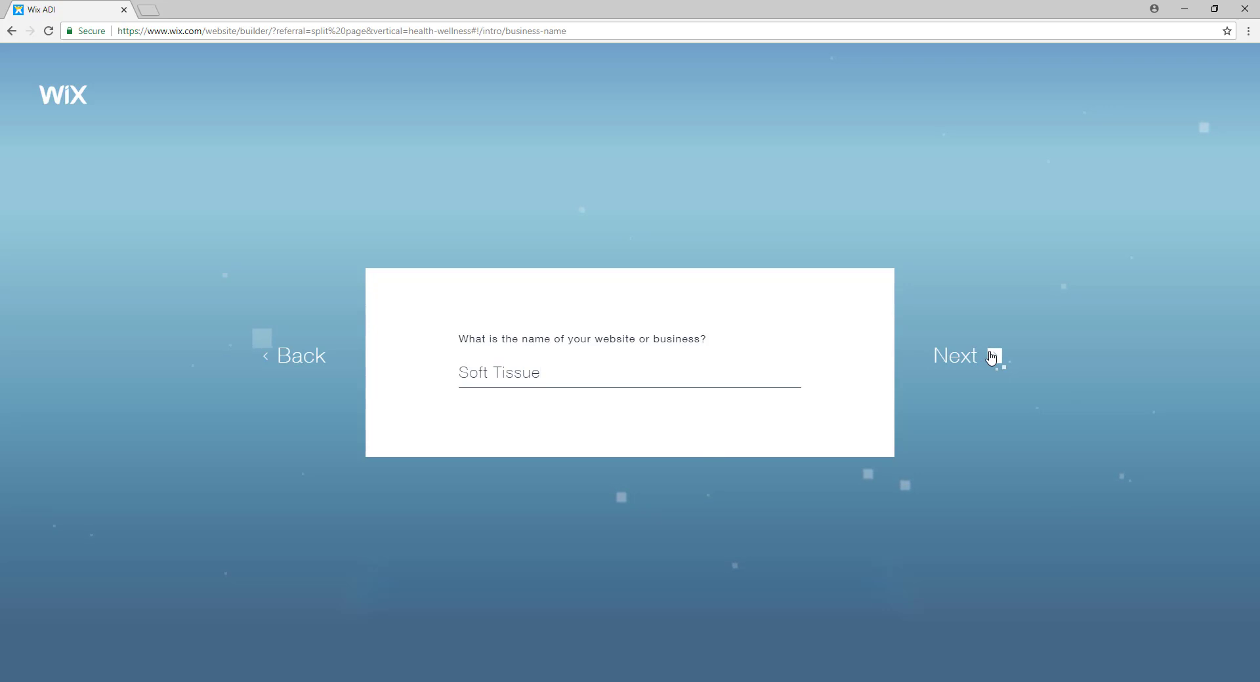
click(955, 356)
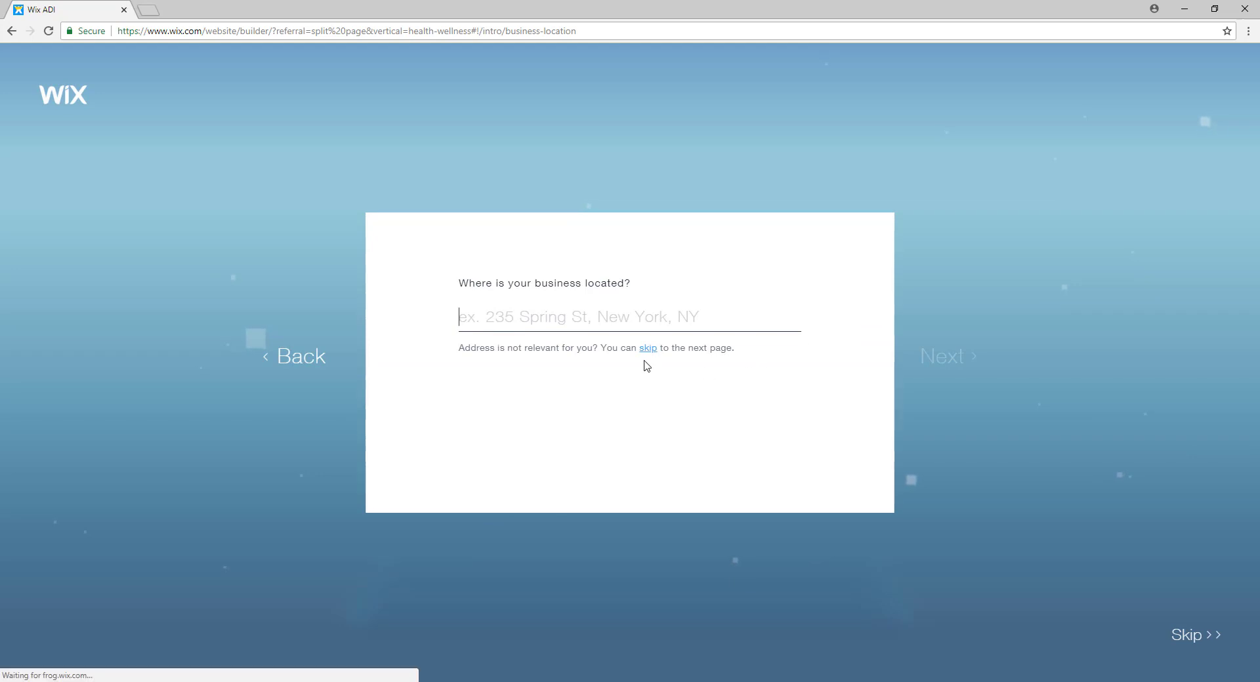
click(647, 347)
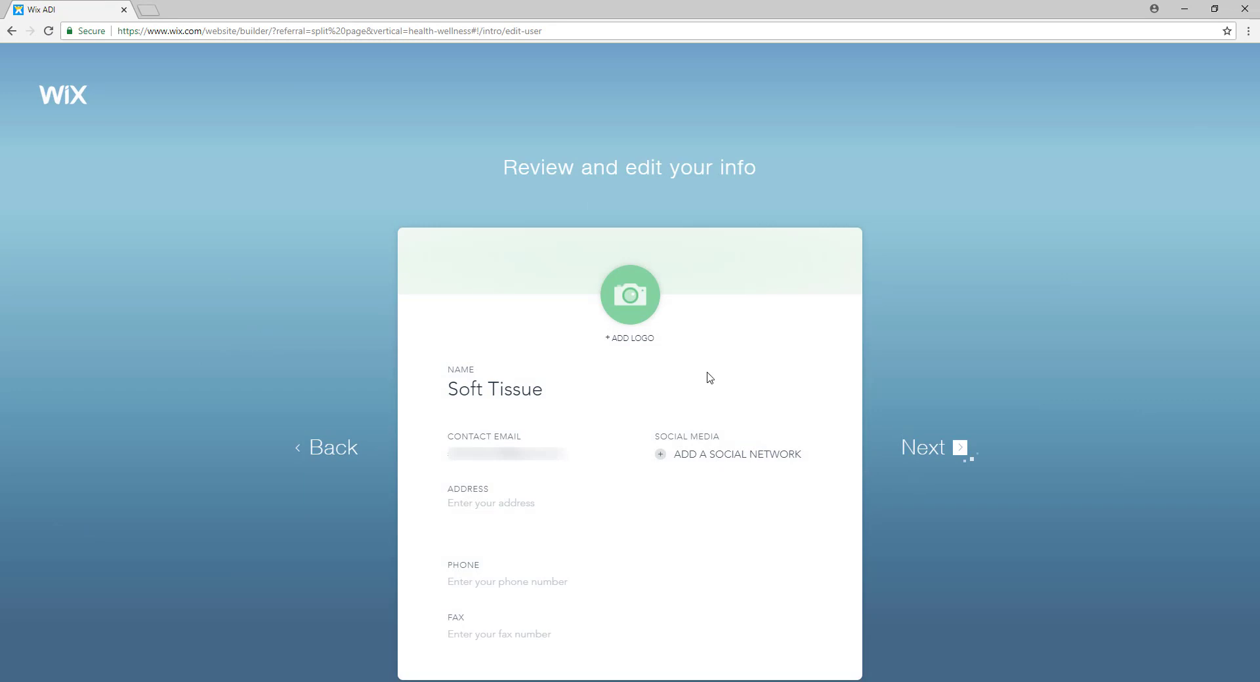
mouse_move(659, 364)
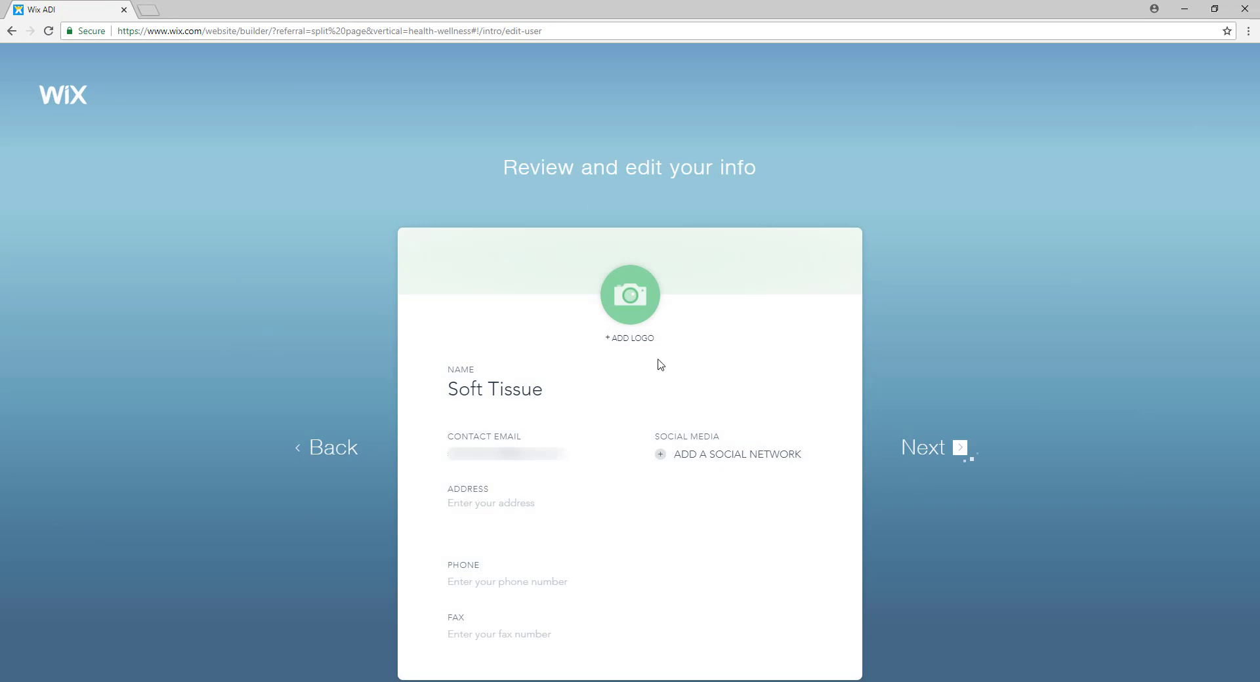
mouse_move(657, 358)
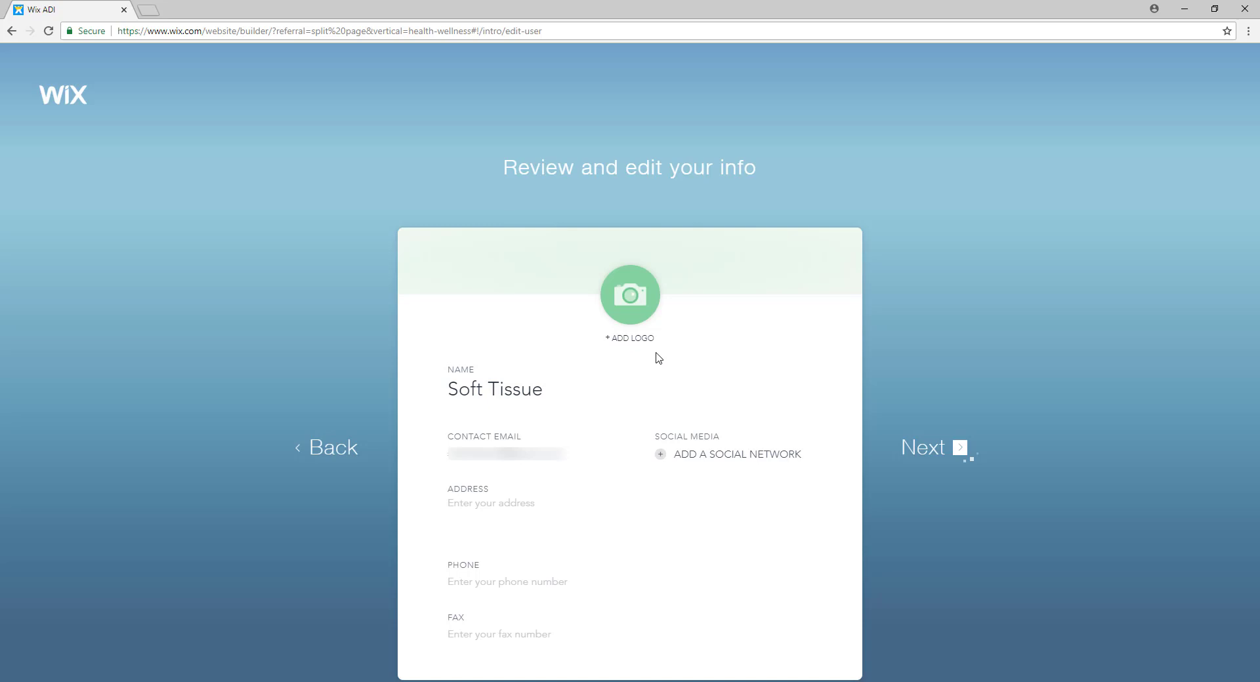
mouse_move(630, 339)
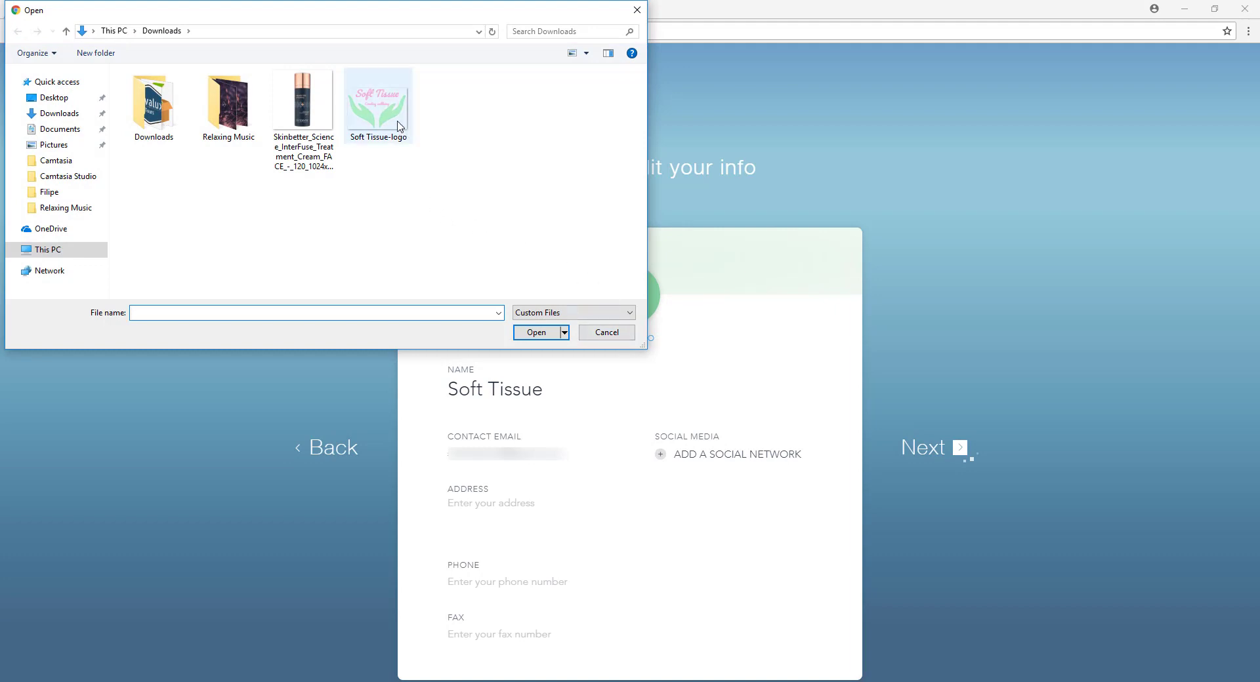
Step: Upload the Soft Tissue logo image, confirm the info, and begin the guided design
click(378, 97)
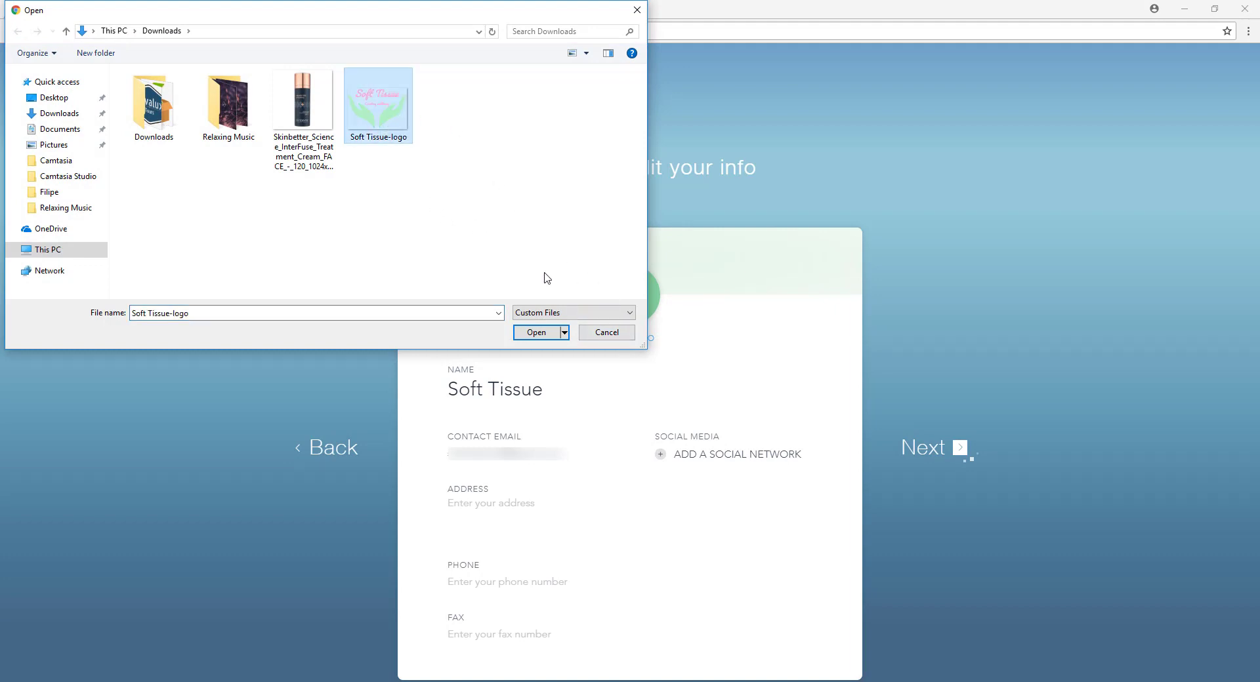
click(536, 332)
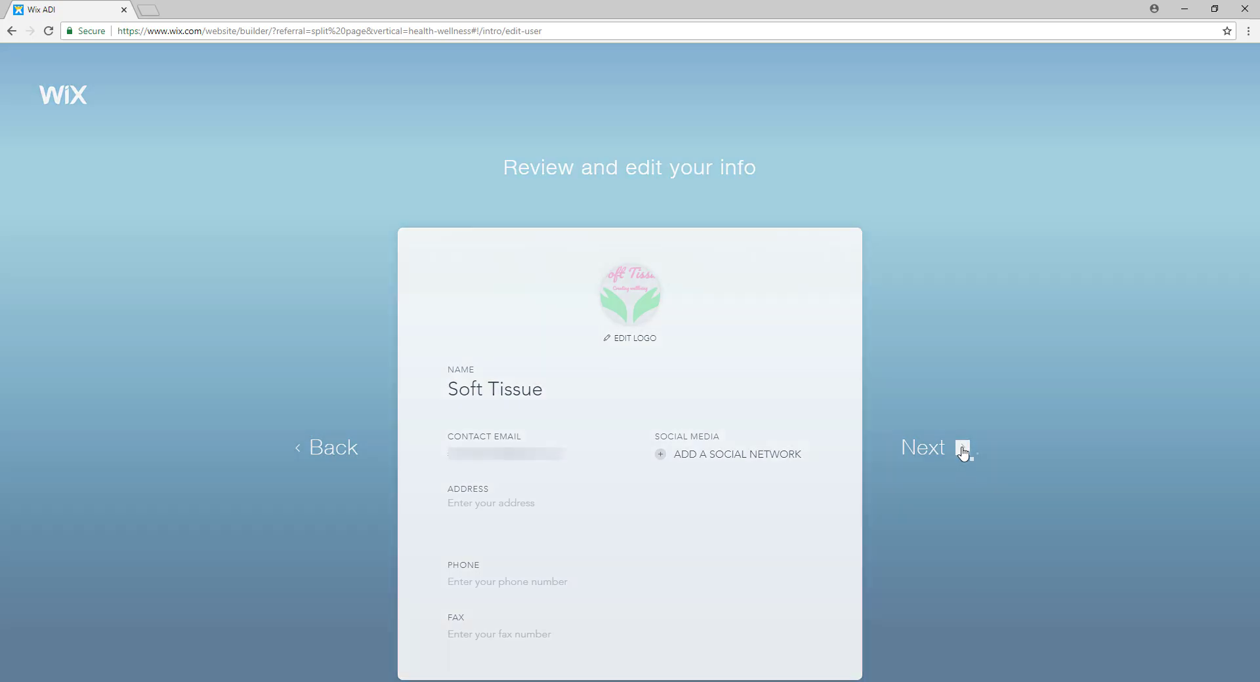
click(924, 447)
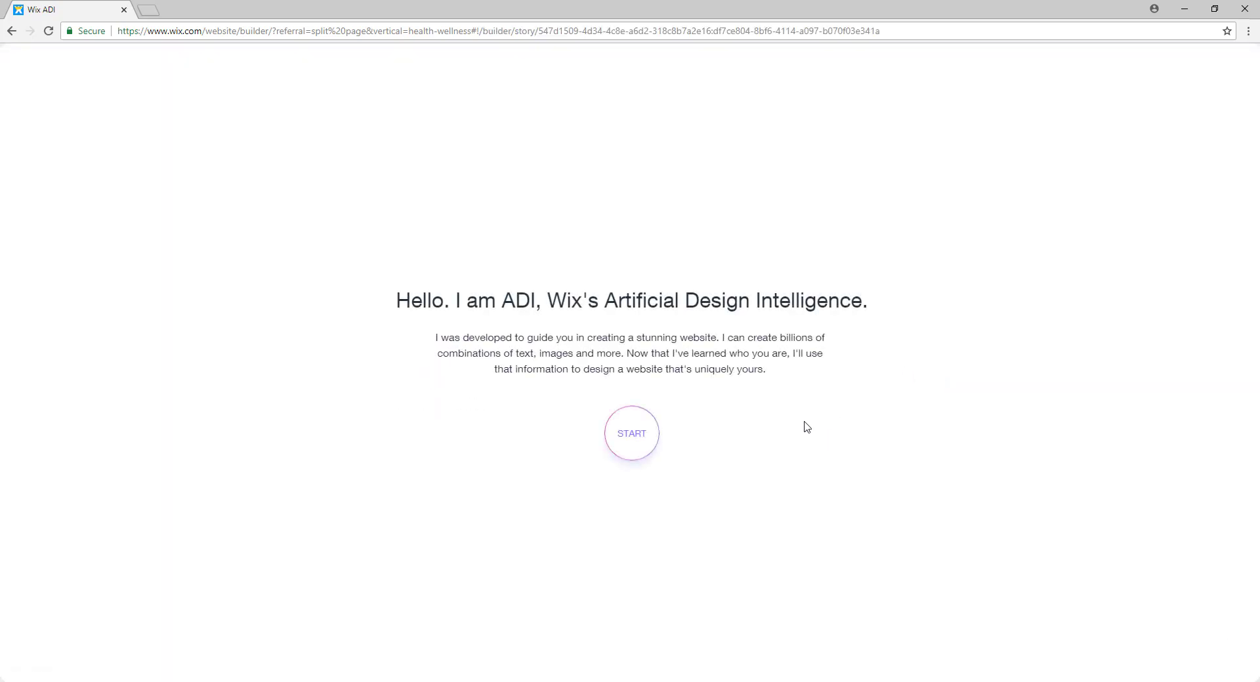
mouse_move(416, 313)
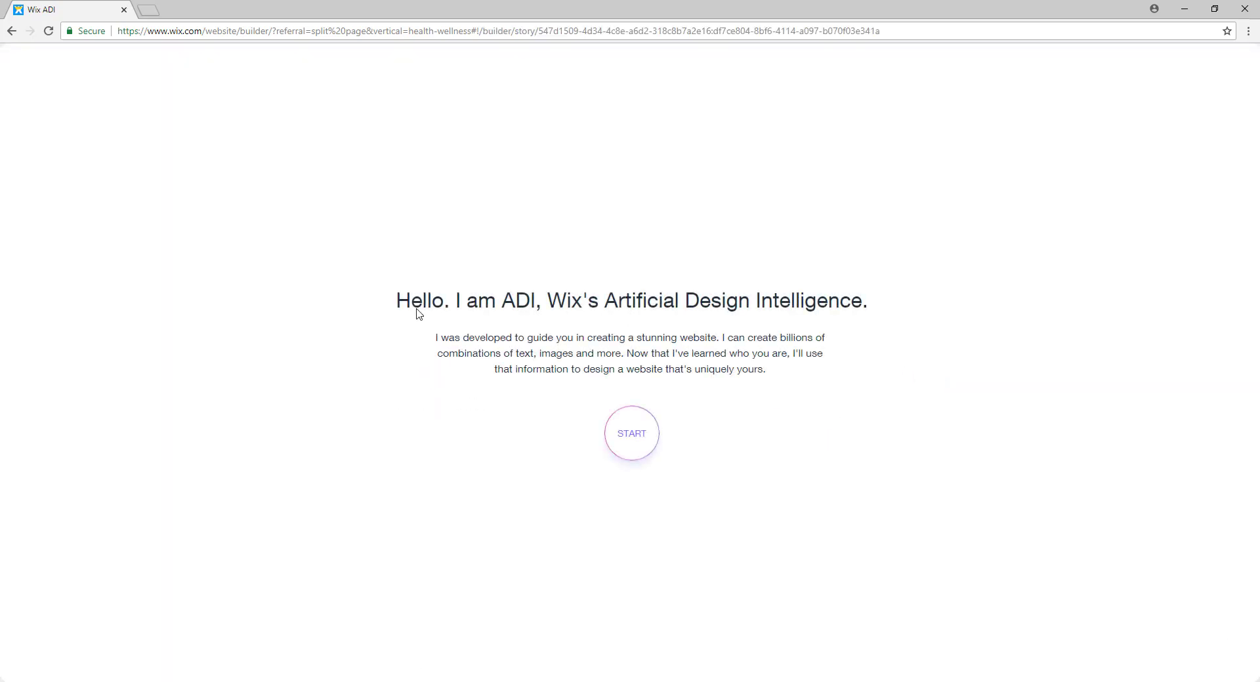
mouse_move(845, 348)
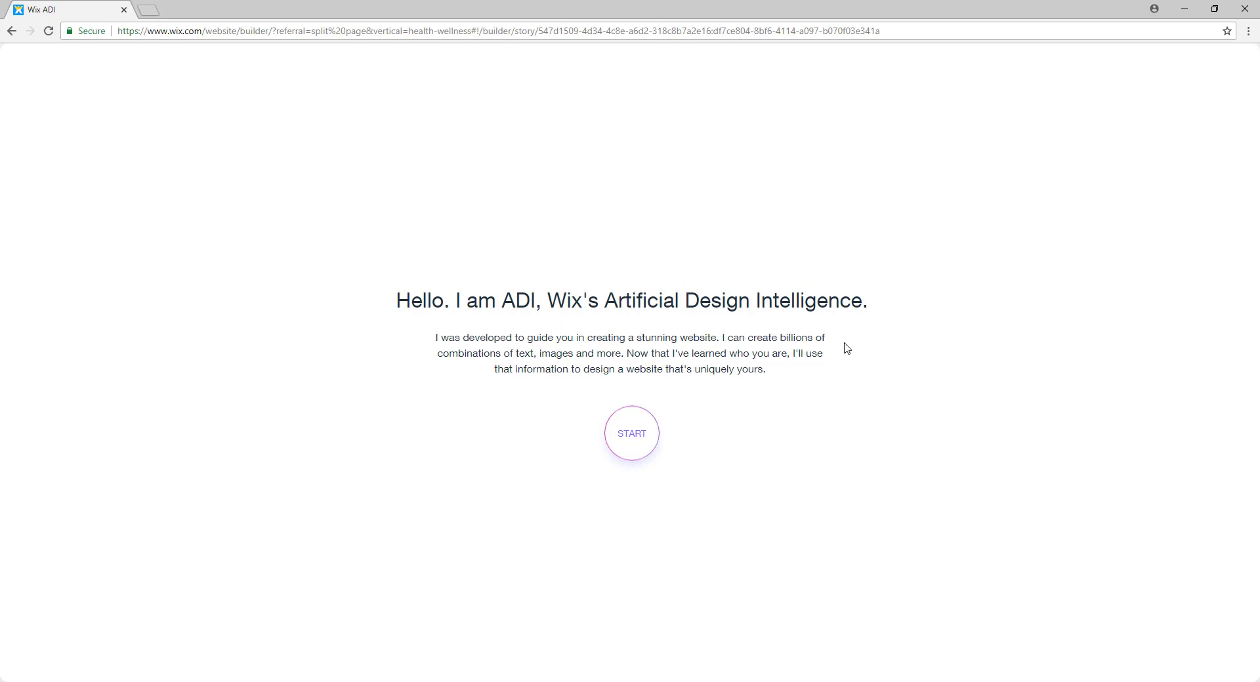
click(631, 433)
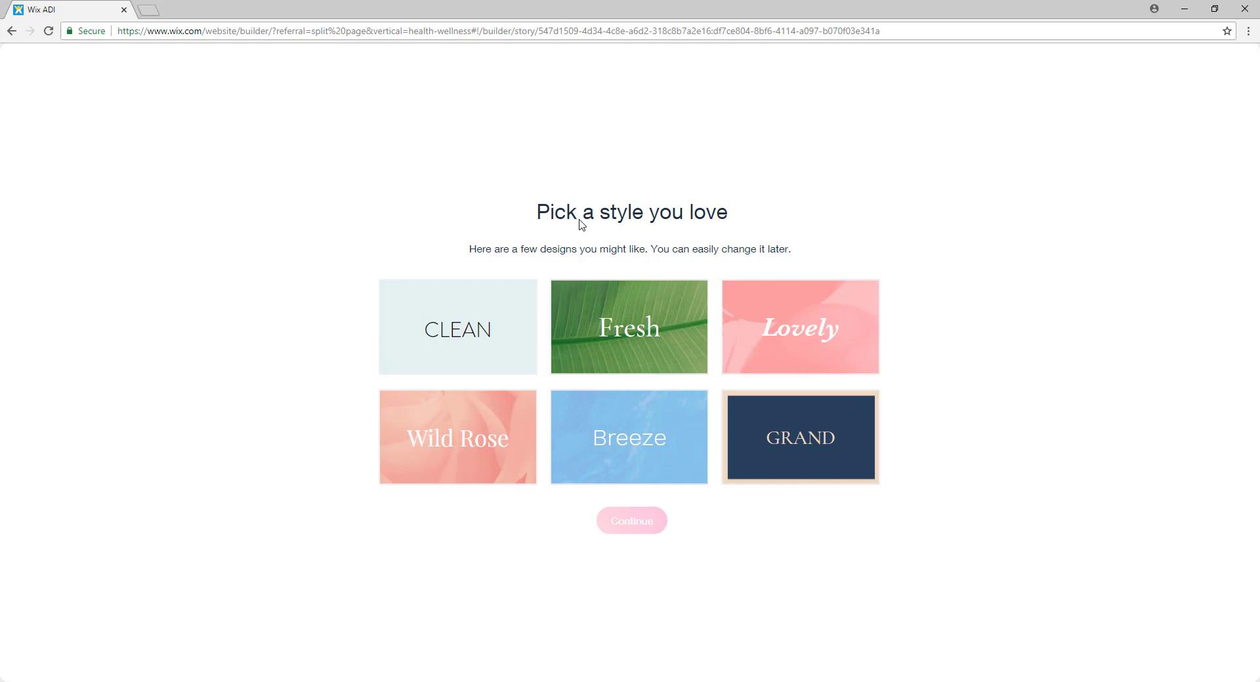
mouse_move(425, 273)
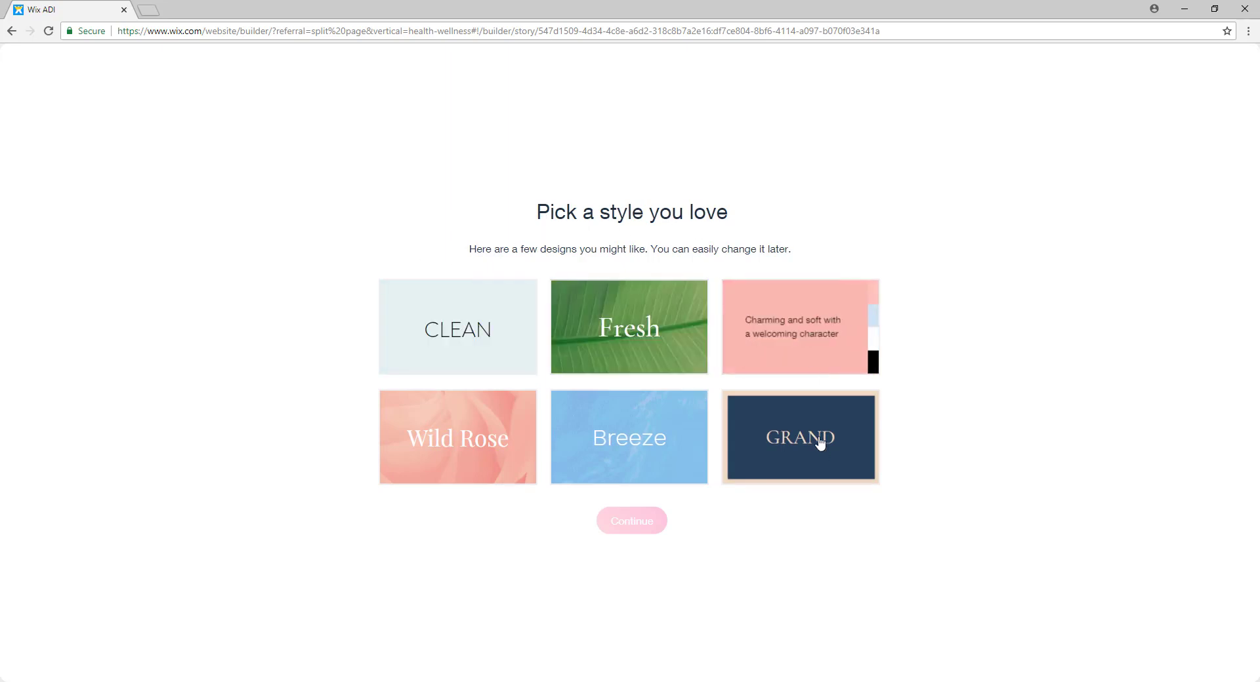
mouse_move(492, 446)
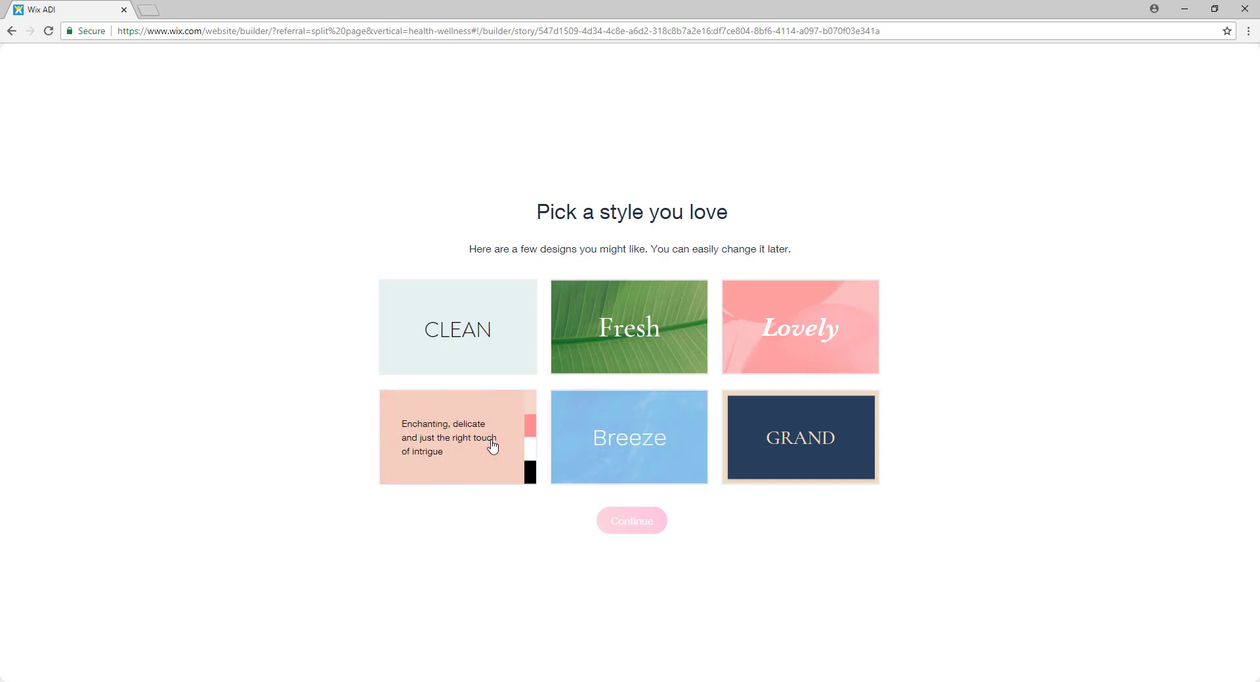
mouse_move(456, 415)
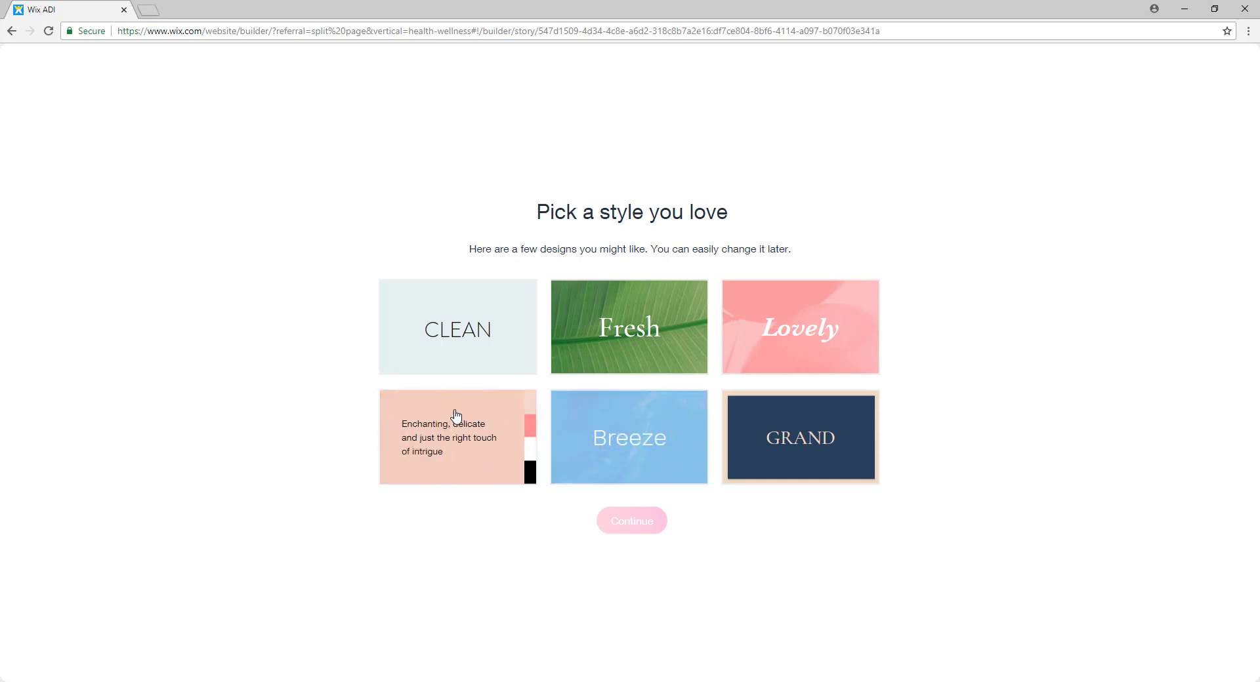
mouse_move(336, 482)
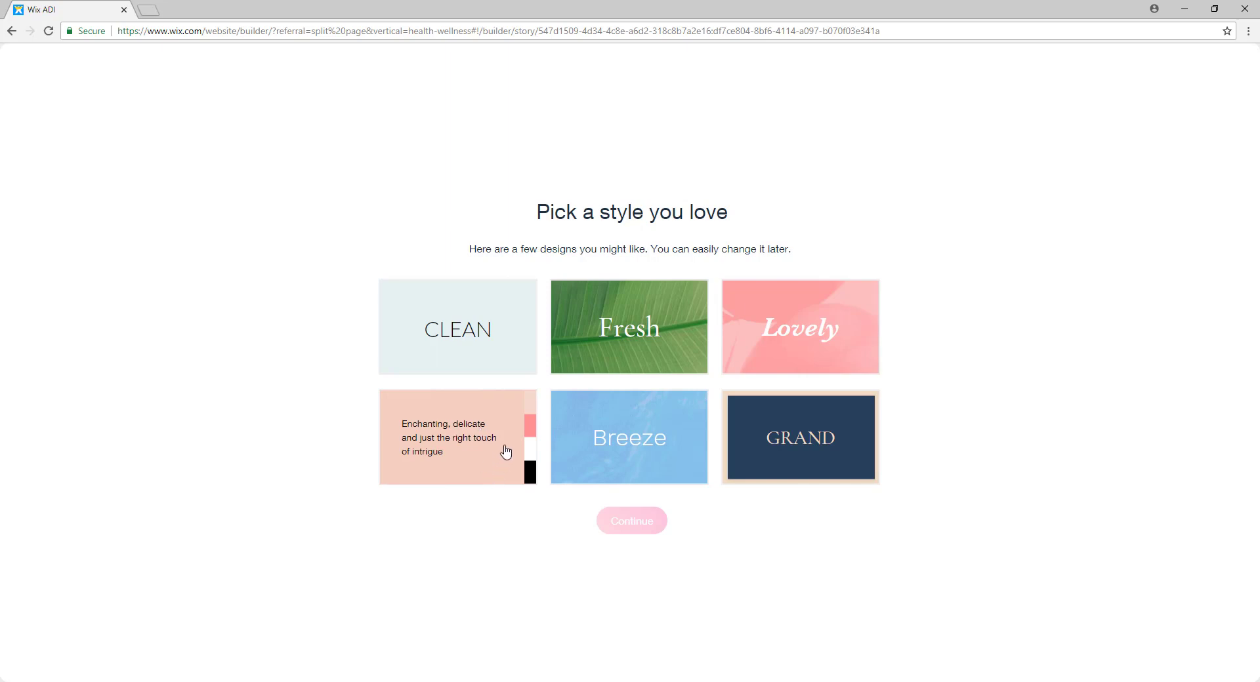
Step: Pick the Wild Rose site style and continue
click(458, 436)
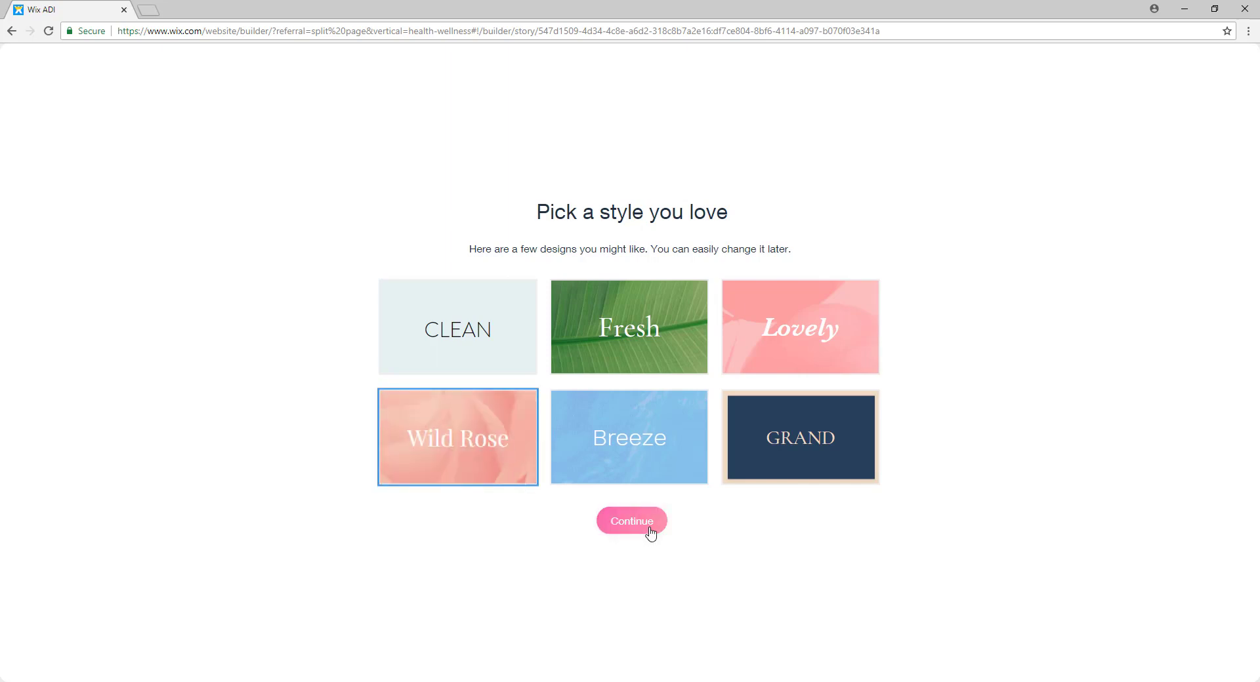
click(631, 521)
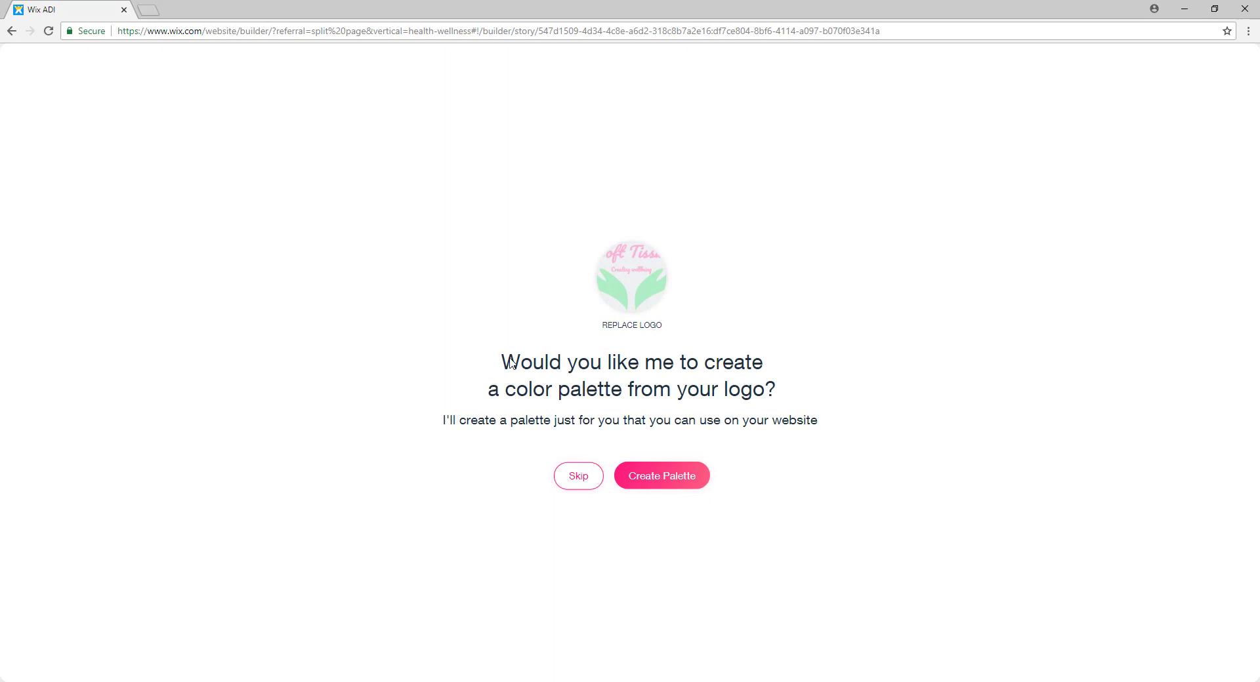
mouse_move(545, 403)
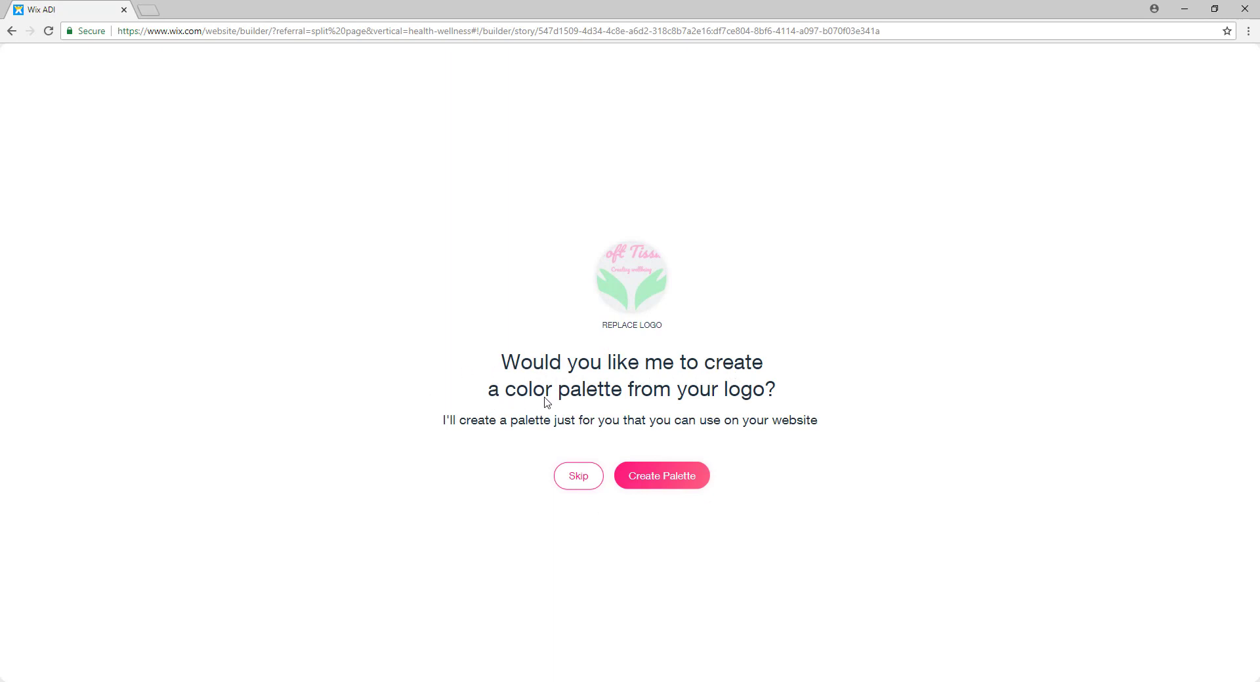
mouse_move(662, 475)
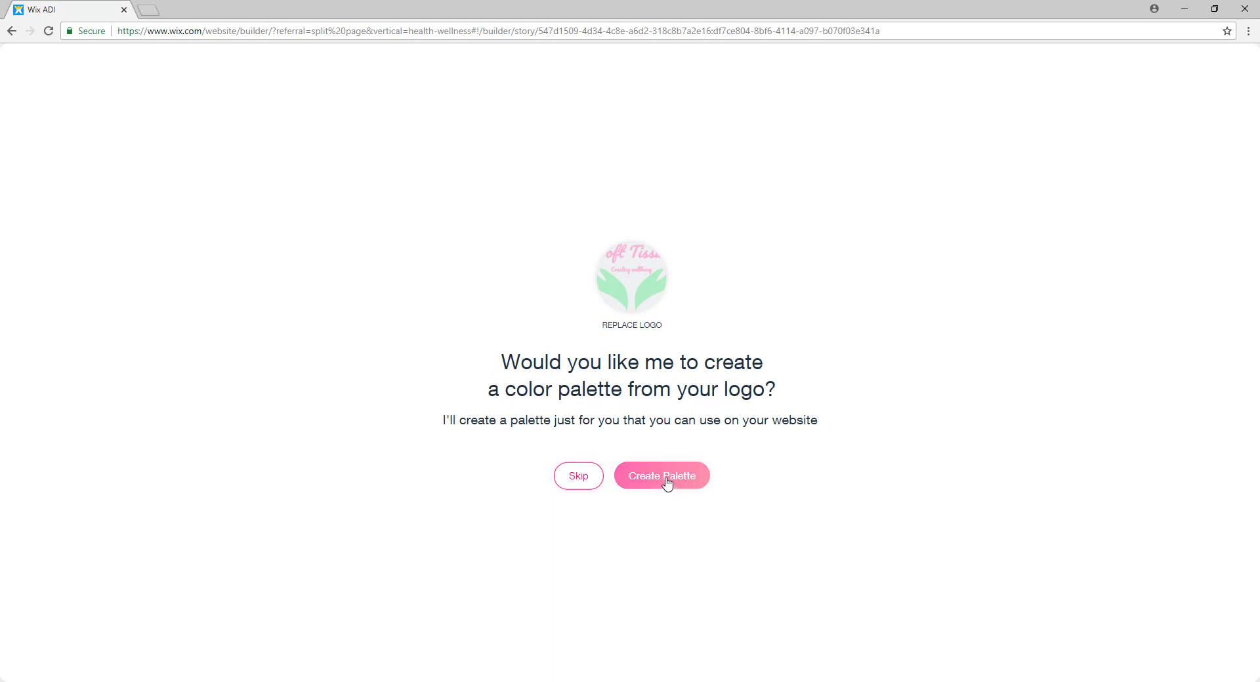
Step: Generate a green, pink, white and black palette from the logo and accept it
click(662, 475)
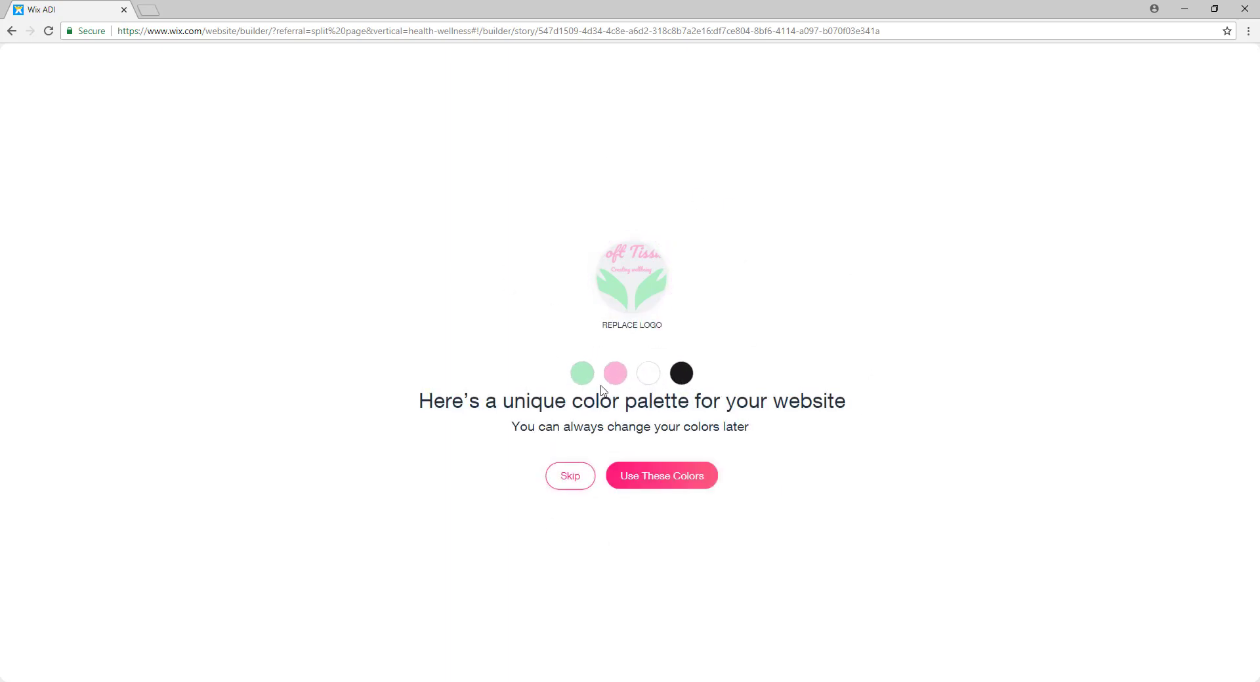
mouse_move(783, 401)
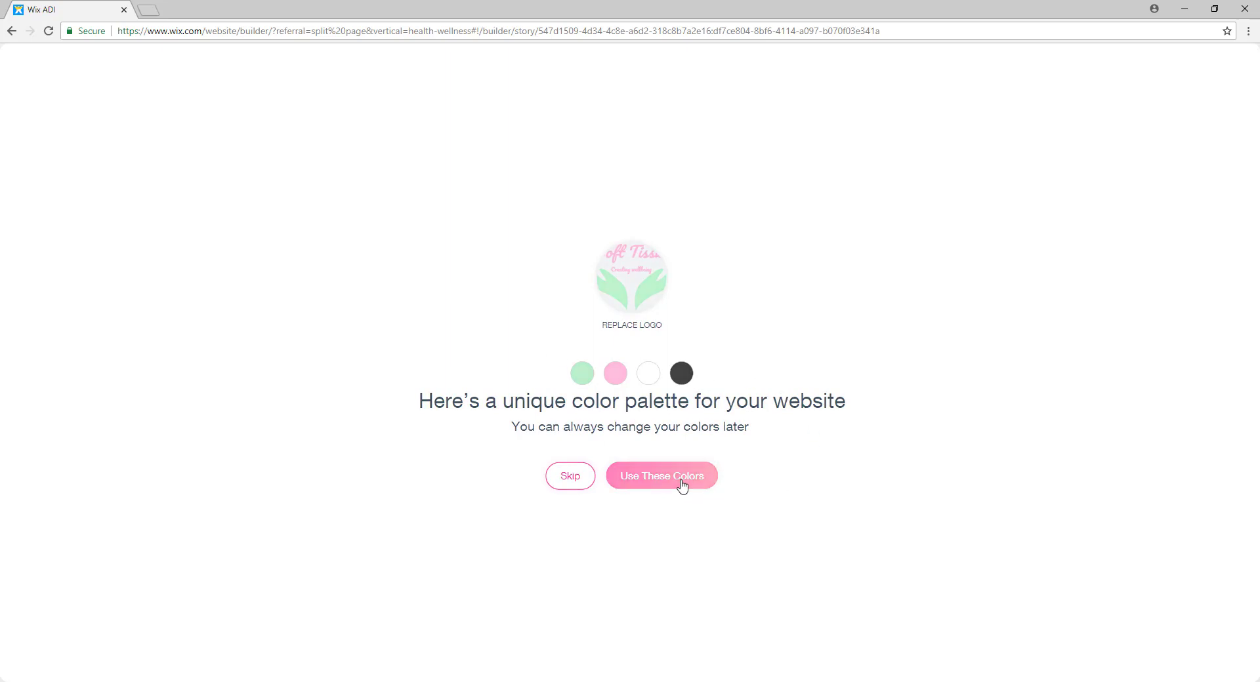
click(661, 475)
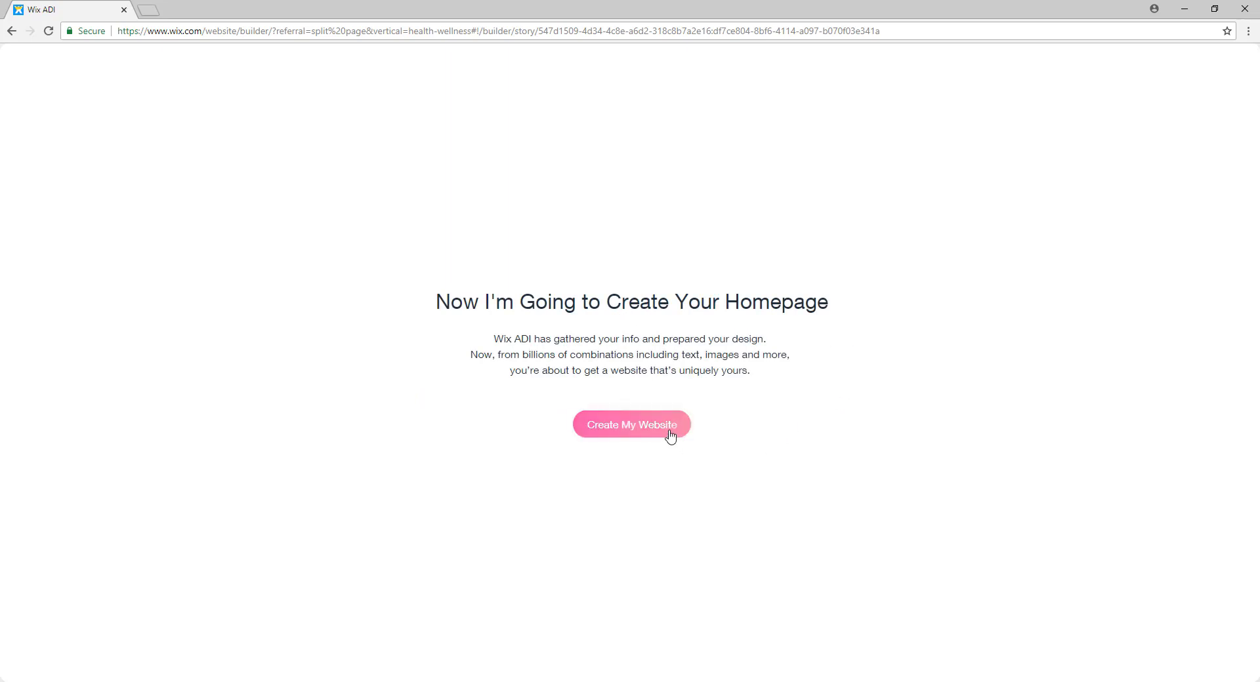
Step: Create the website, loading the homepage with the 'Pamper Yourself at Soft Tissue' hero
click(631, 425)
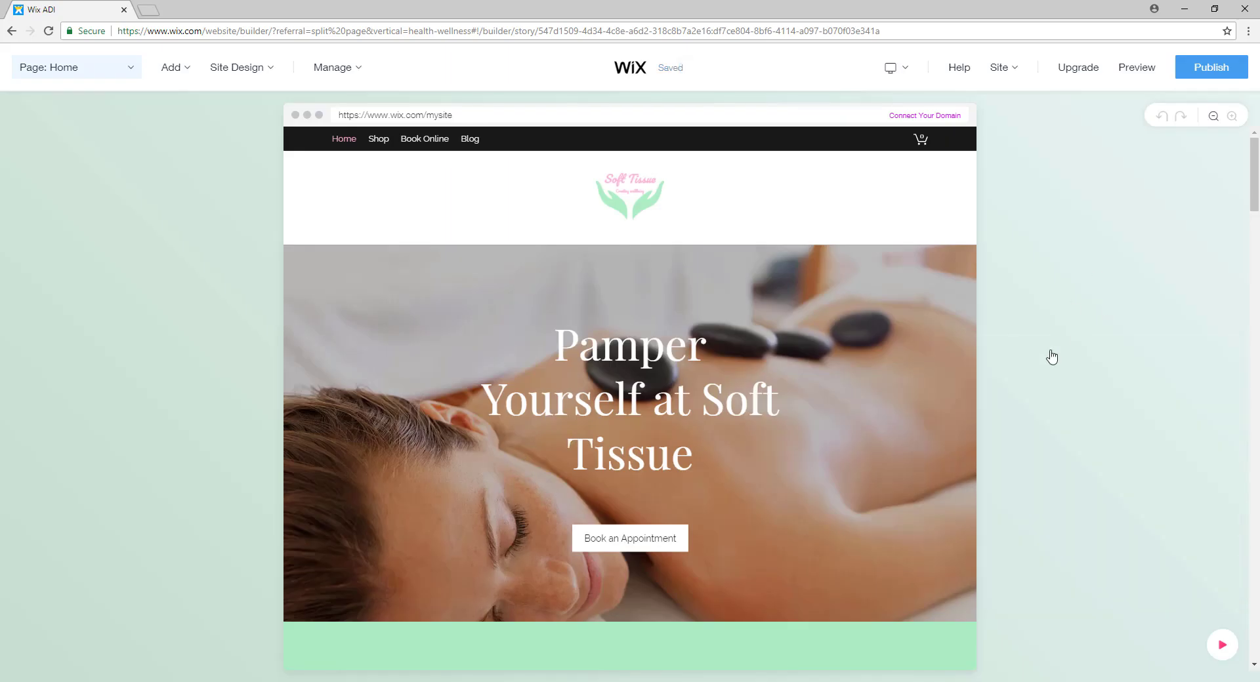
Step: Review testimonials, opening hours, Book Now form, products and subscribe section down to the footer
click(1222, 643)
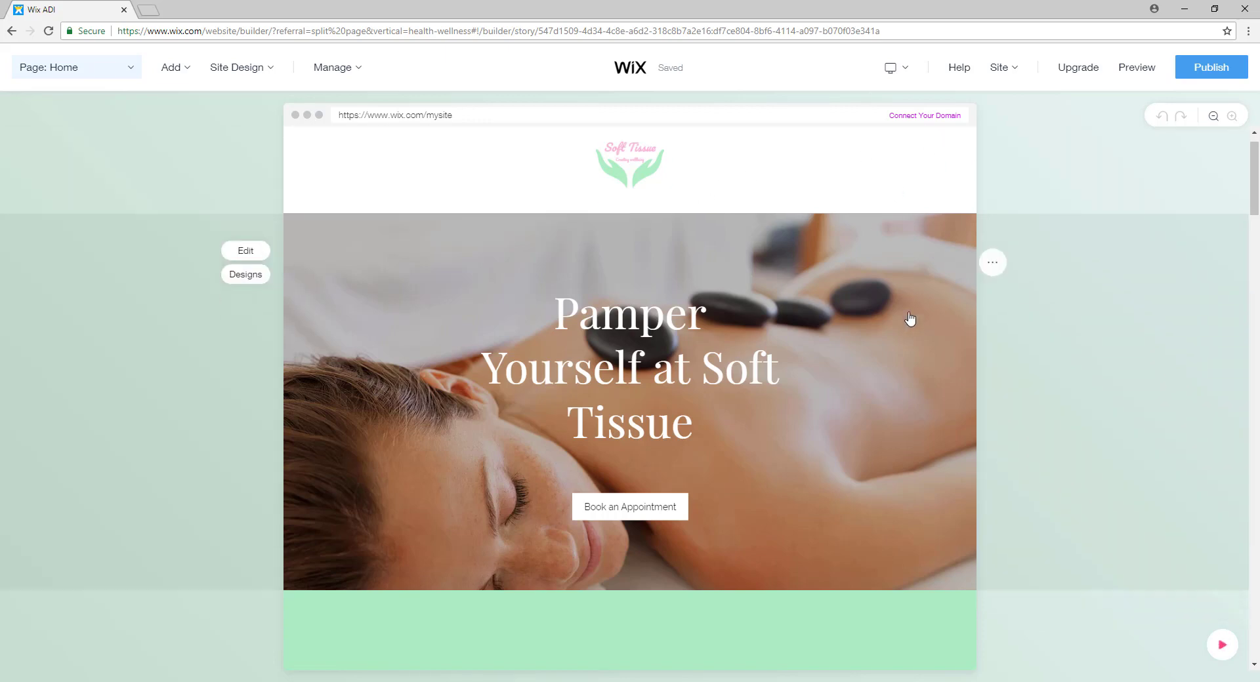
scroll(down, 3)
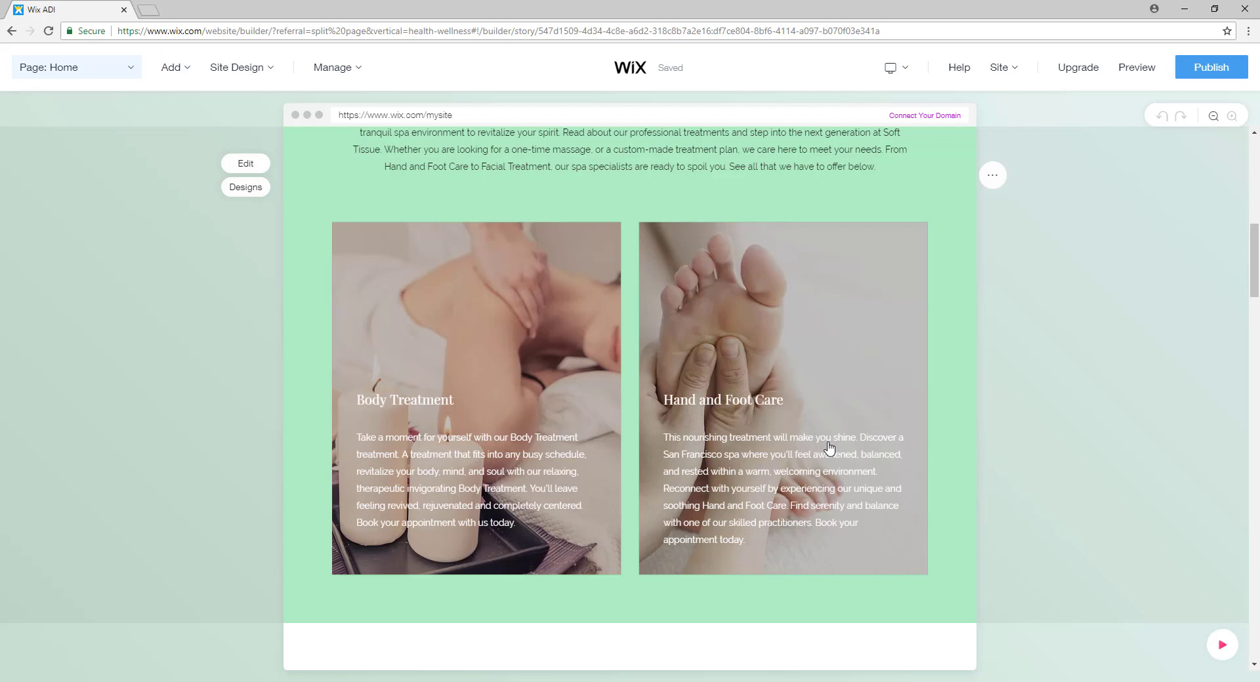
scroll(down, 3)
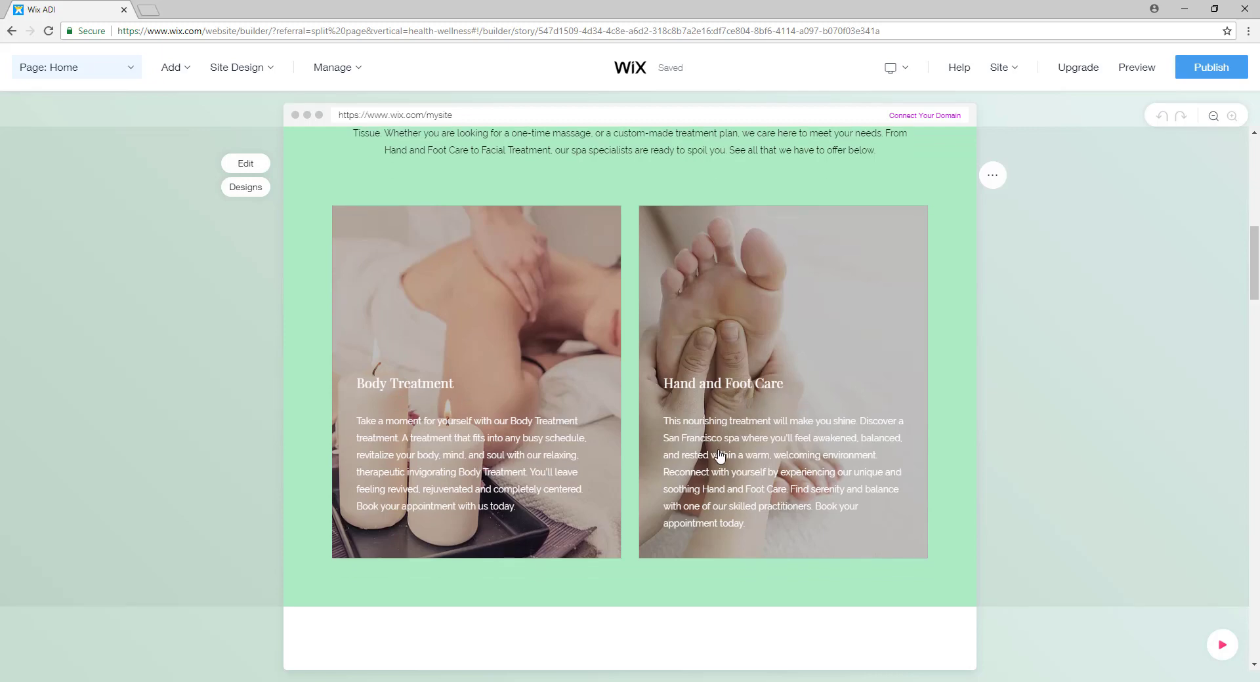
scroll(up, 3)
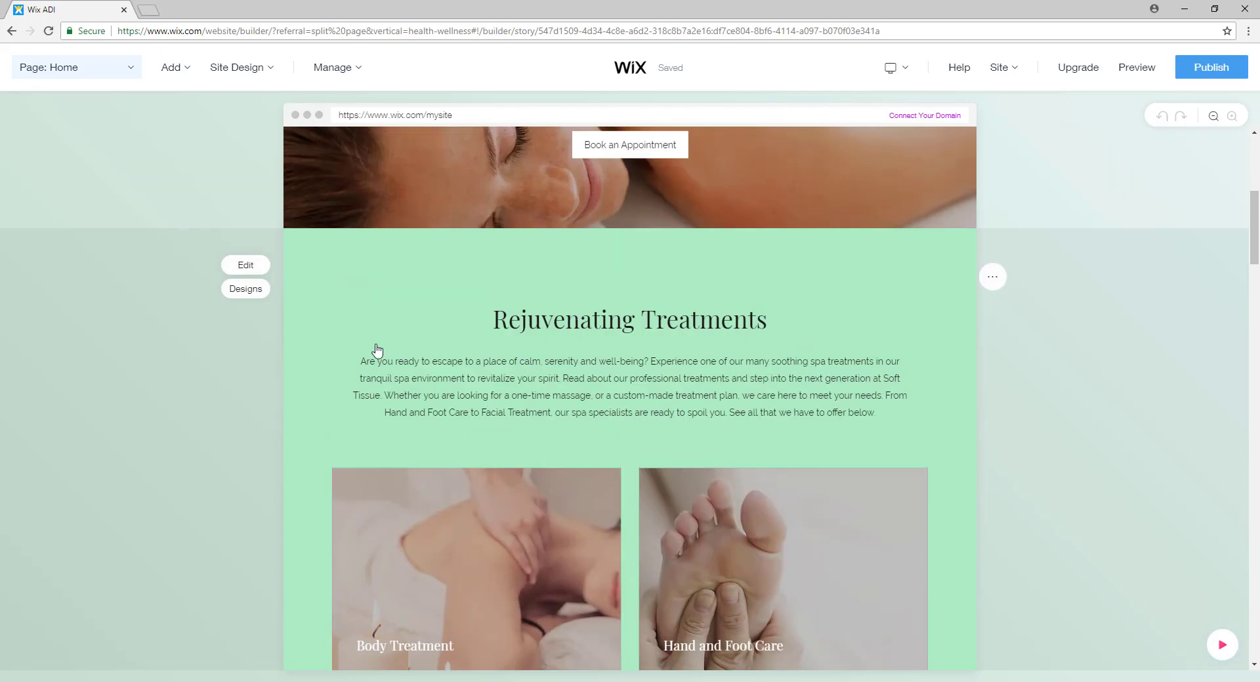
scroll(down, 3)
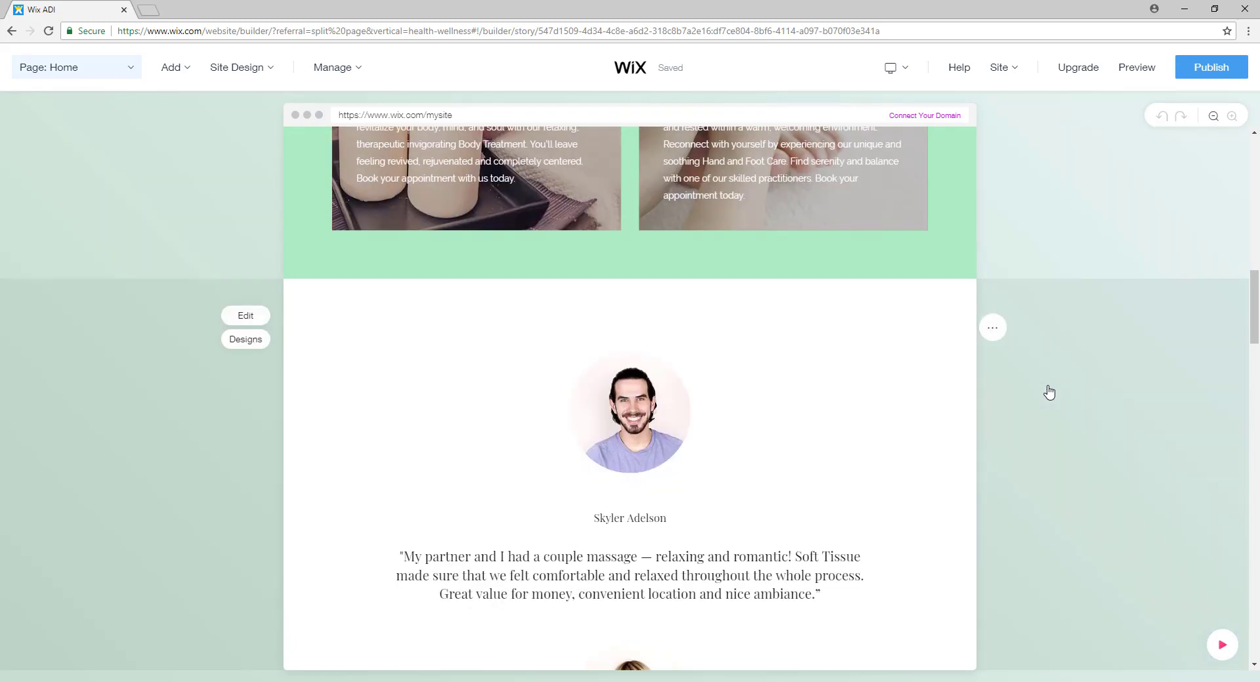
scroll(down, 3)
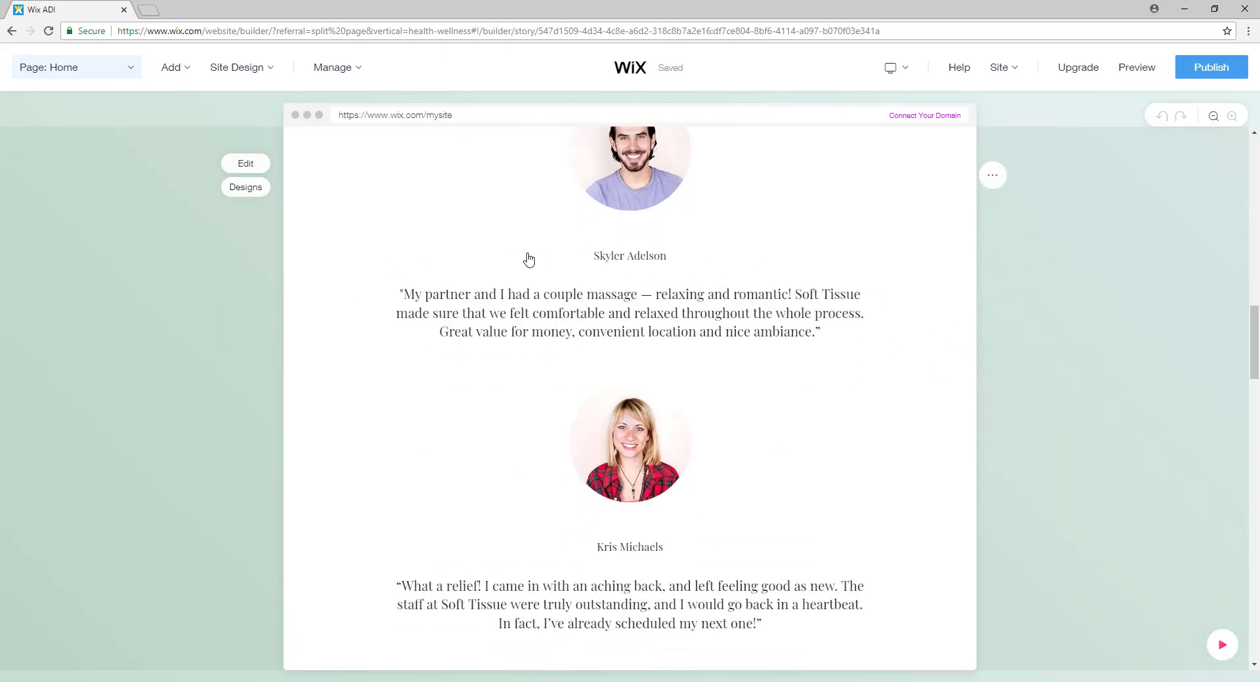
scroll(down, 3)
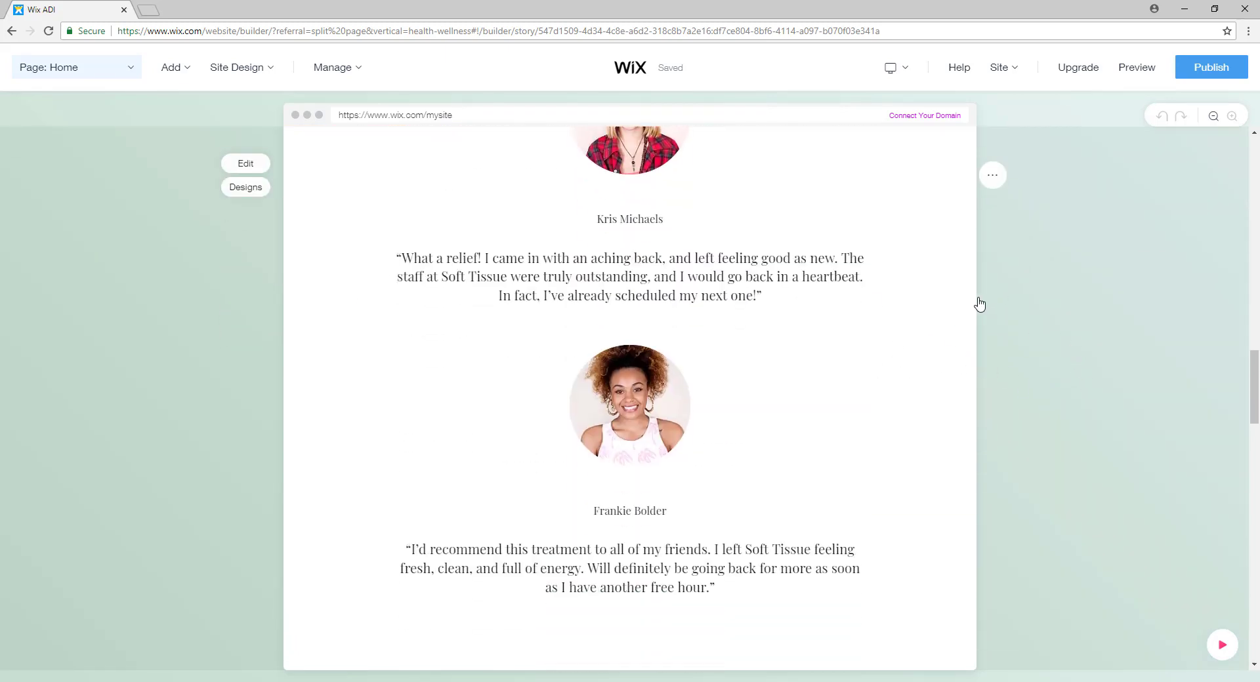
scroll(down, 3)
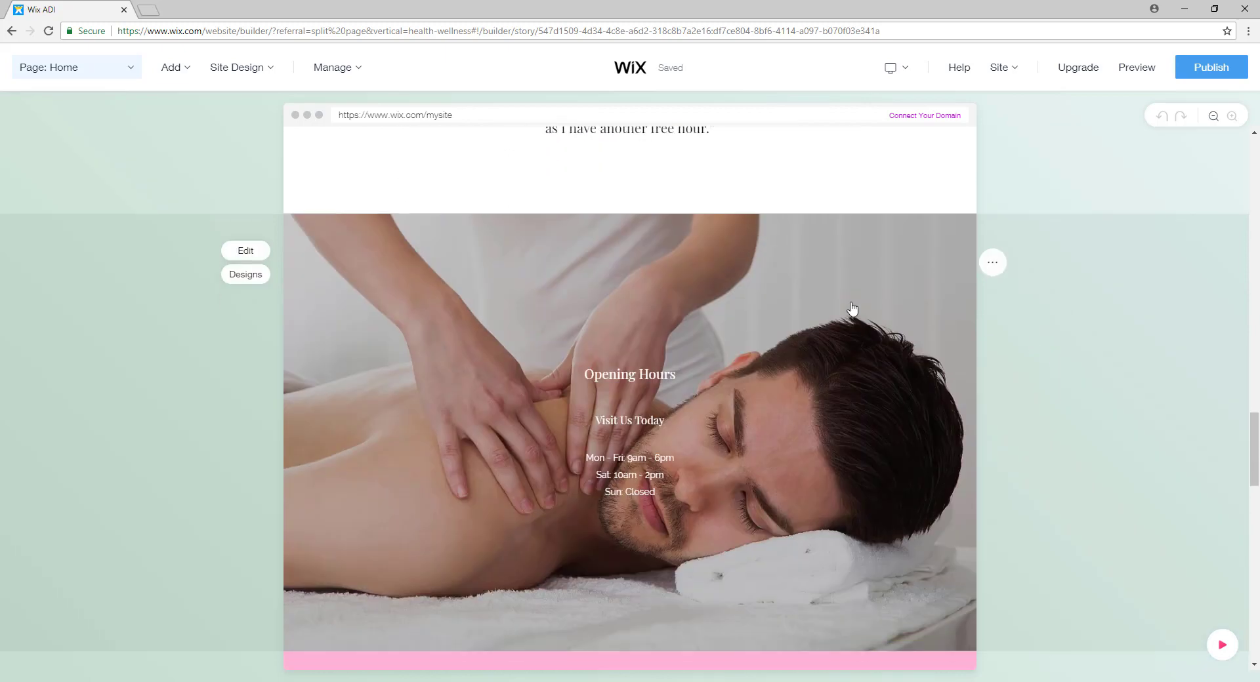
scroll(down, 3)
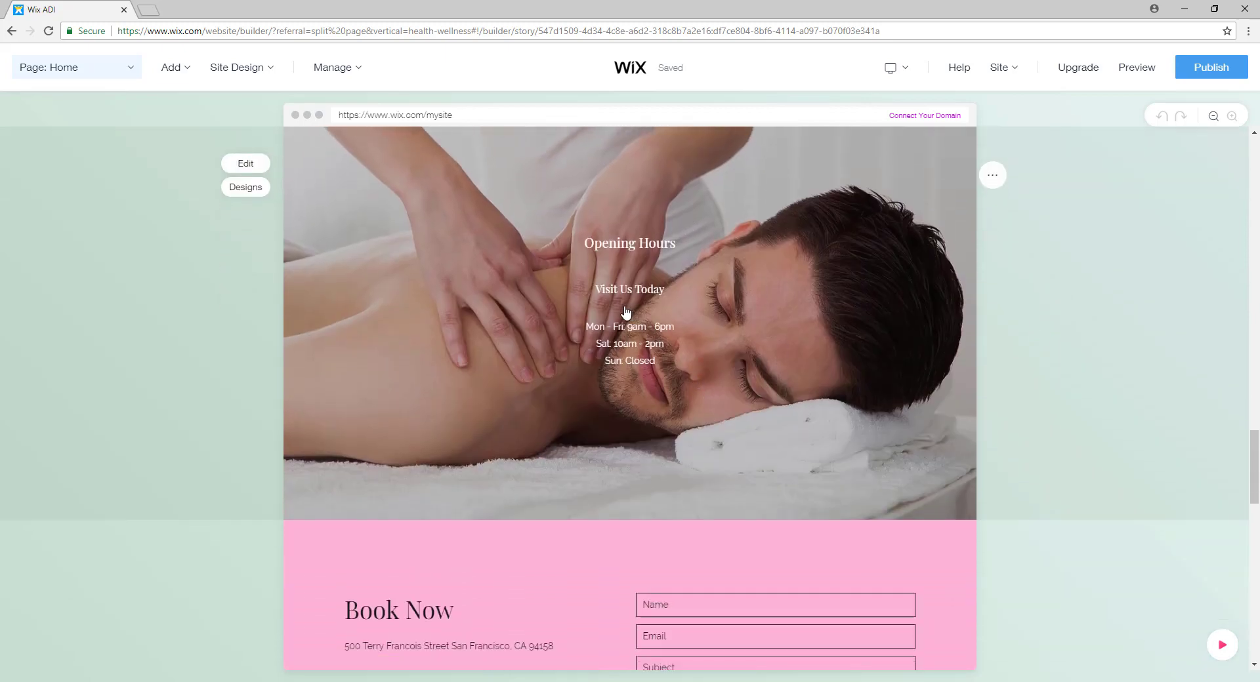
scroll(down, 3)
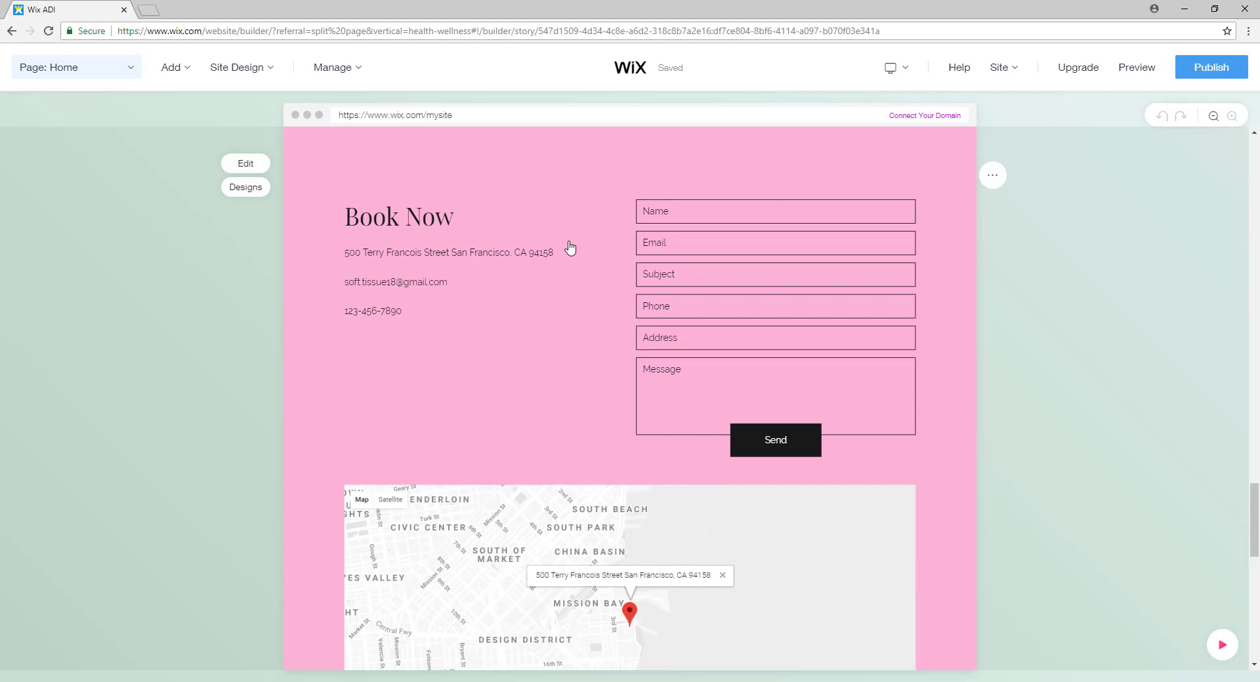
scroll(down, 3)
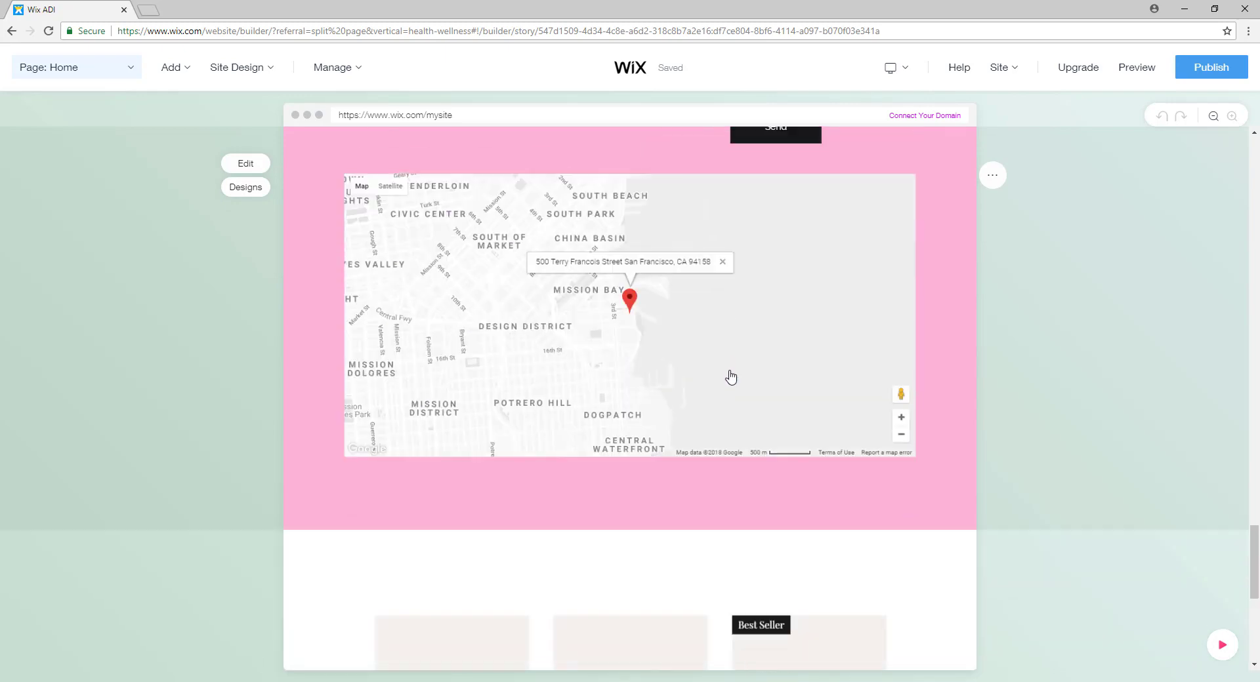
scroll(down, 3)
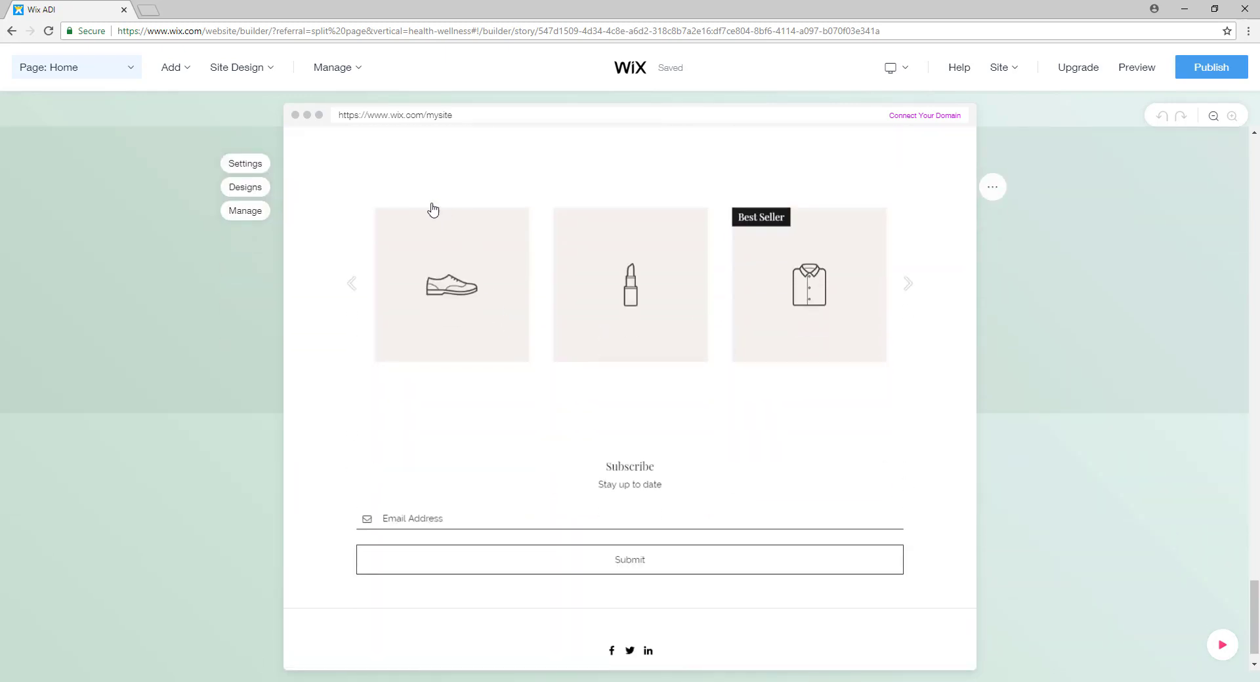
mouse_move(432, 167)
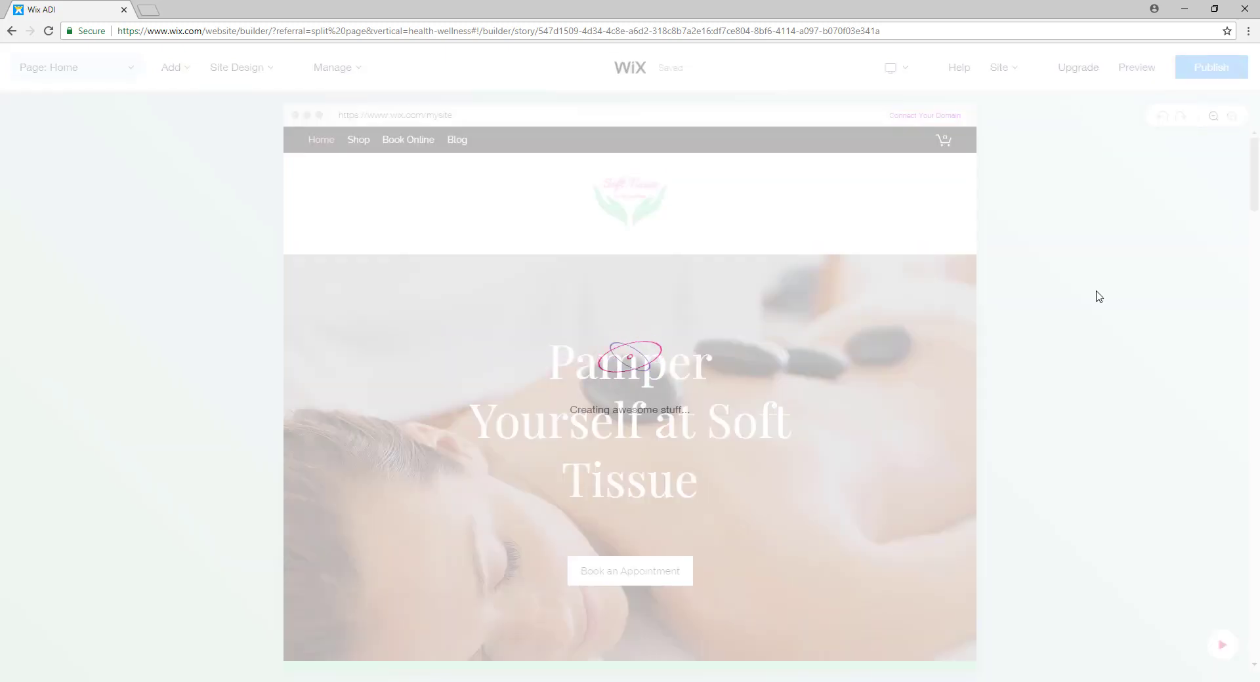
Step: Preview the site live and scroll down through its sections
click(1135, 68)
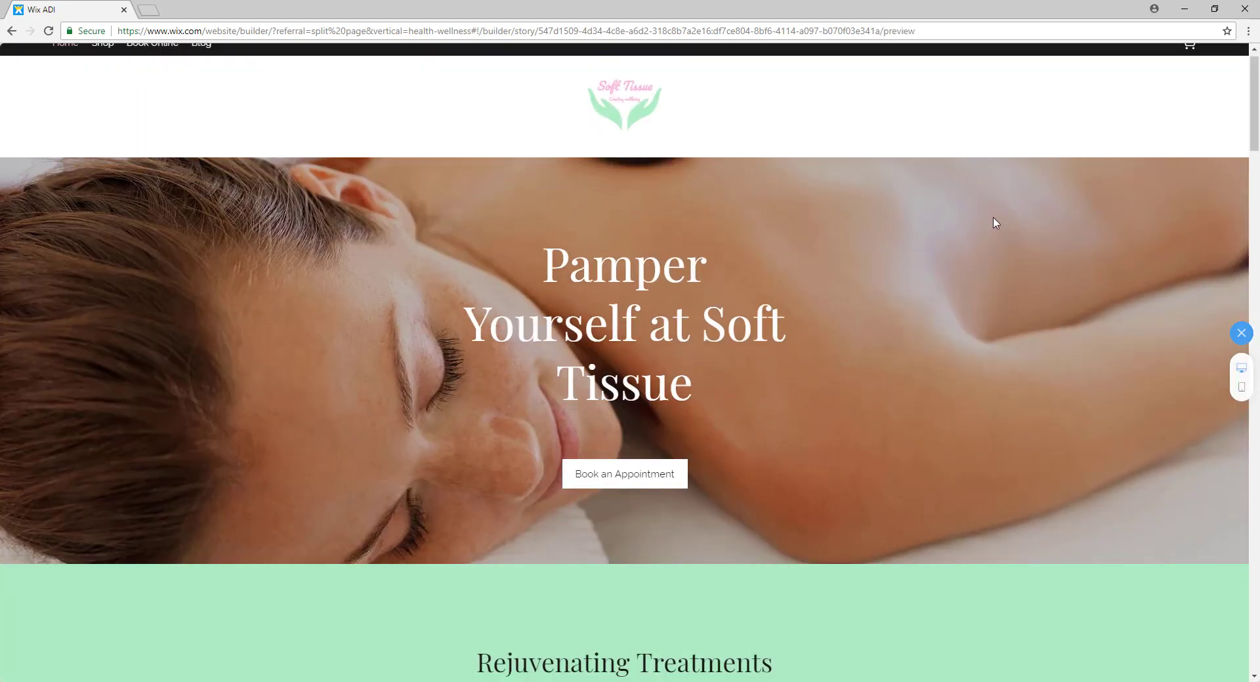
scroll(down, 3)
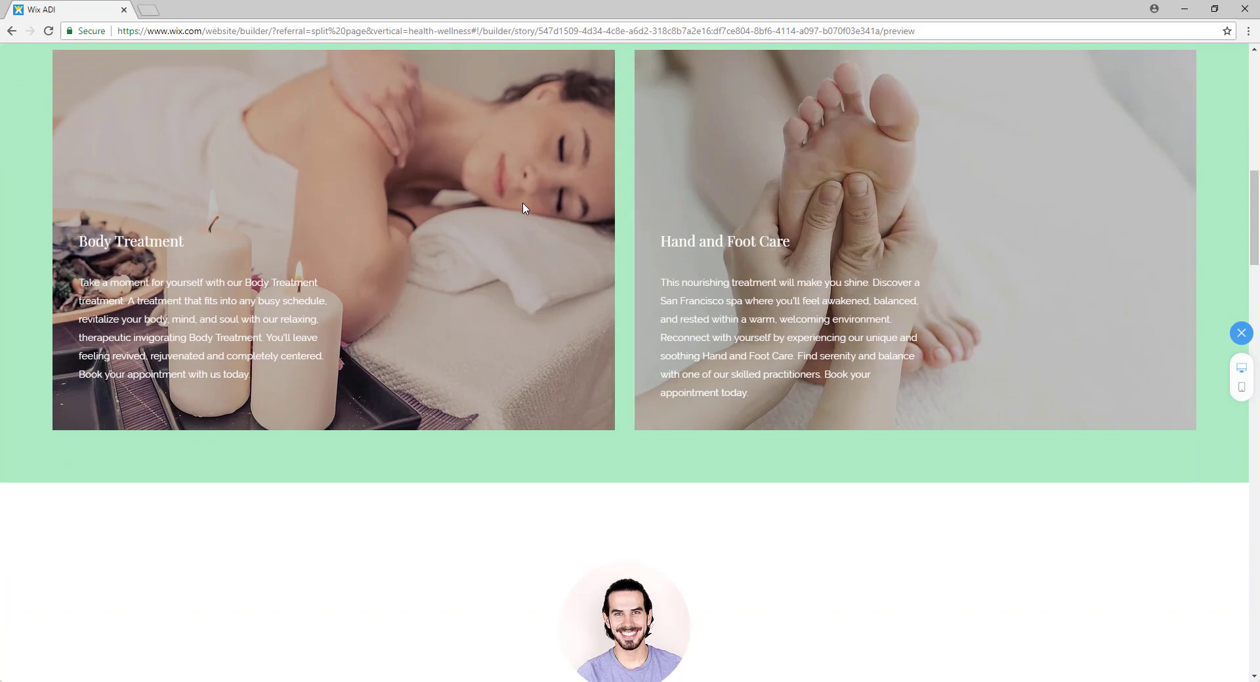
scroll(up, 3)
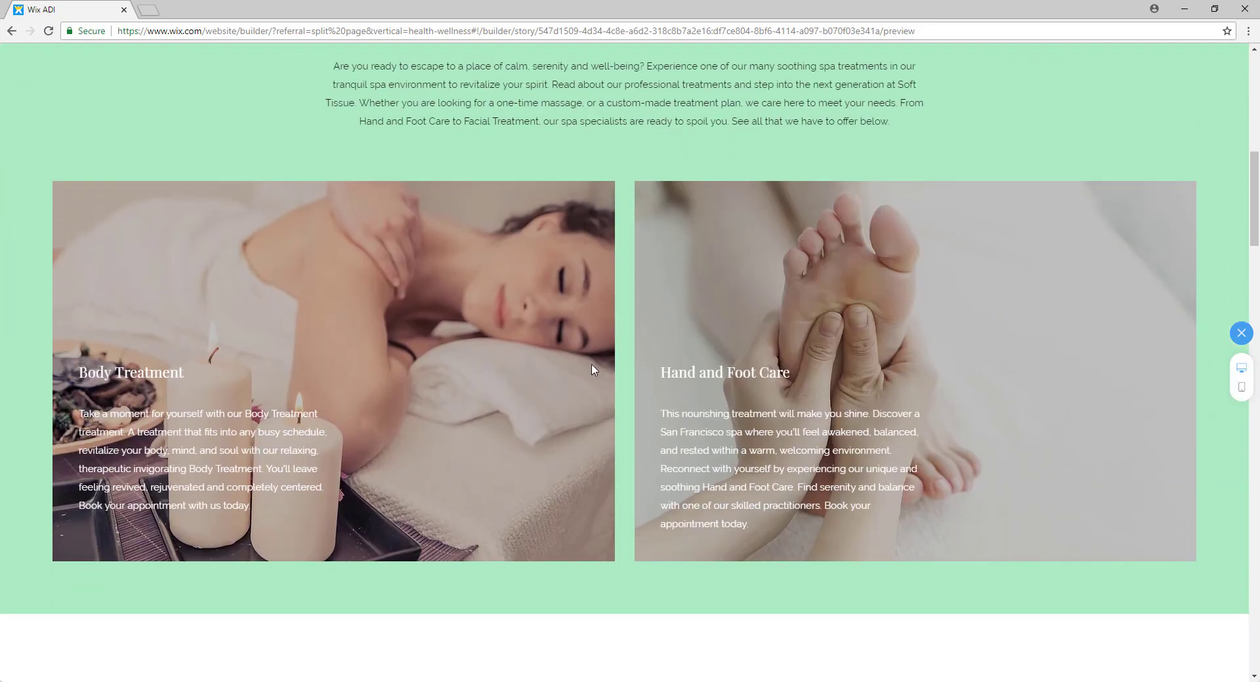
scroll(down, 3)
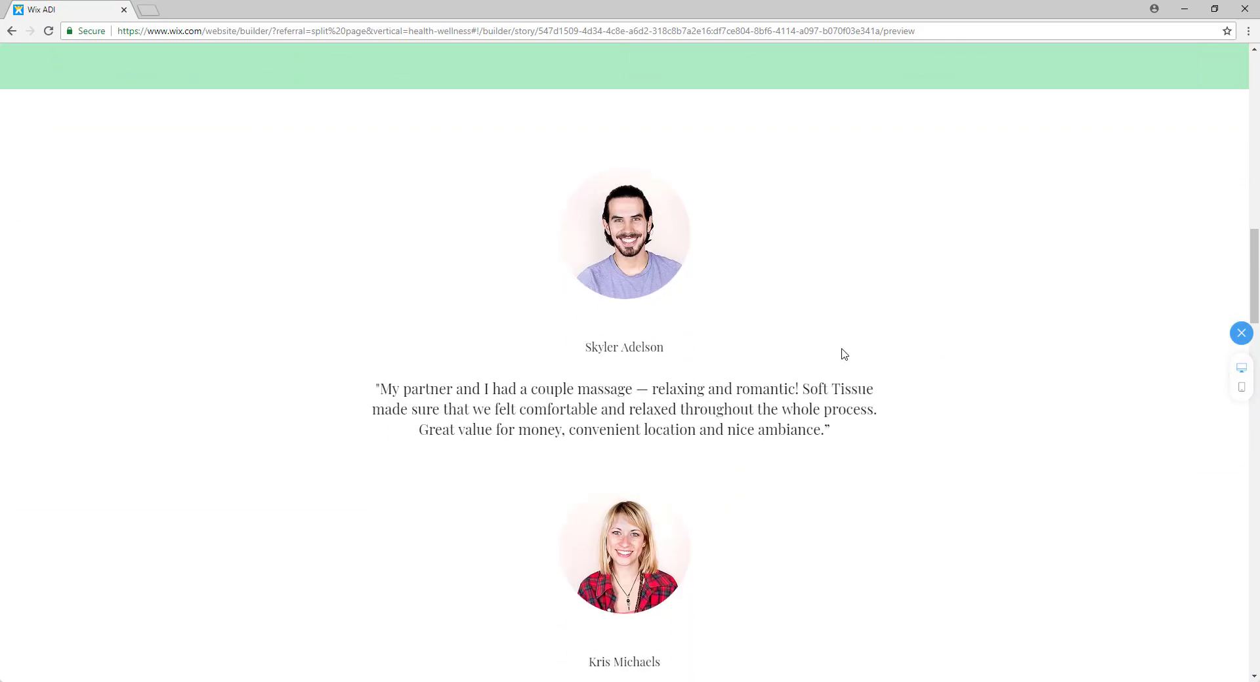
scroll(down, 3)
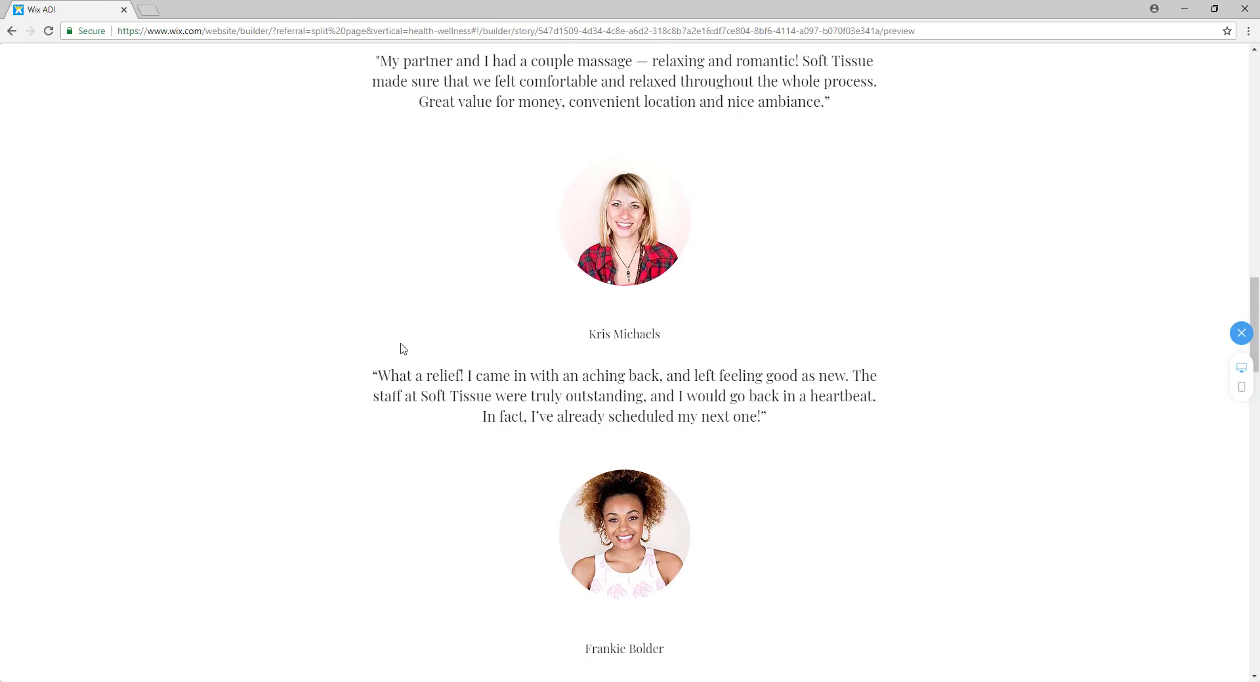
mouse_move(941, 424)
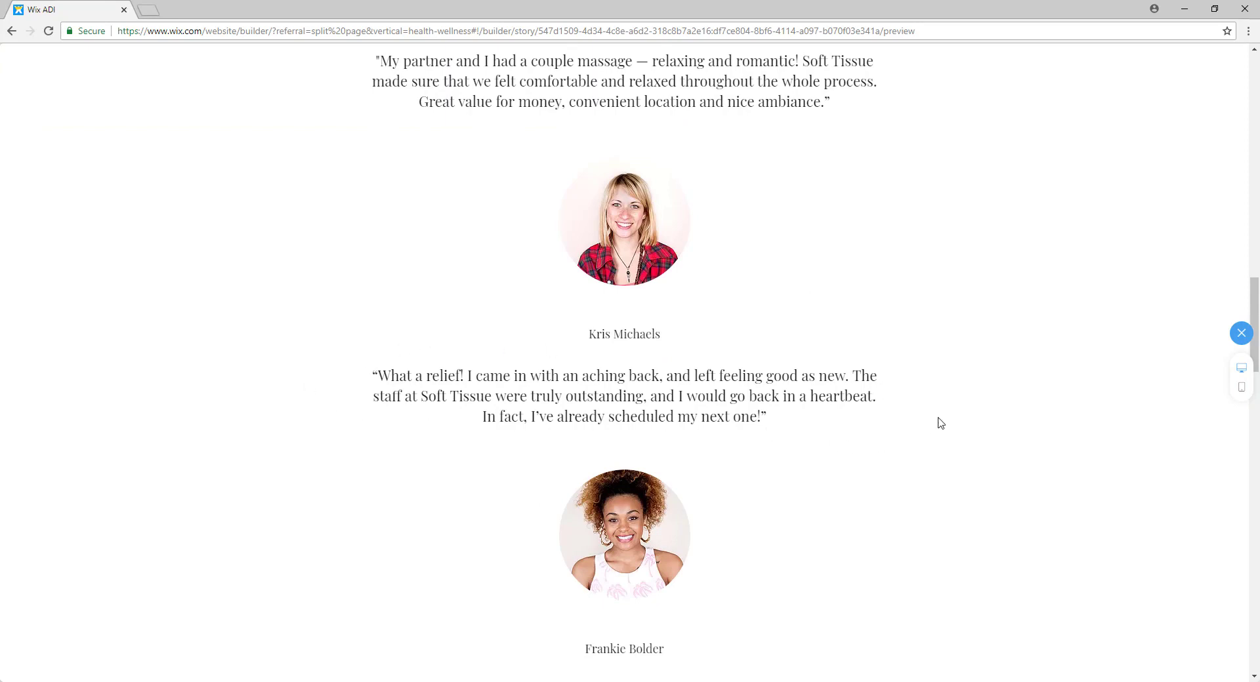
scroll(down, 3)
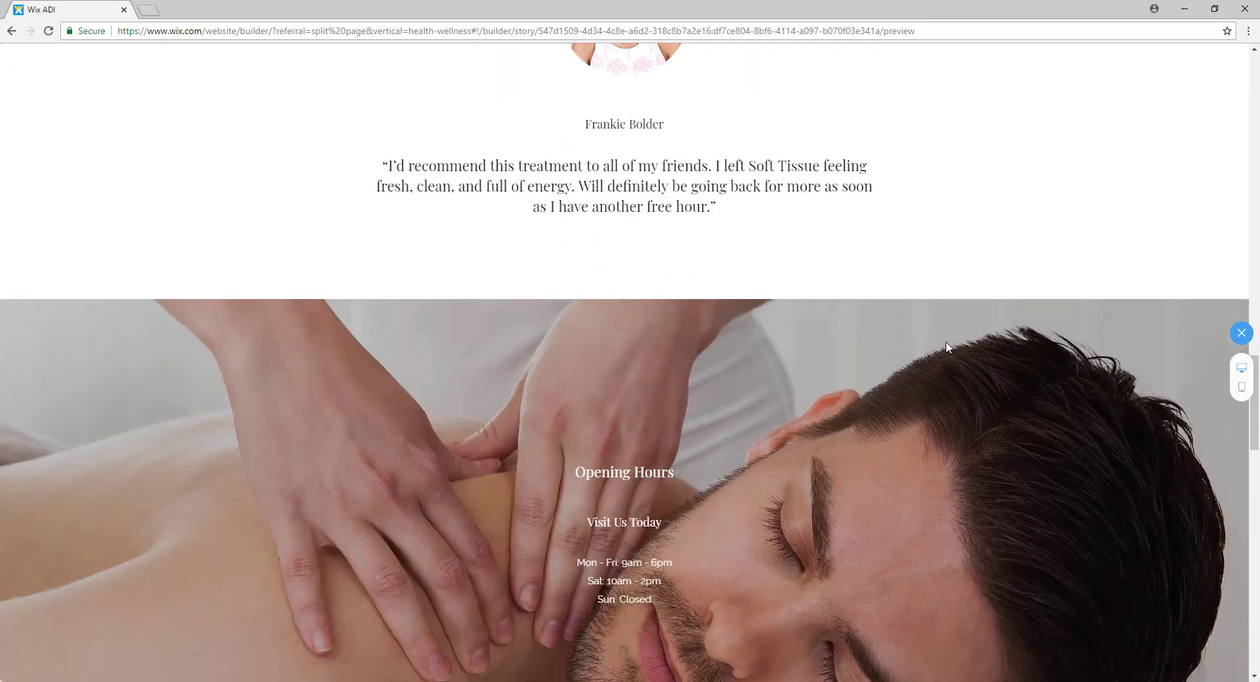
scroll(down, 3)
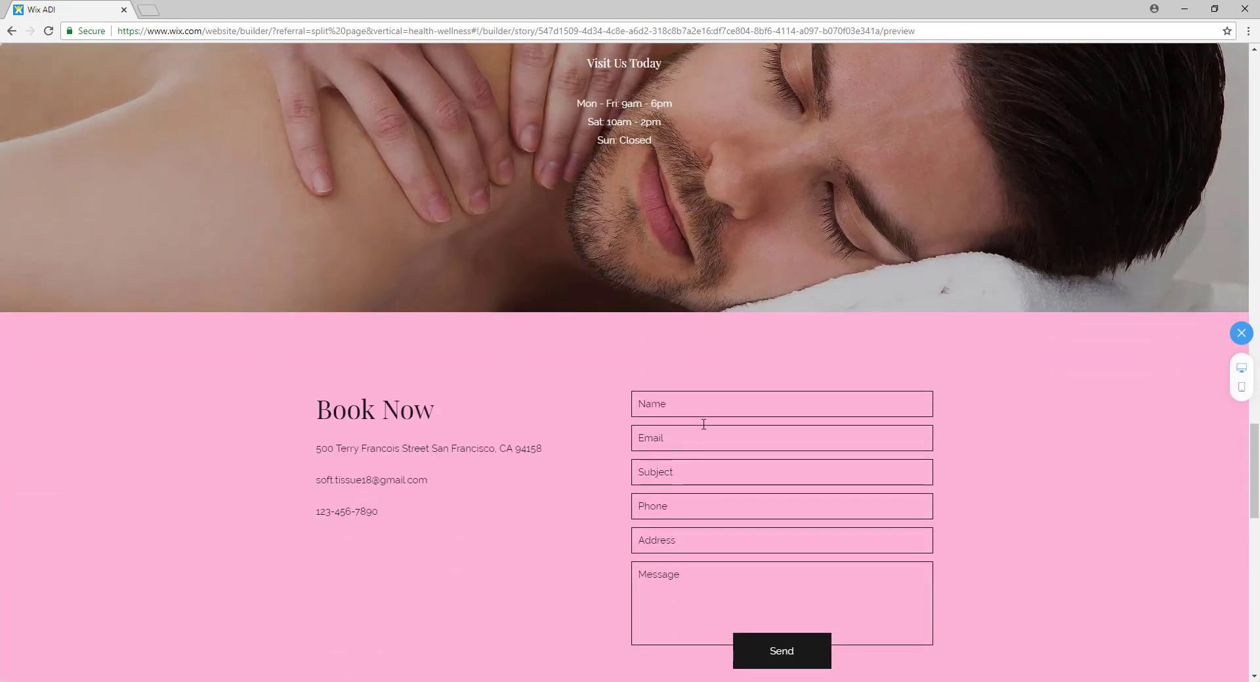
scroll(down, 3)
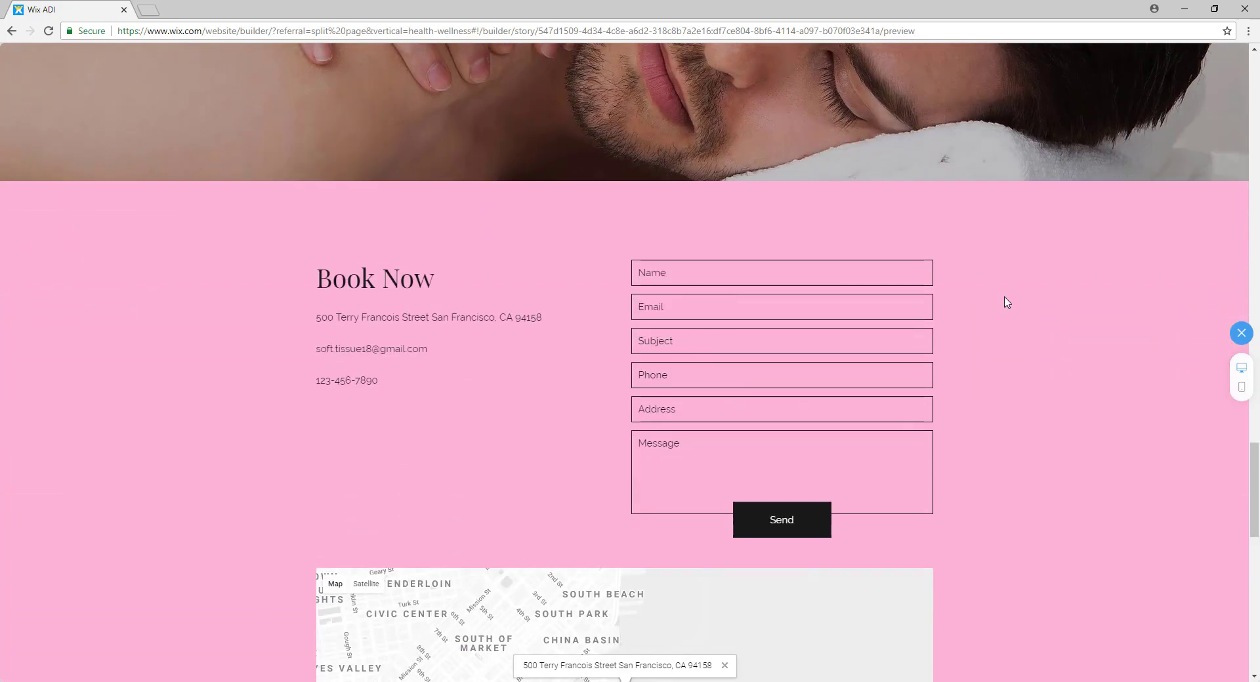
scroll(down, 3)
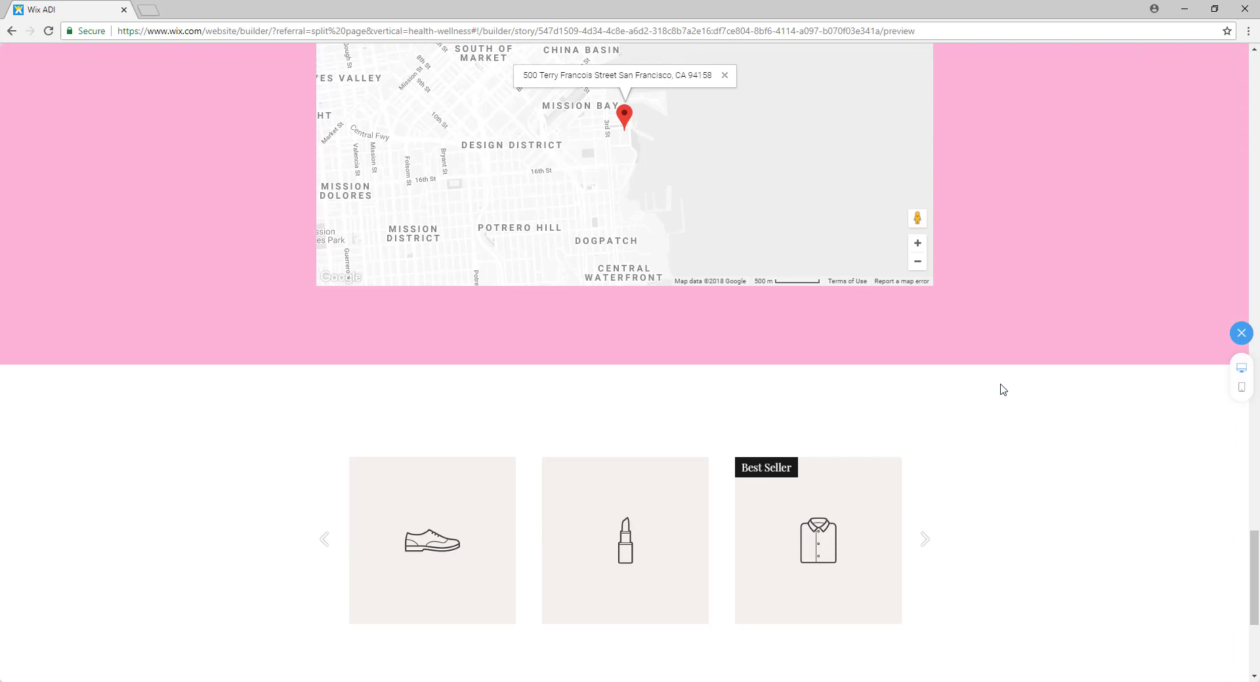
scroll(down, 3)
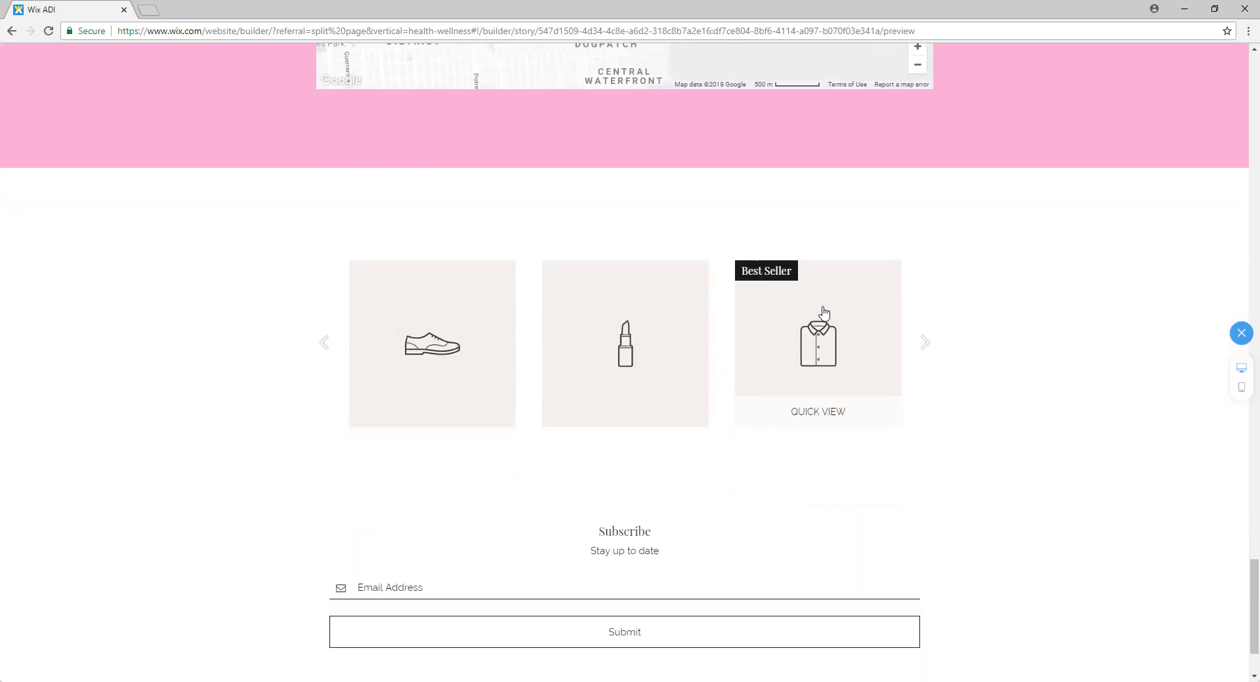
Step: Advance the product carousel, then view the Book Online page's treatment cards
click(924, 342)
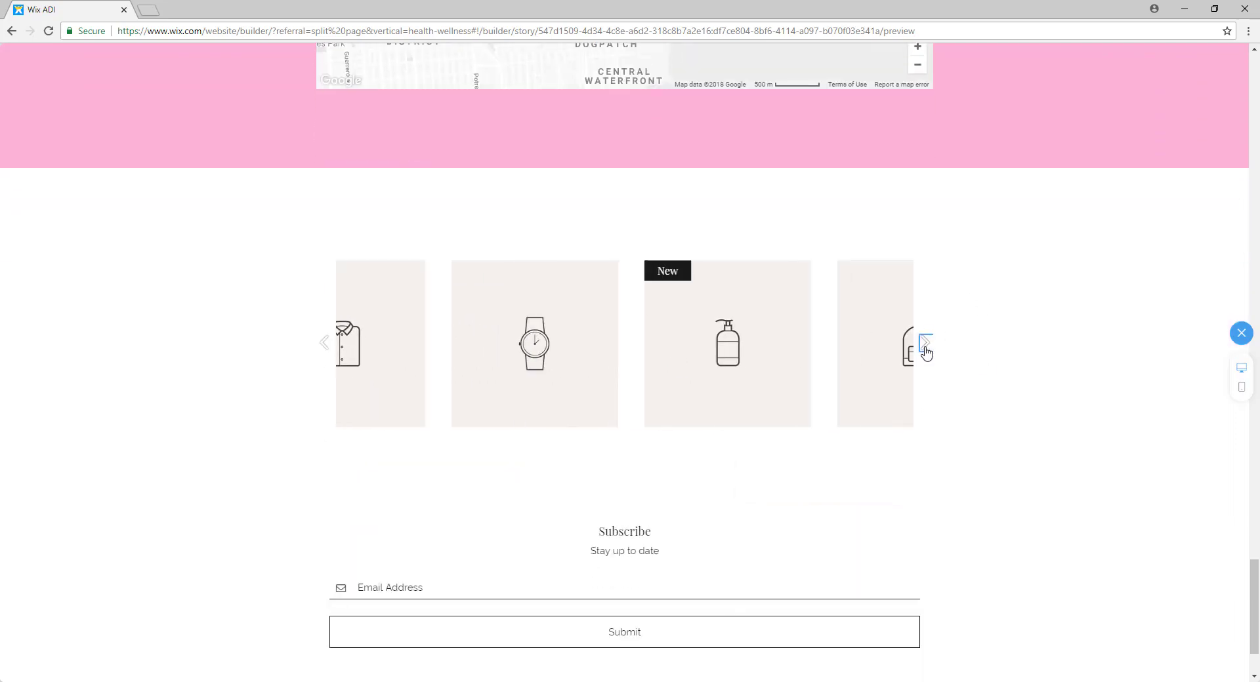
scroll(down, 3)
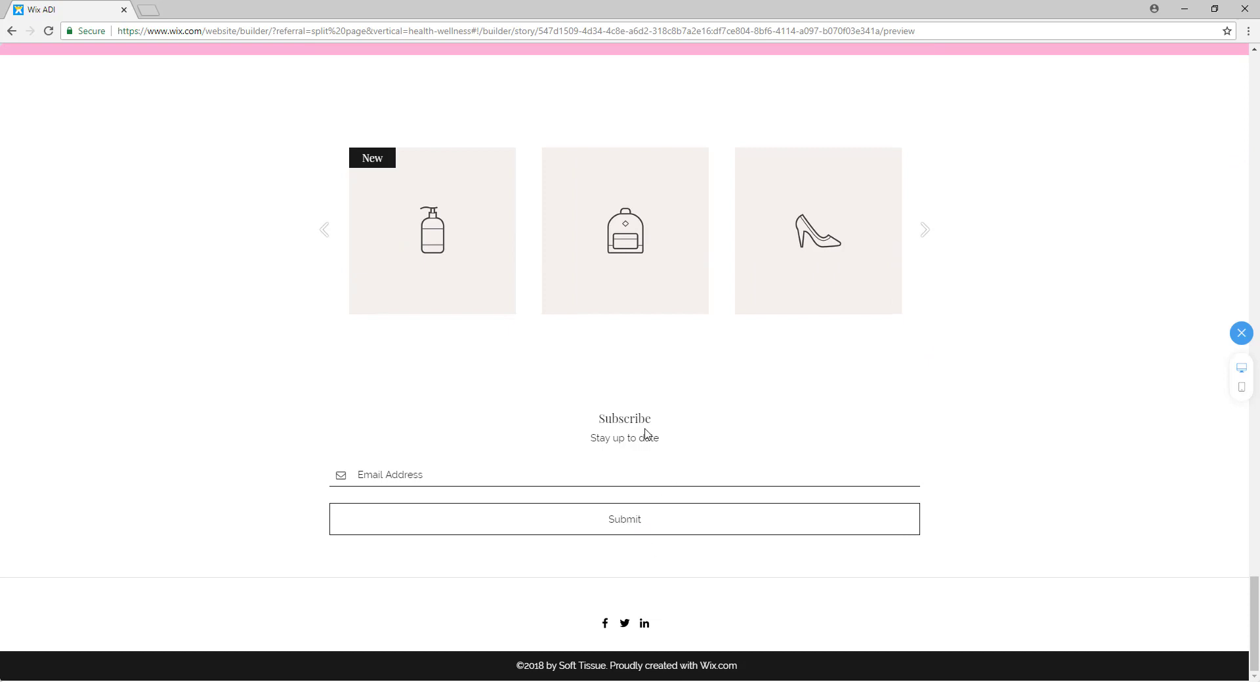
scroll(up, 3)
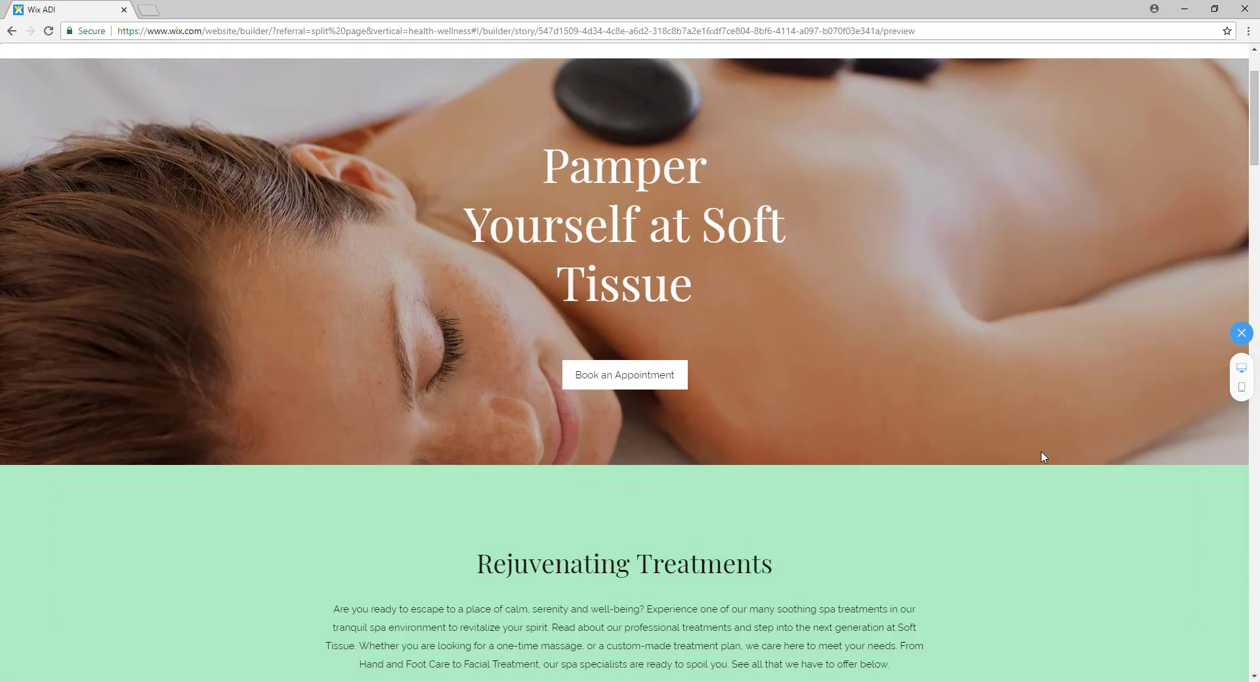
click(151, 56)
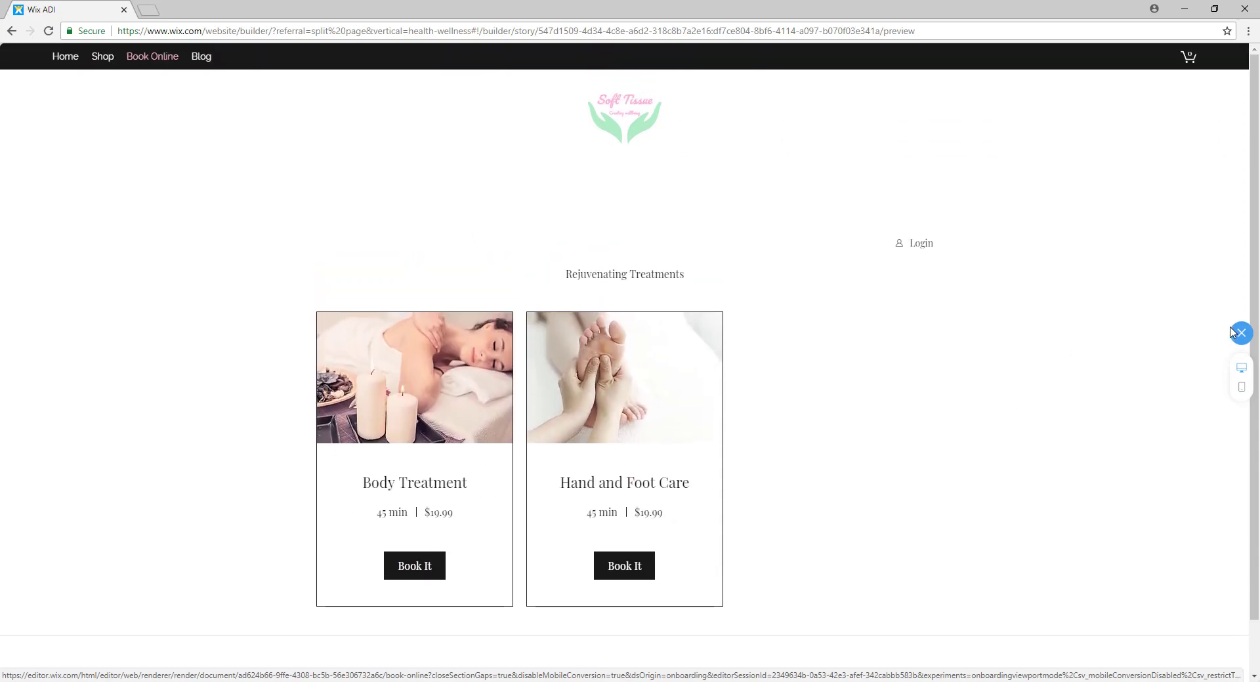
click(1240, 334)
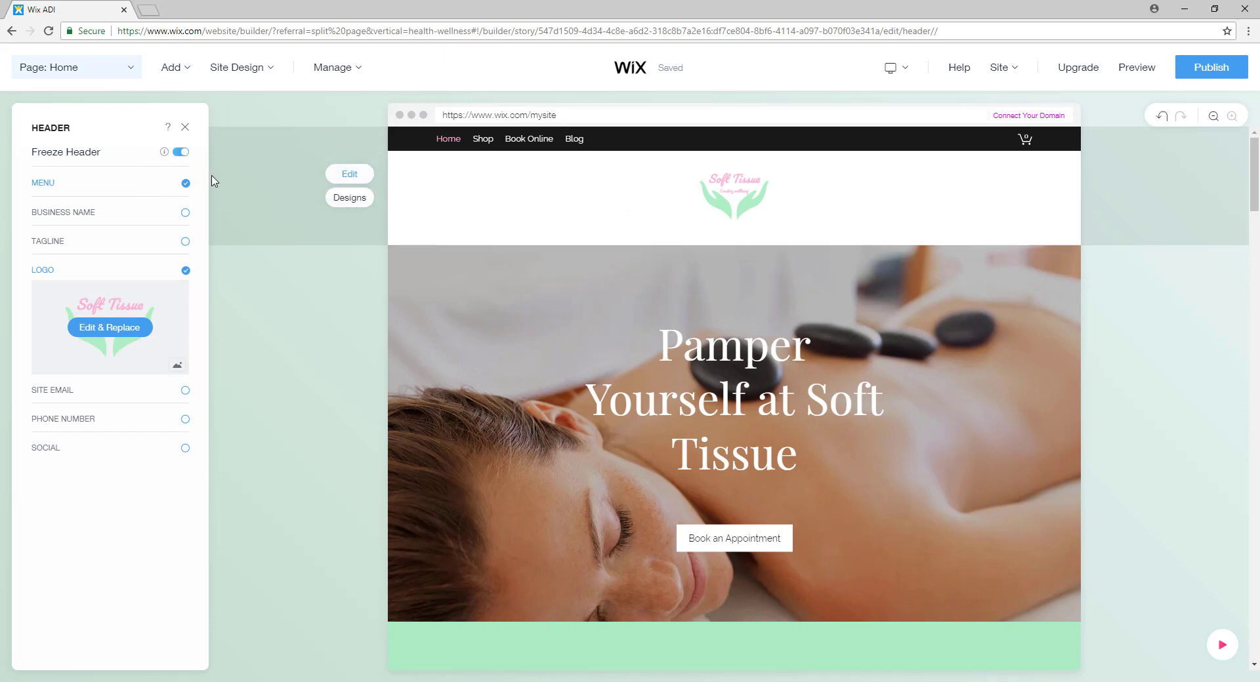
mouse_move(201, 396)
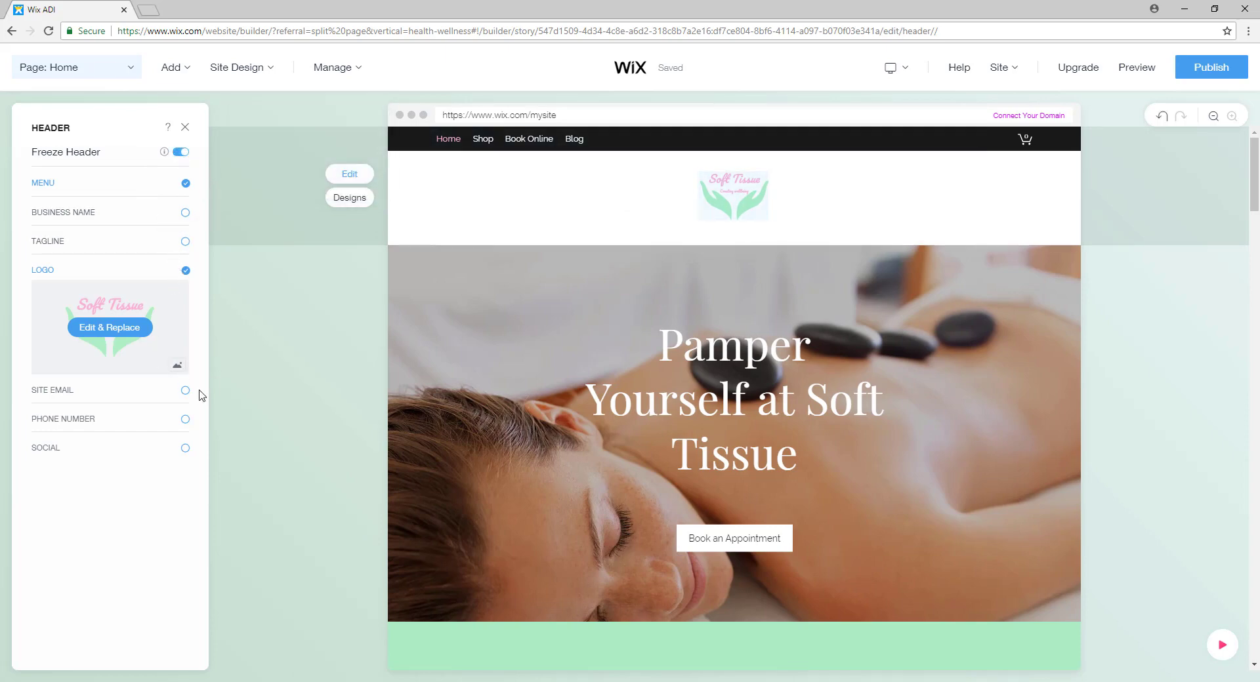
mouse_move(158, 368)
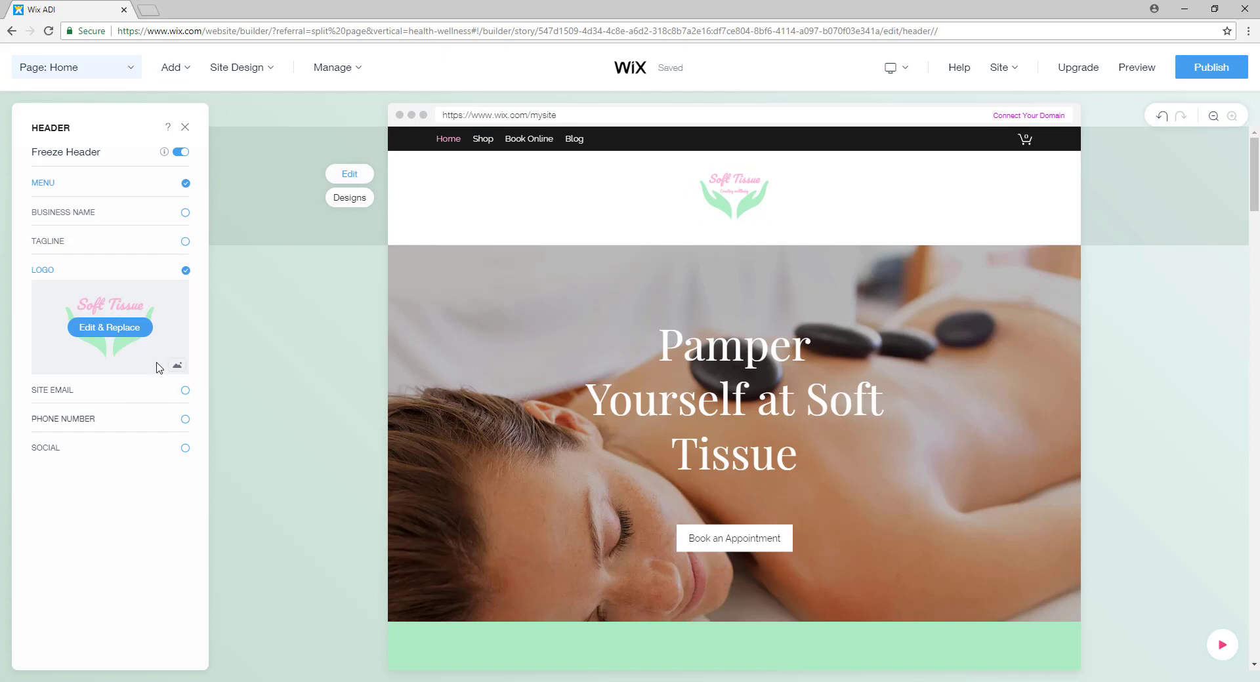
mouse_move(200, 150)
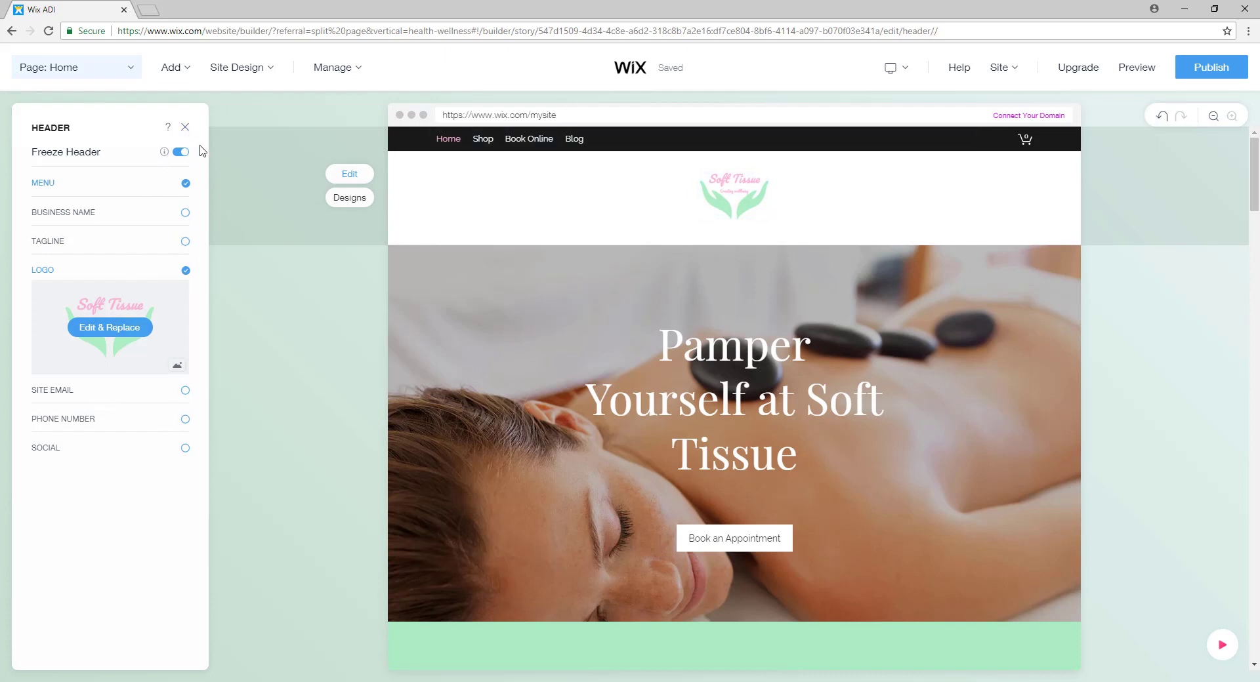
Step: Close the Header panel, returning to the Home page with the hot-stones hero
click(185, 127)
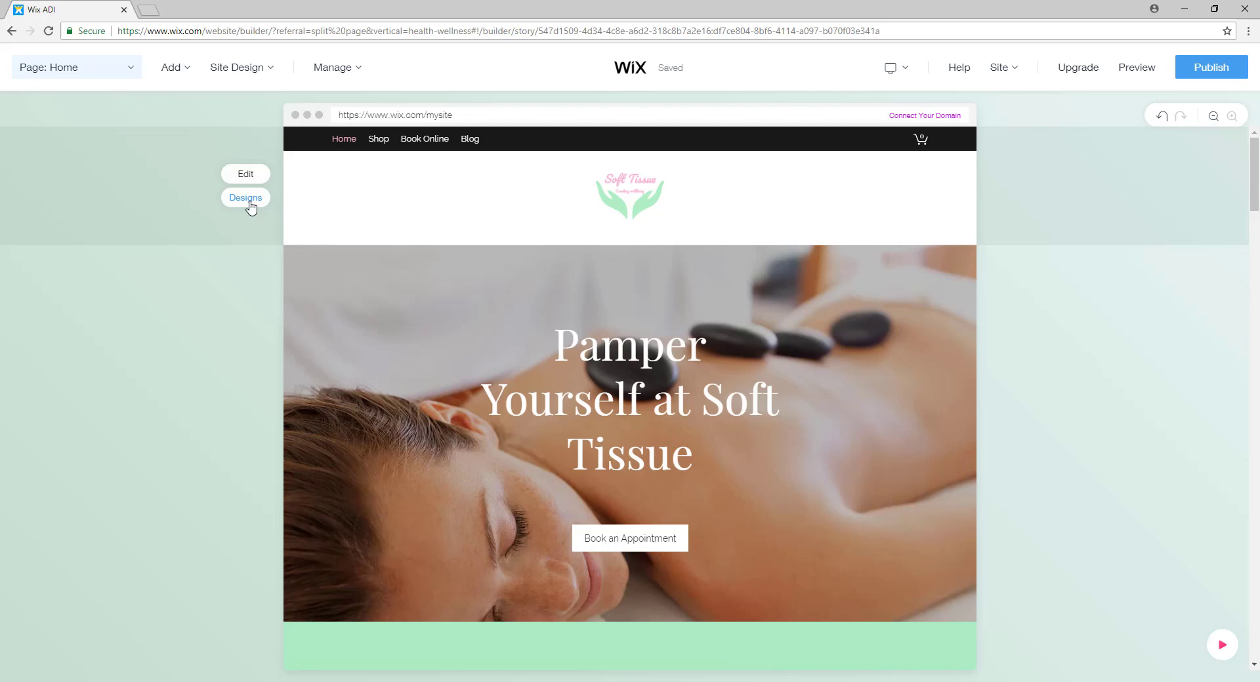
Step: Browse header Section Designs and apply a layout with the logo above the menu
click(245, 197)
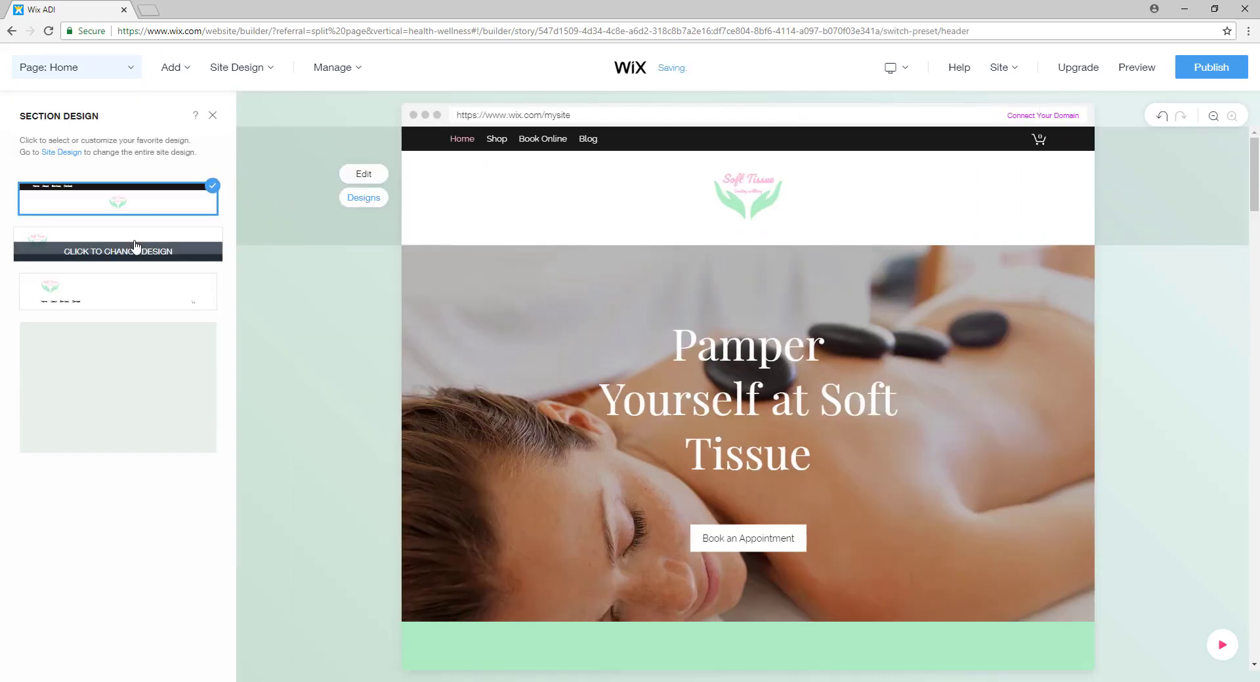
scroll(down, 3)
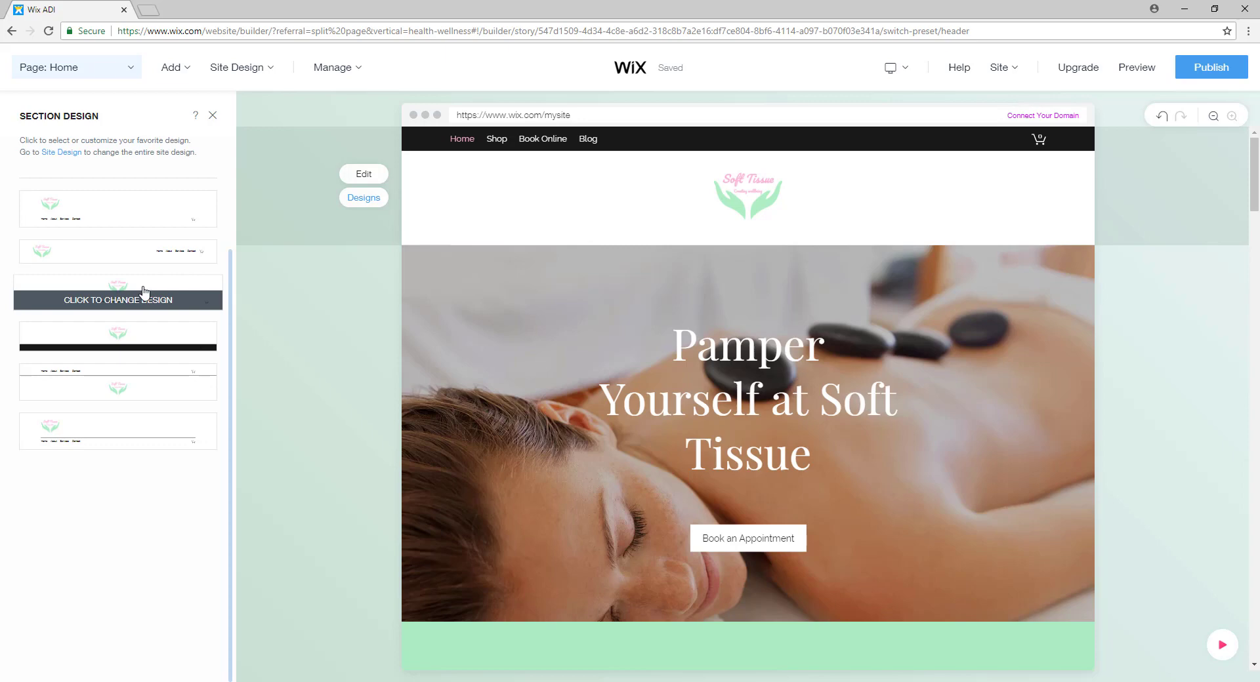
click(118, 290)
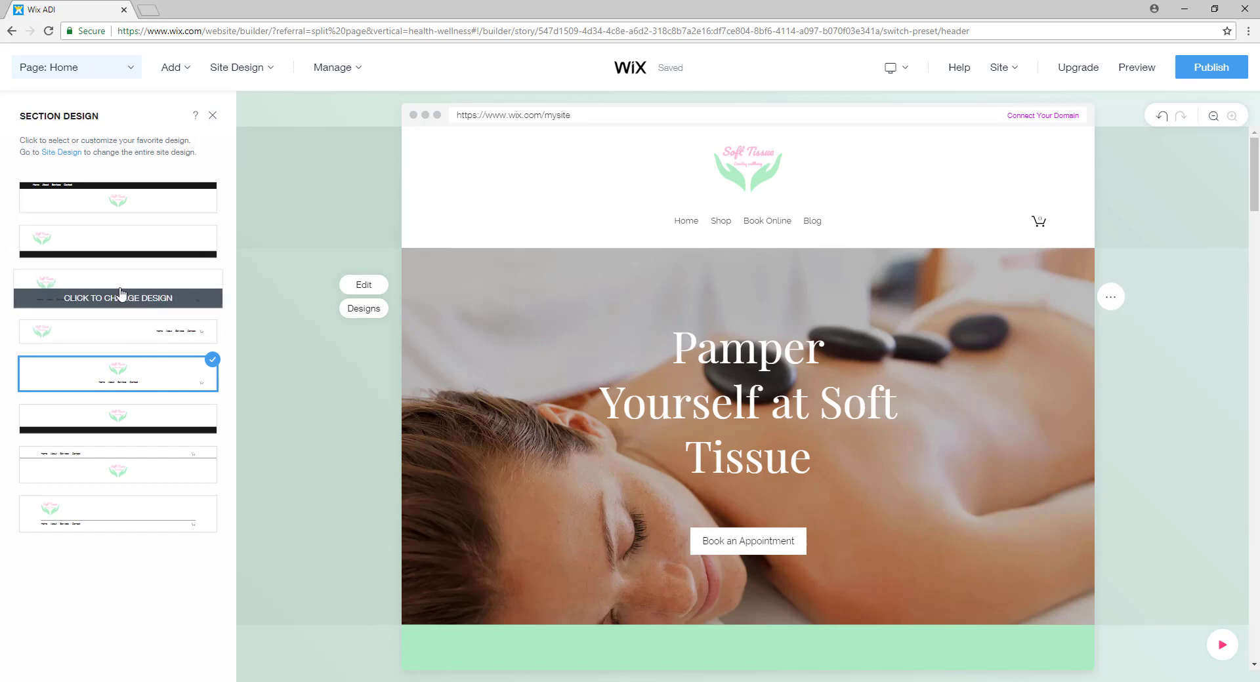
click(118, 289)
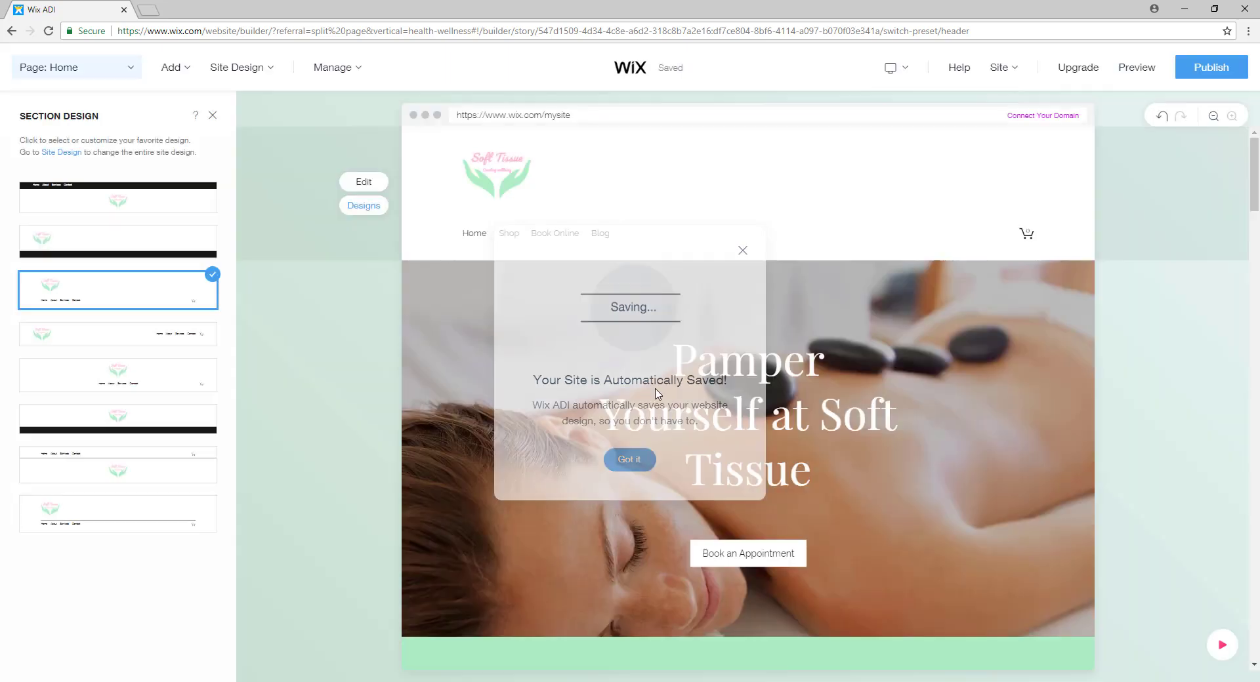
Step: Dismiss the auto-save notice, then open and close the Header settings
click(629, 460)
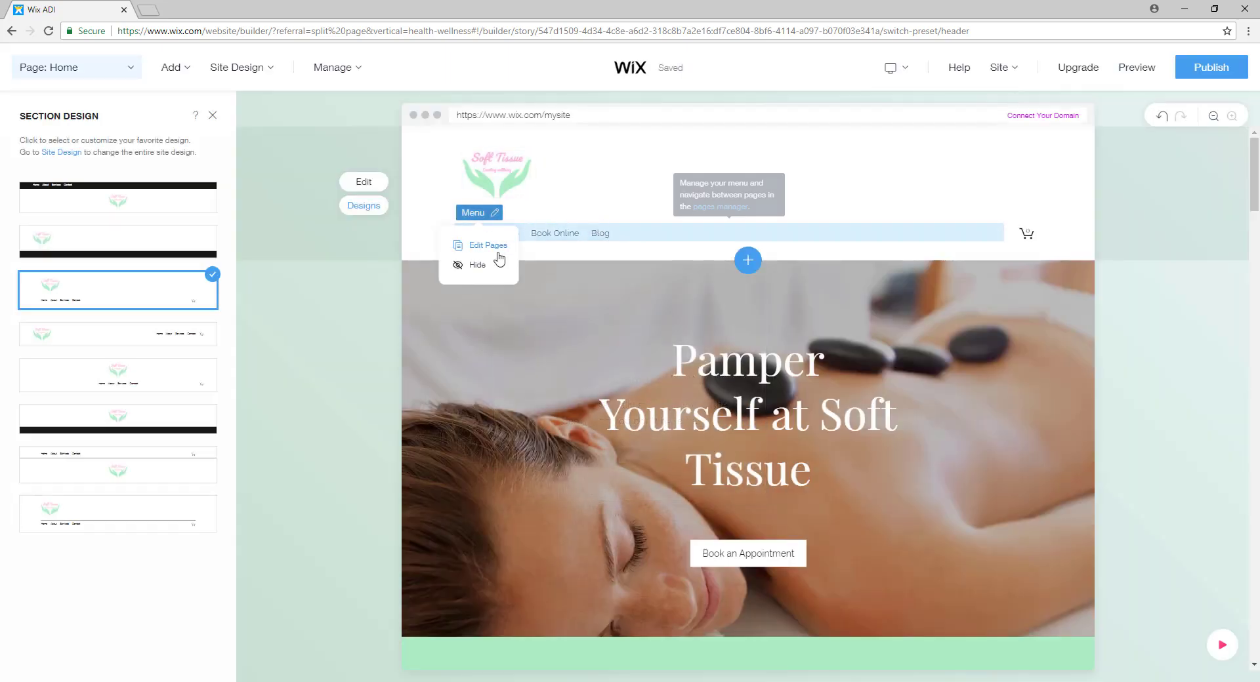
click(363, 182)
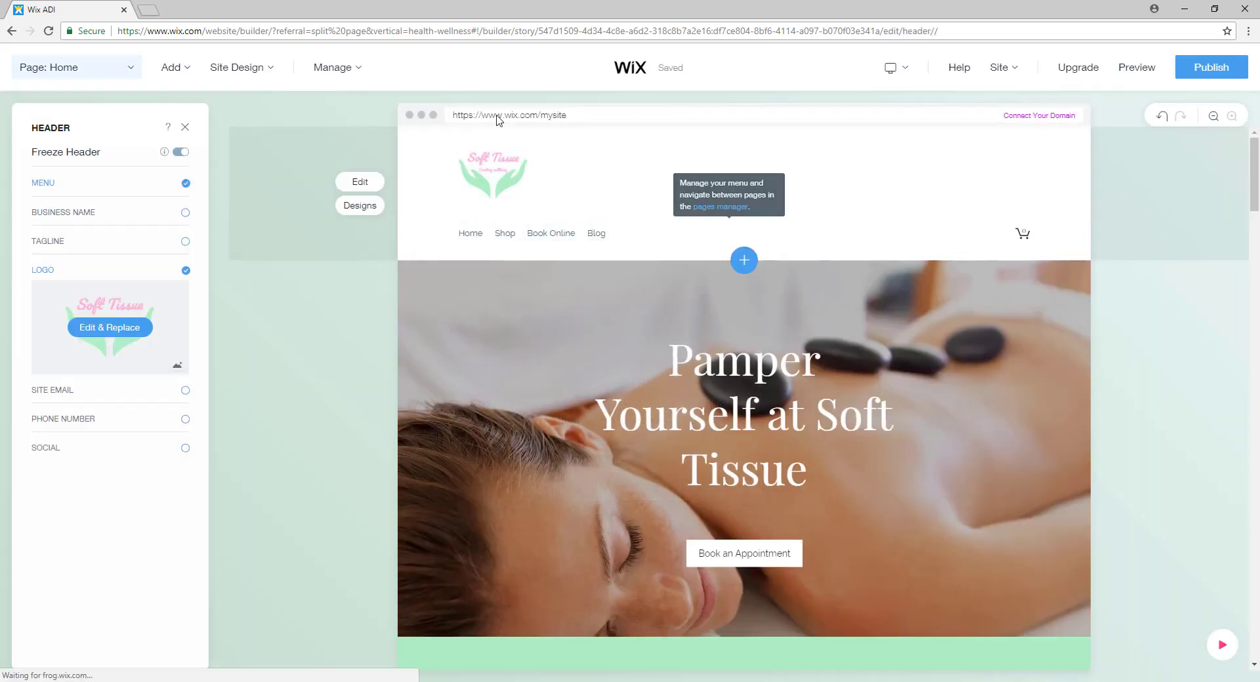
click(185, 127)
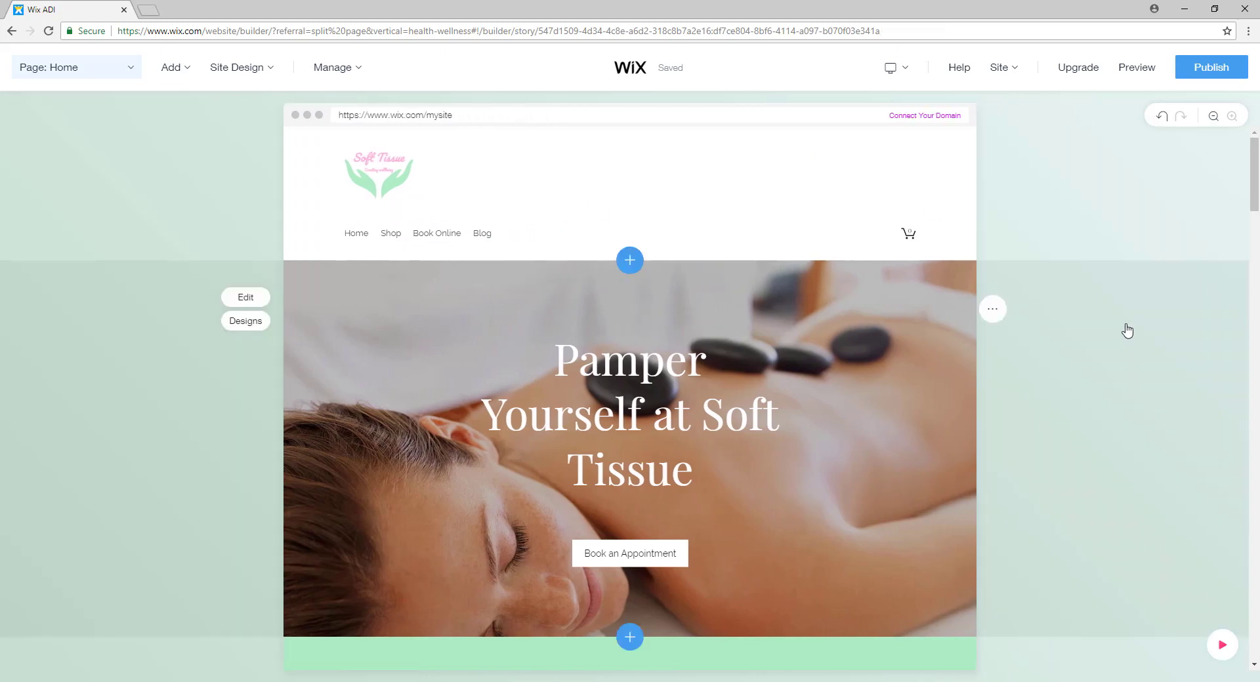
scroll(down, 3)
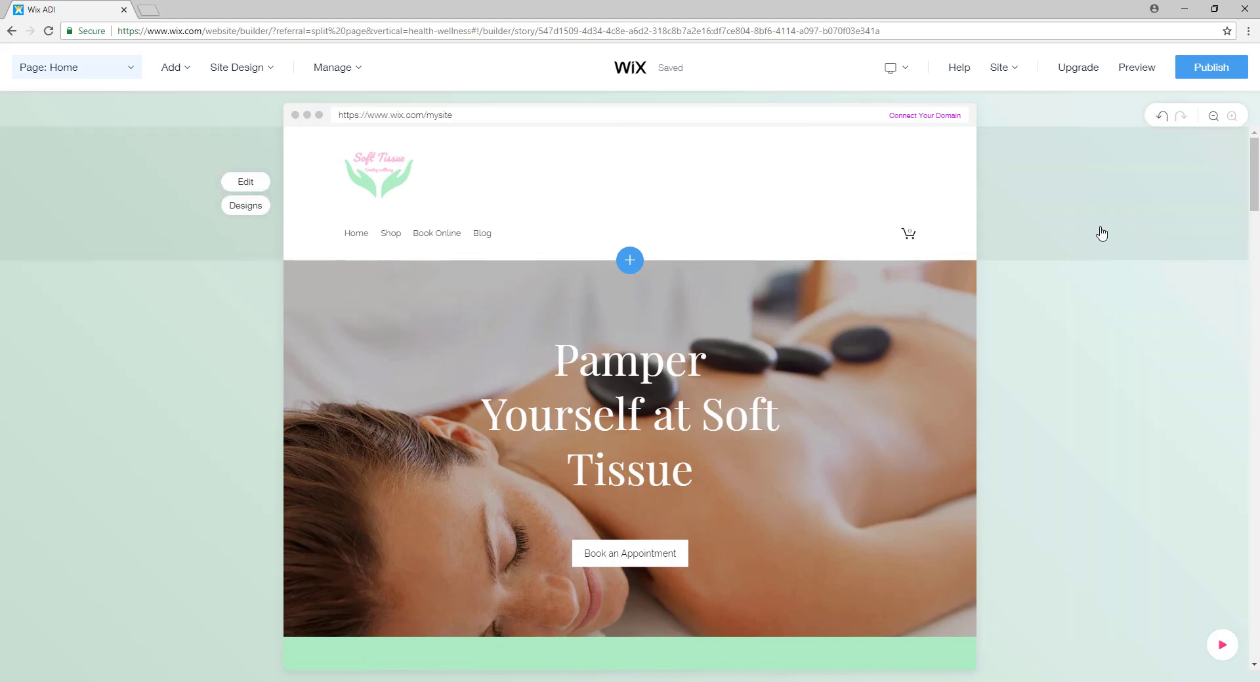
mouse_move(1091, 233)
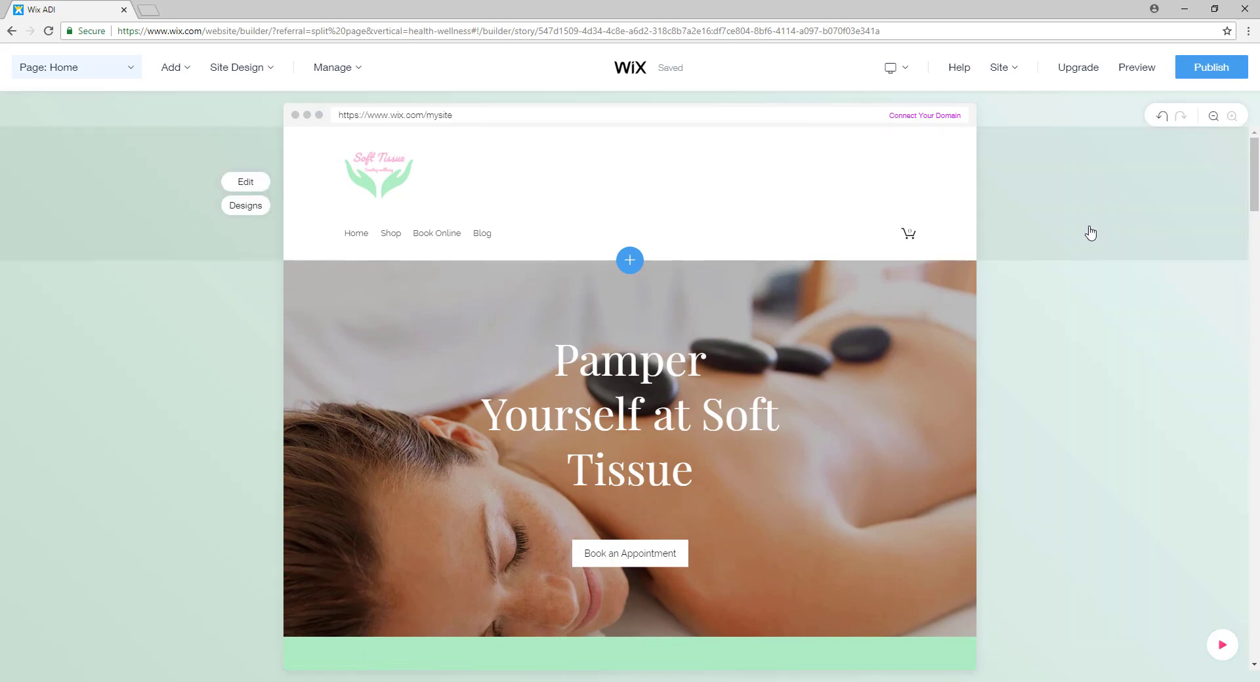